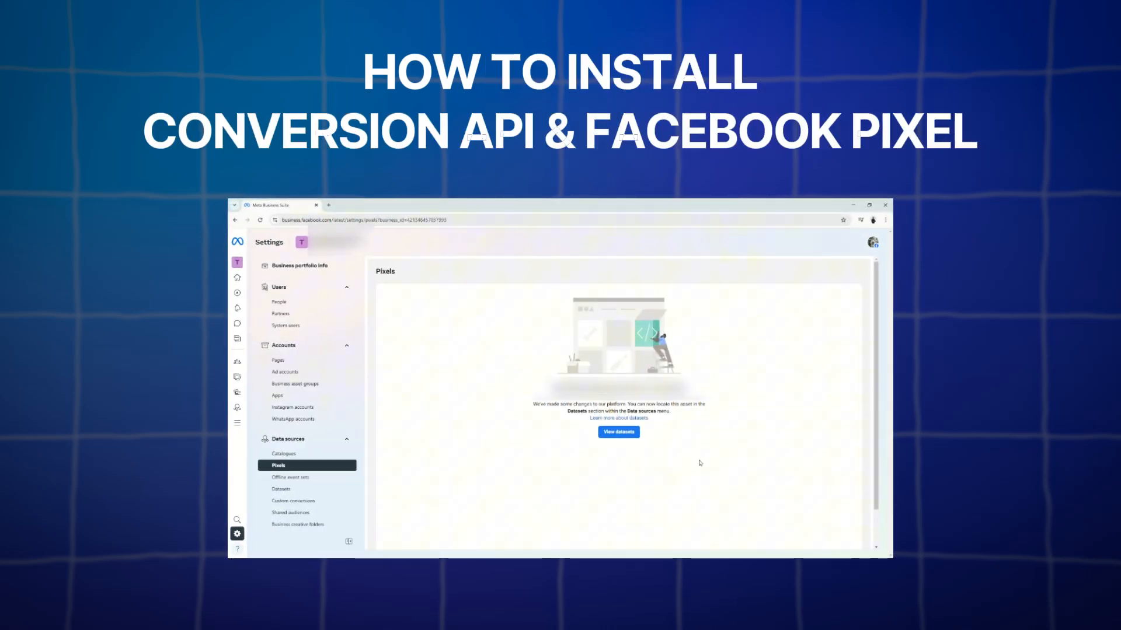
Reach the Pixels data sources page in business settings and view the datasets list
{"action": "left_click", "coordinate": [616, 432]}
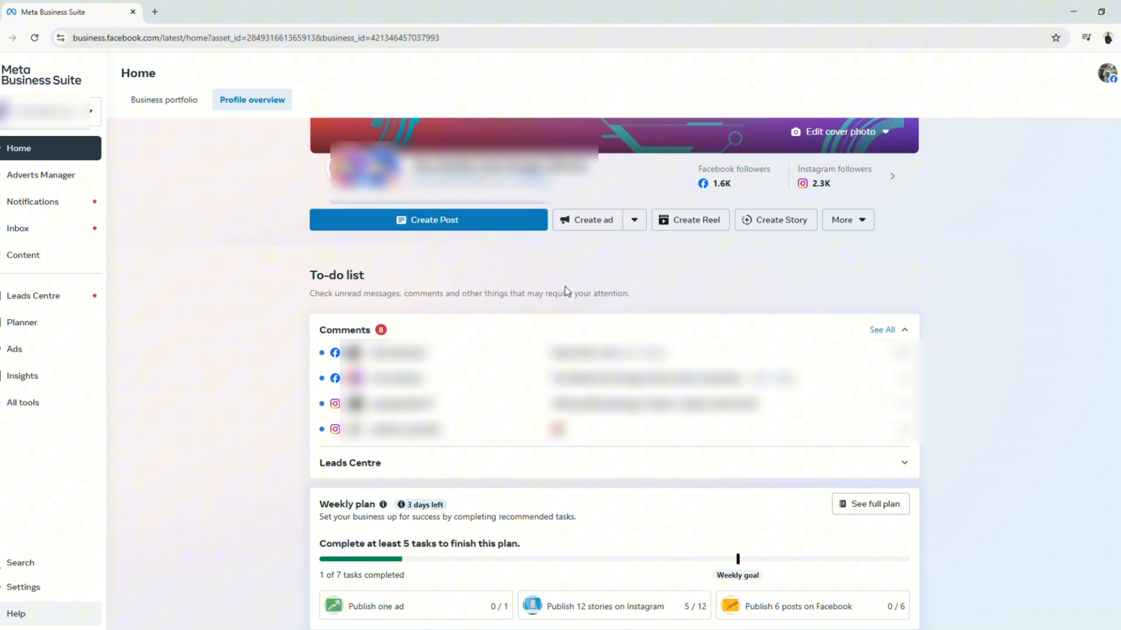
{"action": "mouse_move", "coordinate": [172, 224]}
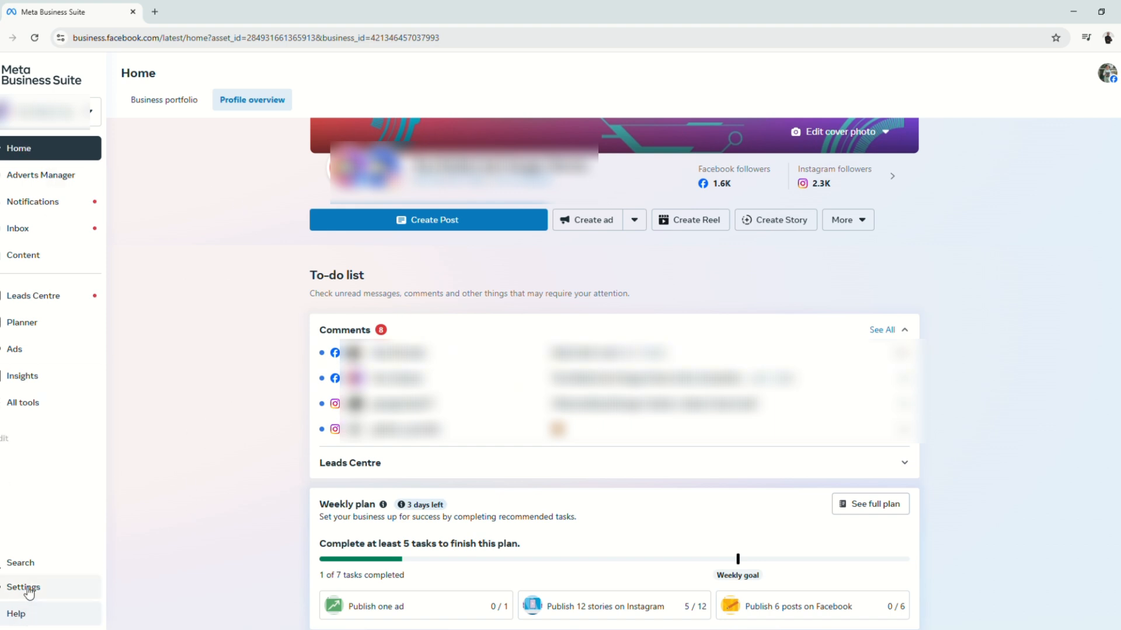
{"action": "left_click", "coordinate": [23, 587]}
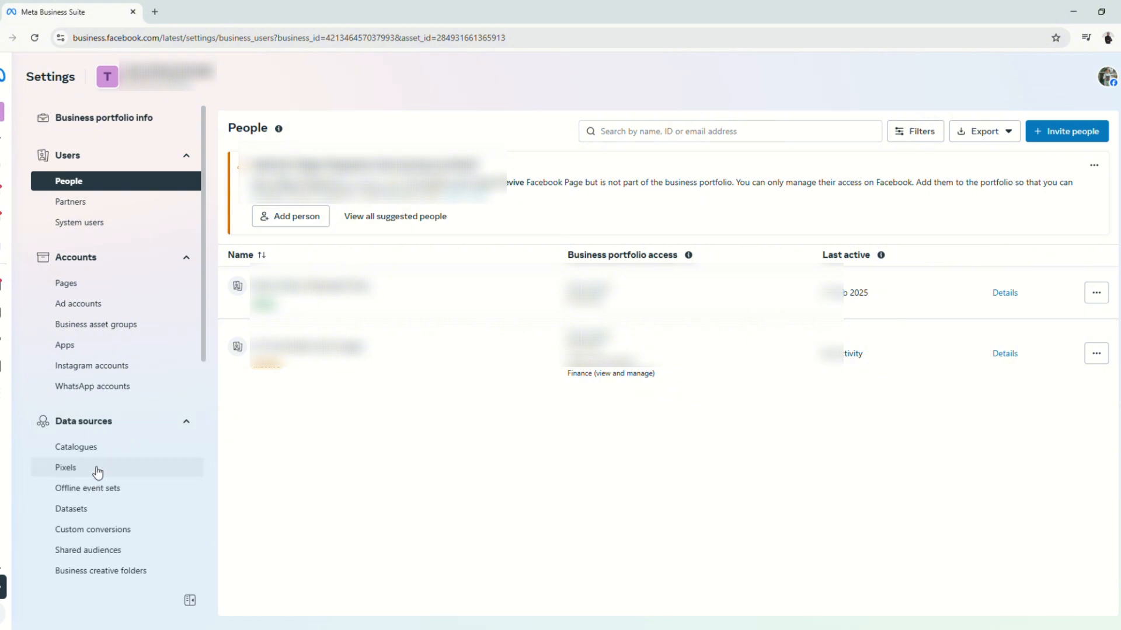
{"action": "left_click", "coordinate": [65, 467]}
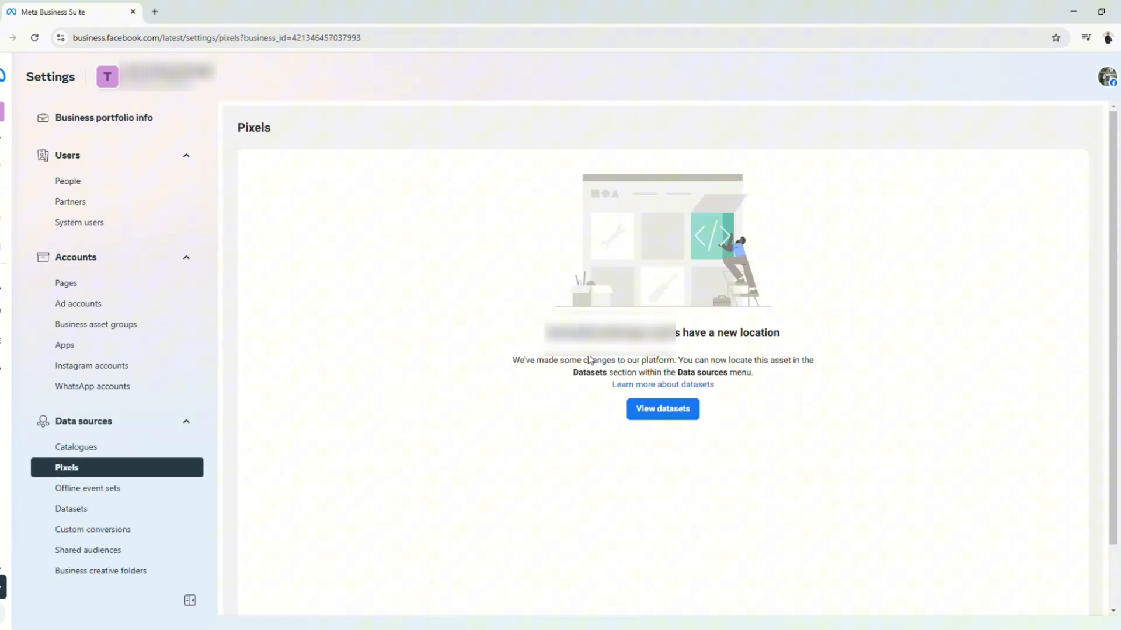
{"action": "left_click", "coordinate": [661, 409]}
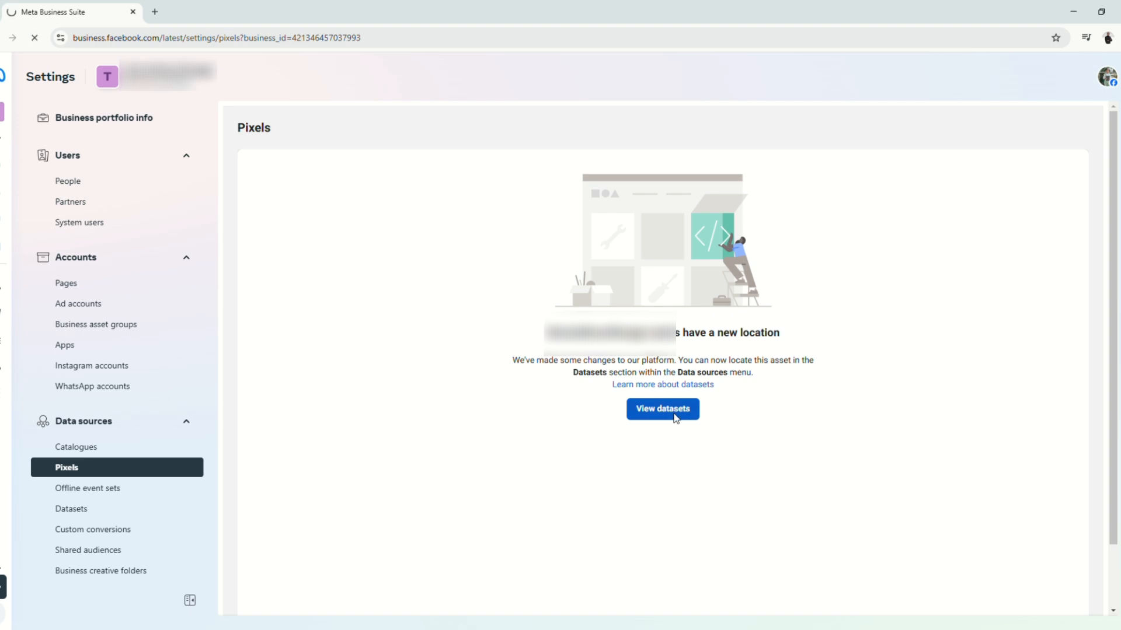
Create a dataset named Demo Pixel, declining the Conversions API Gateway trial
{"action": "left_click", "coordinate": [661, 408]}
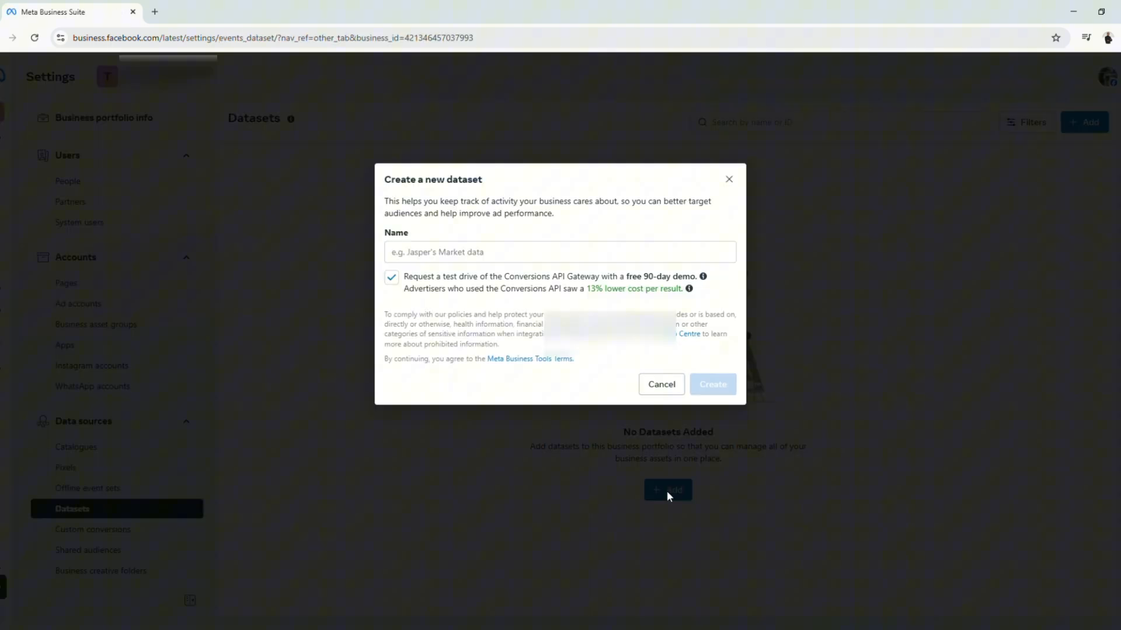
{"action": "left_click", "coordinate": [559, 252]}
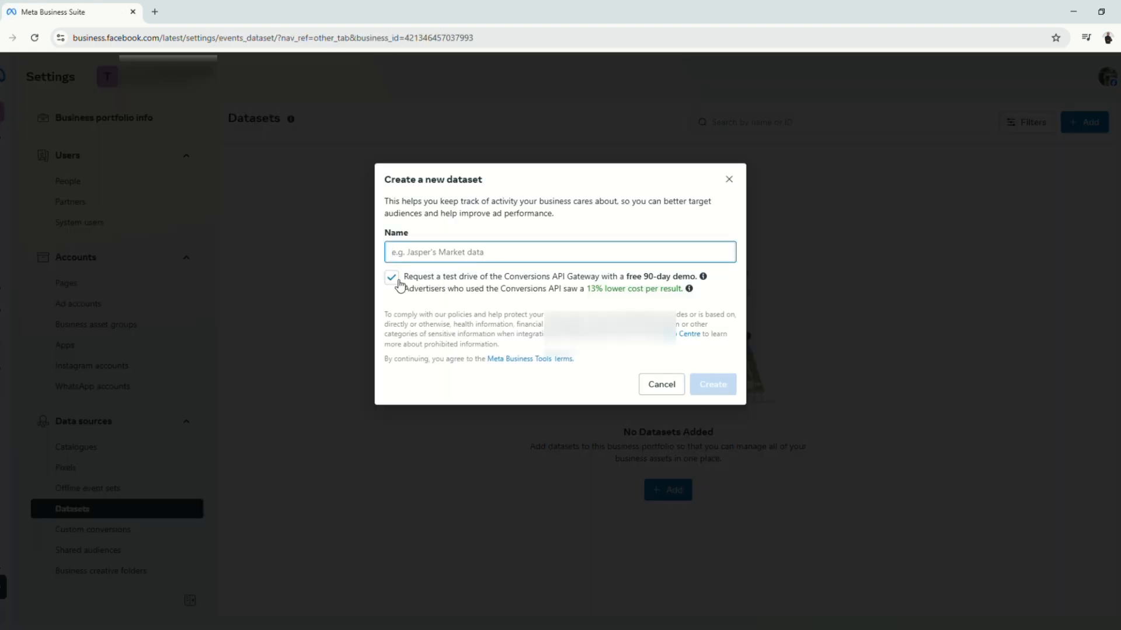
{"action": "type", "text": "Demo P"}
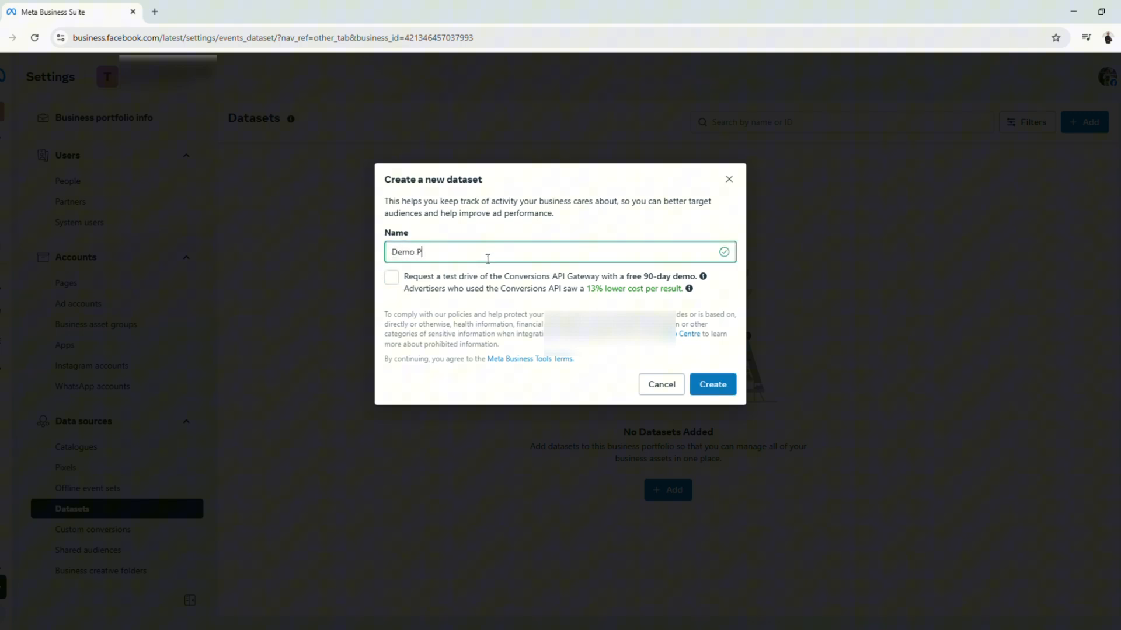
{"action": "type", "text": "ixel"}
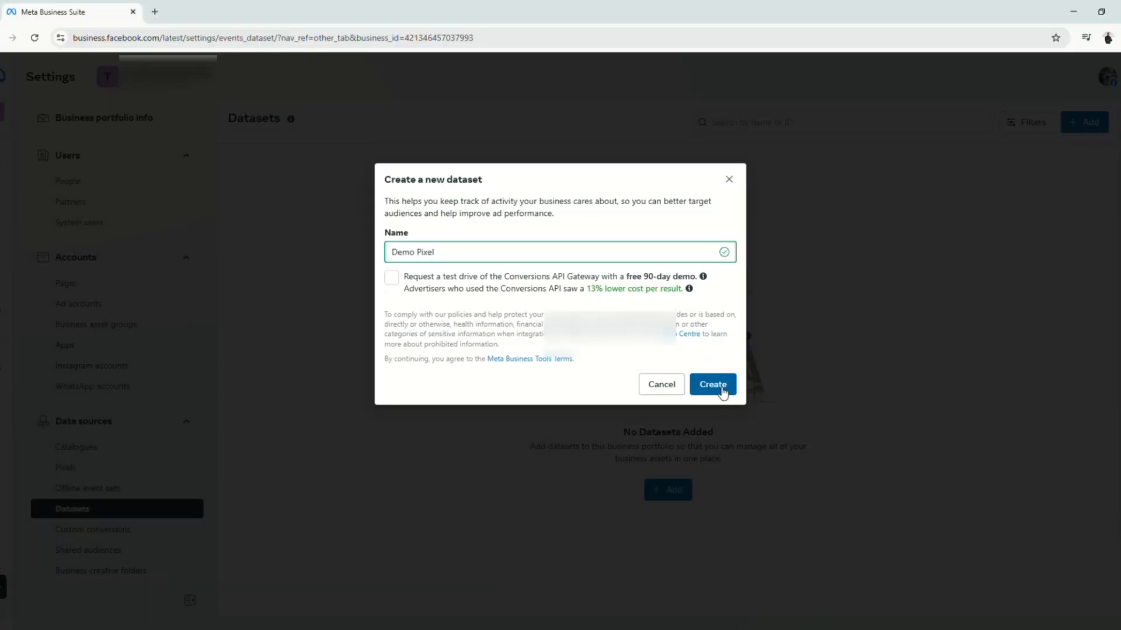
{"action": "left_click", "coordinate": [711, 385]}
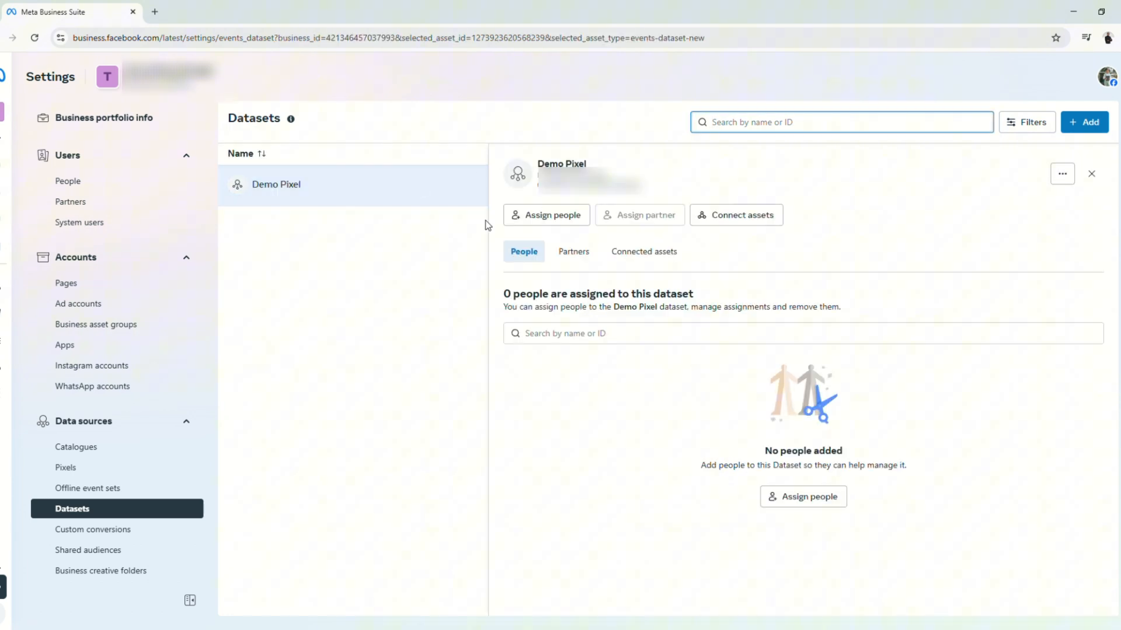
{"action": "mouse_move", "coordinate": [290, 441]}
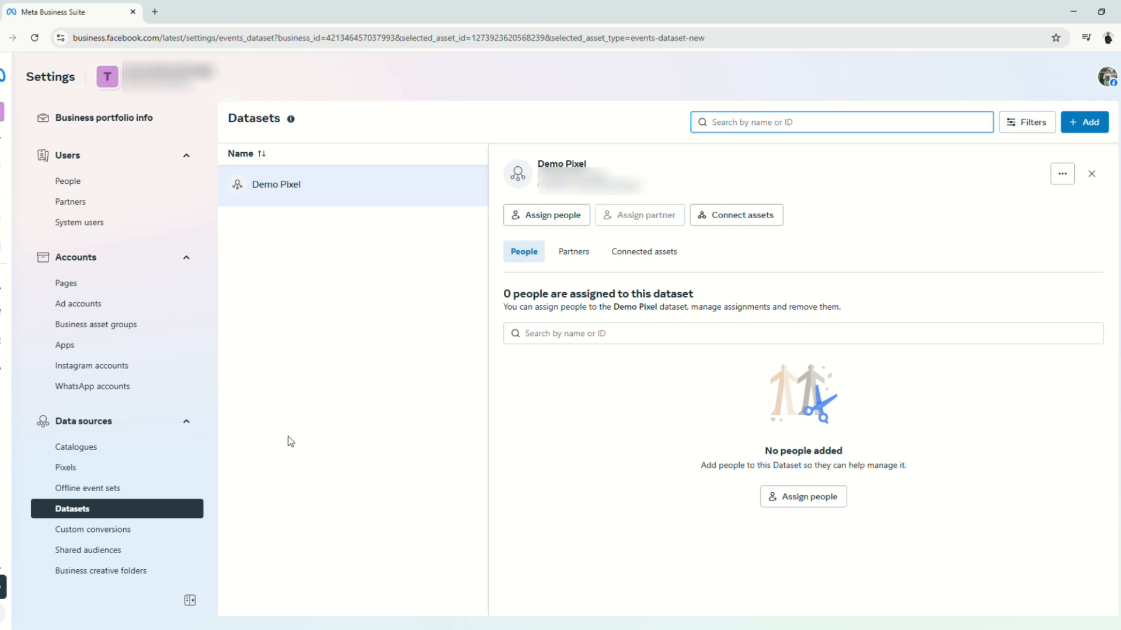
{"action": "mouse_move", "coordinate": [183, 504]}
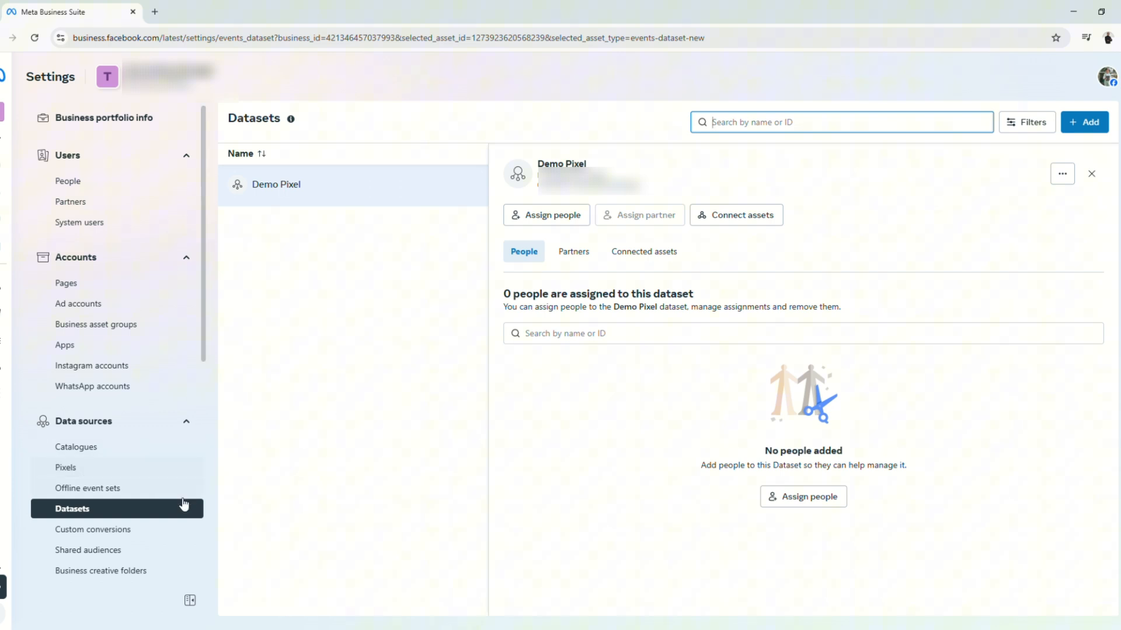
{"action": "mouse_move", "coordinate": [139, 511]}
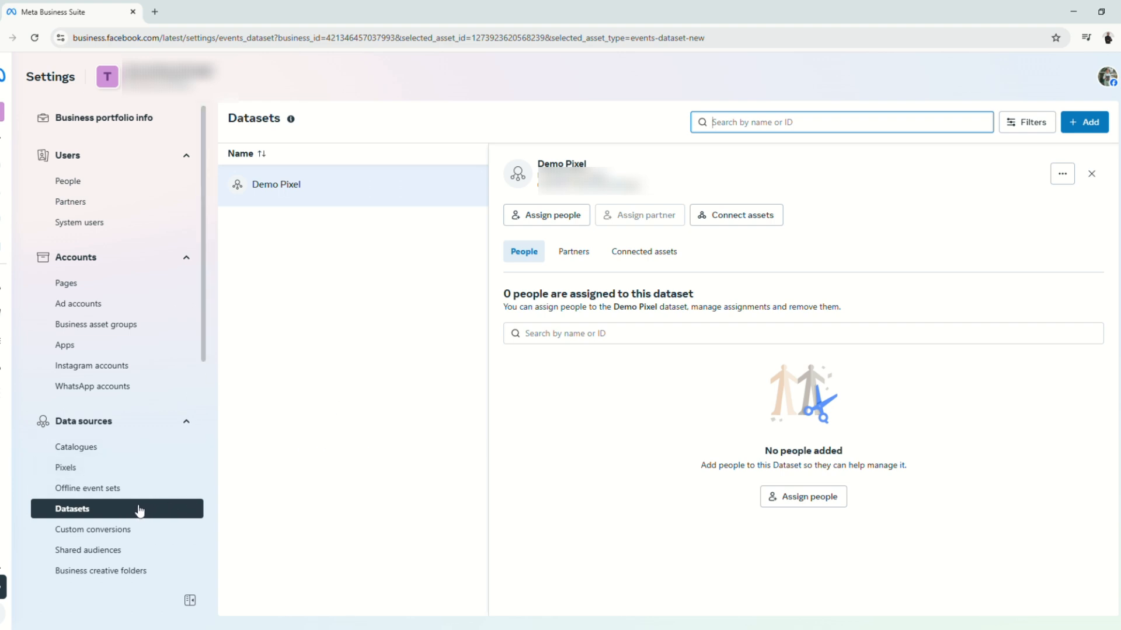
{"action": "mouse_move", "coordinate": [70, 467]}
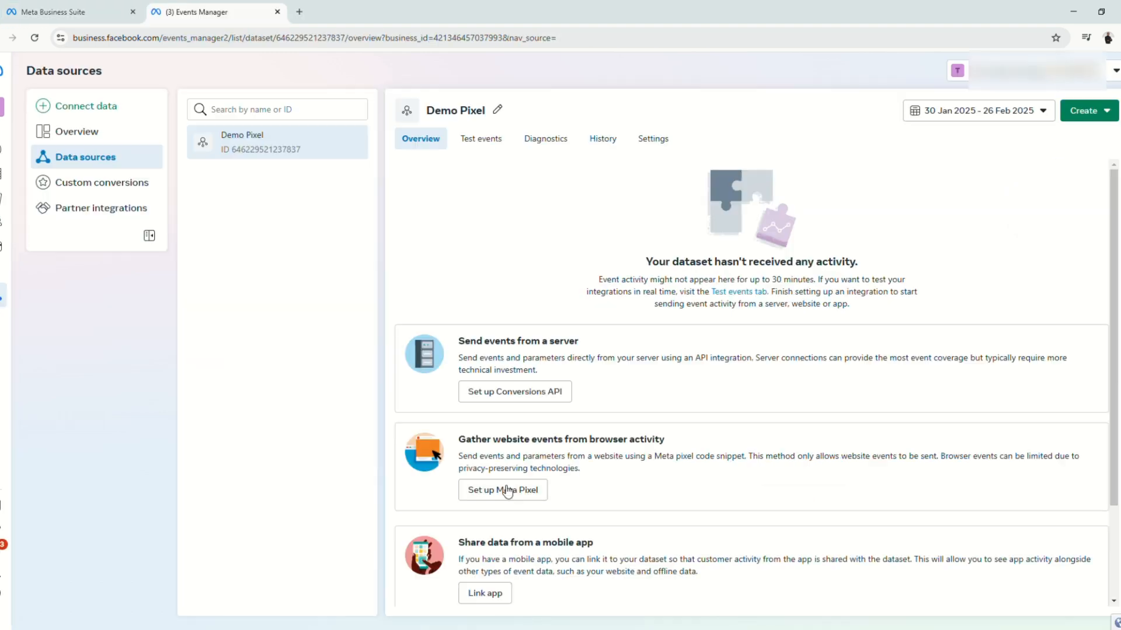
{"action": "mouse_move", "coordinate": [502, 490]}
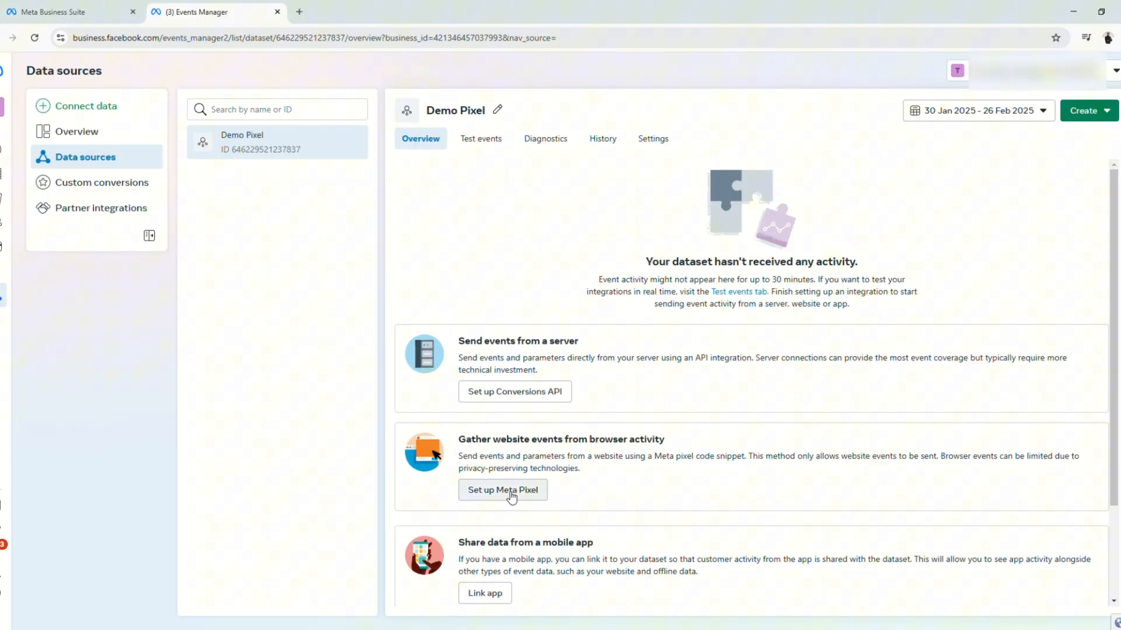
Start manual Meta Pixel setup for Demo Pixel and copy its base code
{"action": "left_click", "coordinate": [502, 489]}
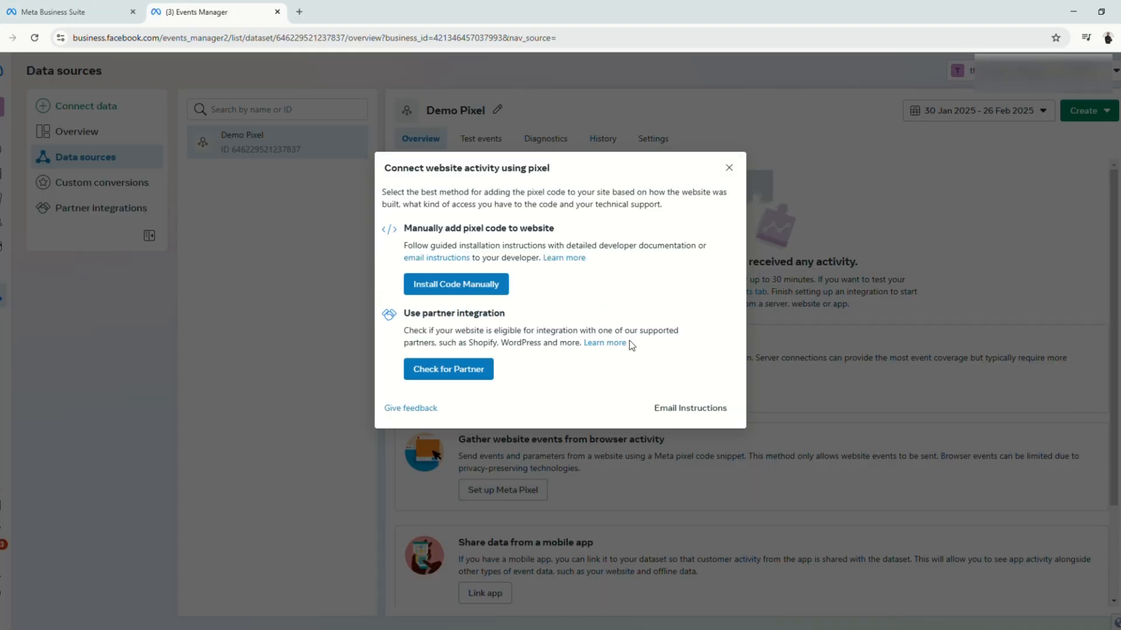
{"action": "left_click", "coordinate": [455, 283]}
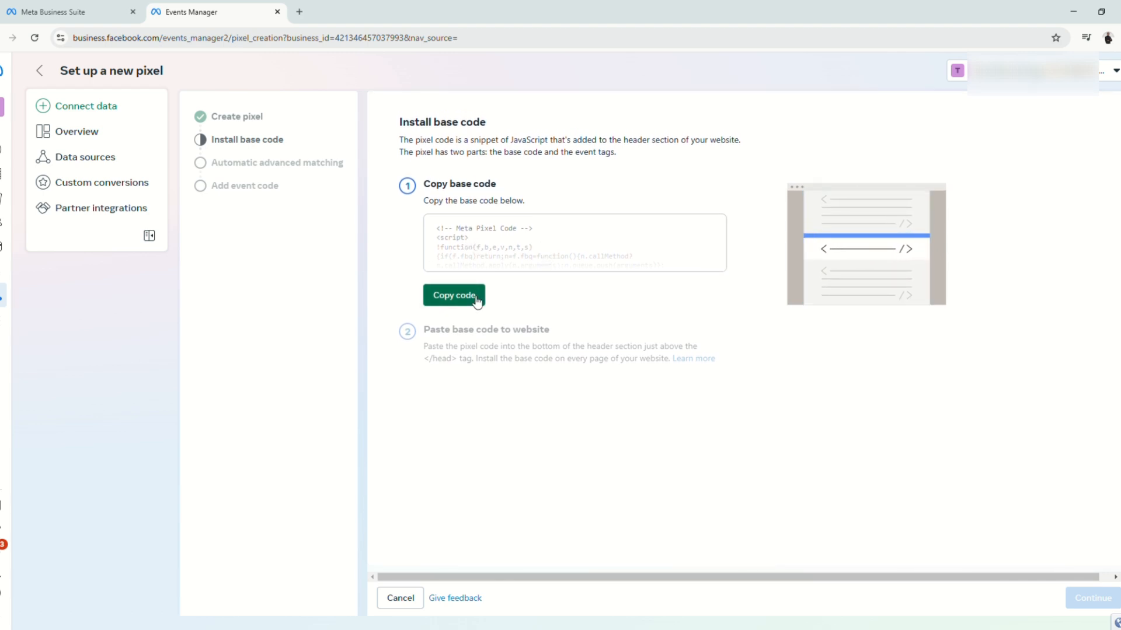
{"action": "left_click", "coordinate": [454, 295]}
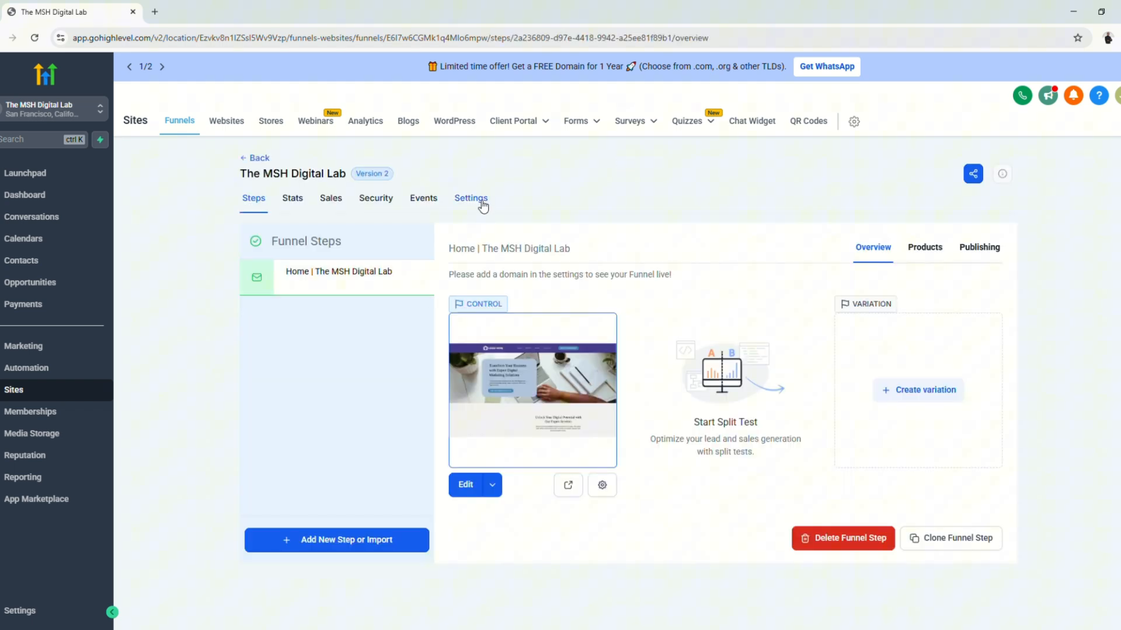
Show the settings of The MSH Digital Lab funnel
{"action": "left_click", "coordinate": [470, 199]}
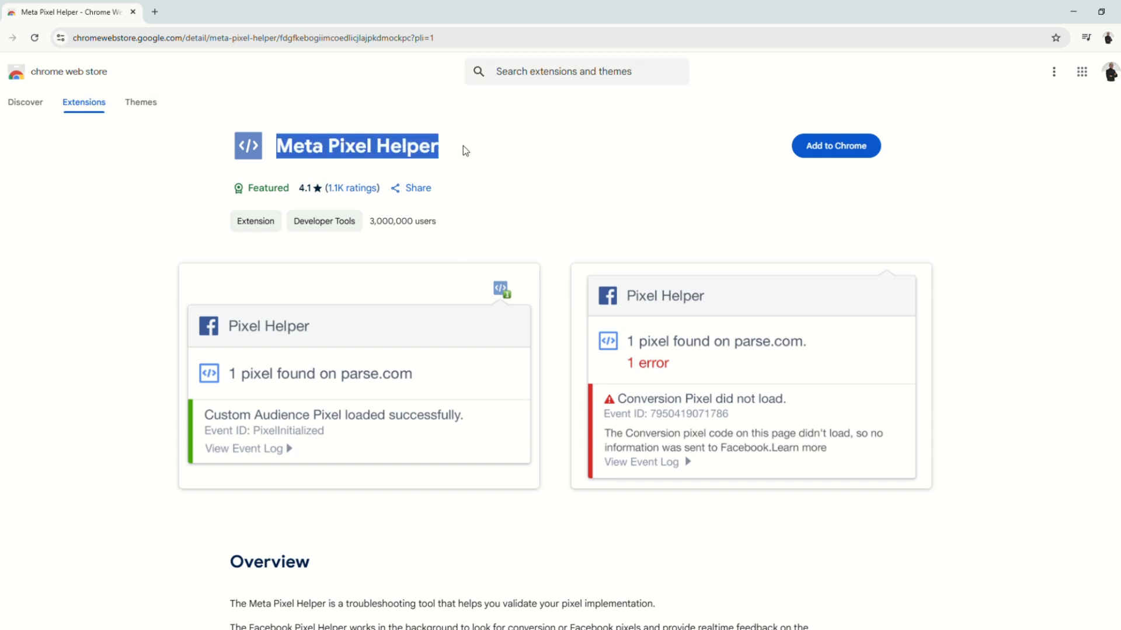
Add the Meta Pixel Helper extension to Chrome
{"action": "left_click", "coordinate": [835, 145]}
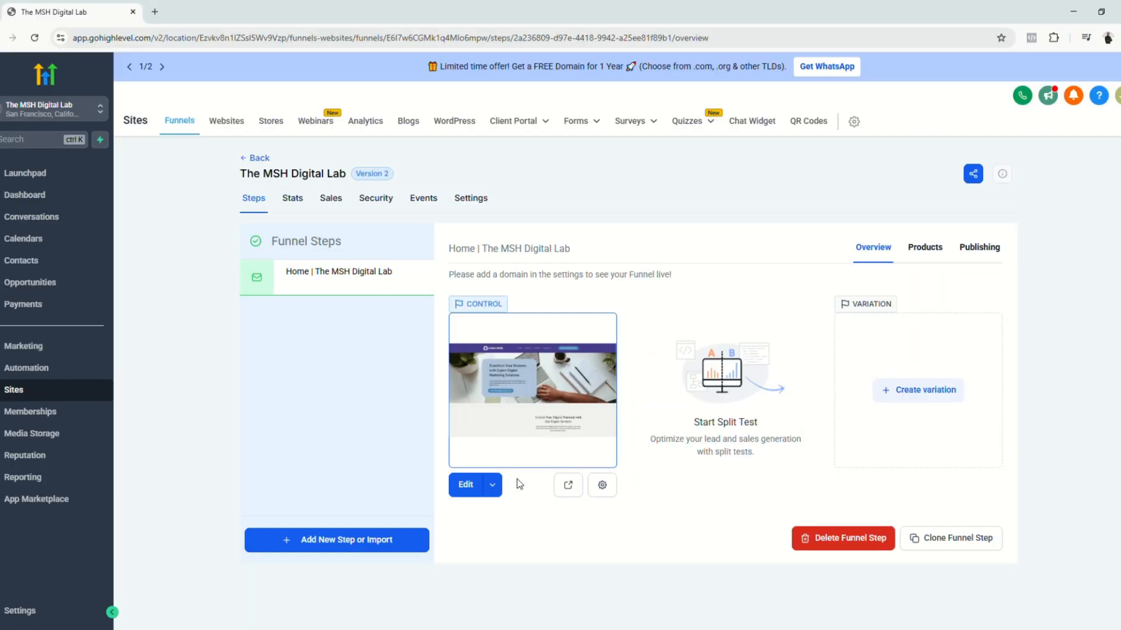
{"action": "mouse_move", "coordinate": [568, 486]}
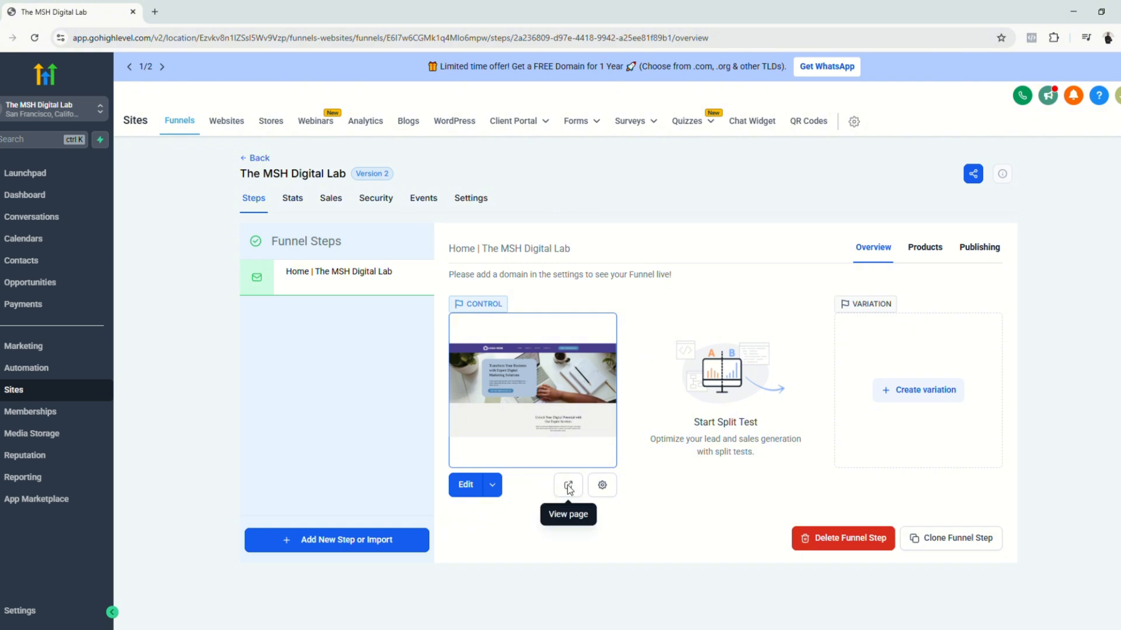
View the live funnel home page and confirm Meta Pixel Helper detects a PageView event
{"action": "left_click", "coordinate": [567, 486]}
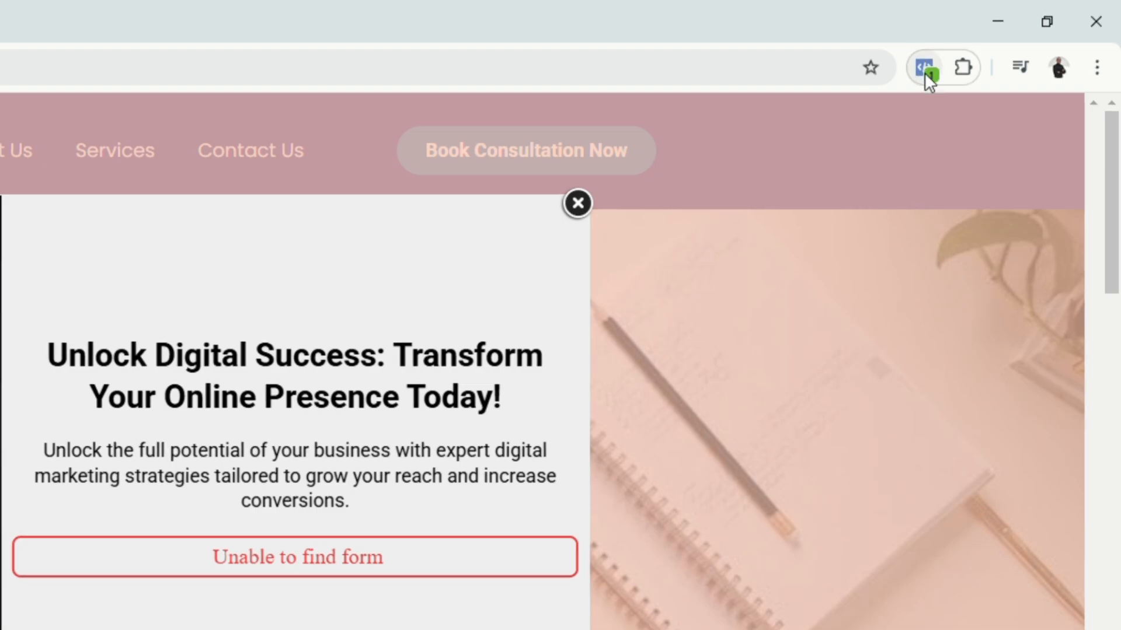
{"action": "left_click", "coordinate": [925, 66]}
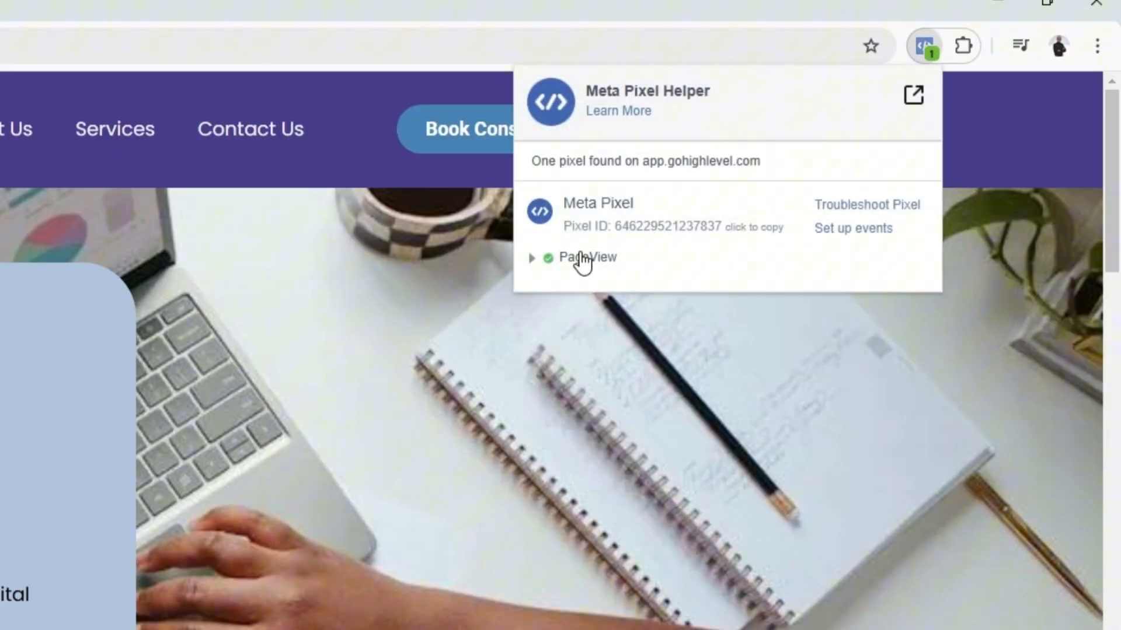
{"action": "mouse_move", "coordinate": [768, 242]}
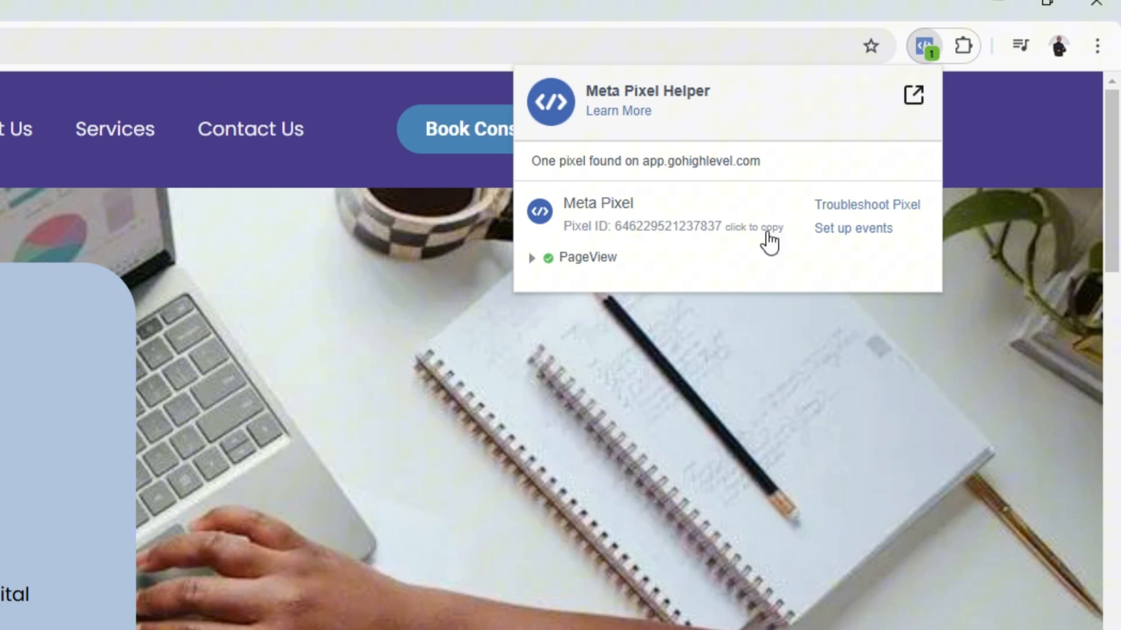
{"action": "mouse_move", "coordinate": [626, 272]}
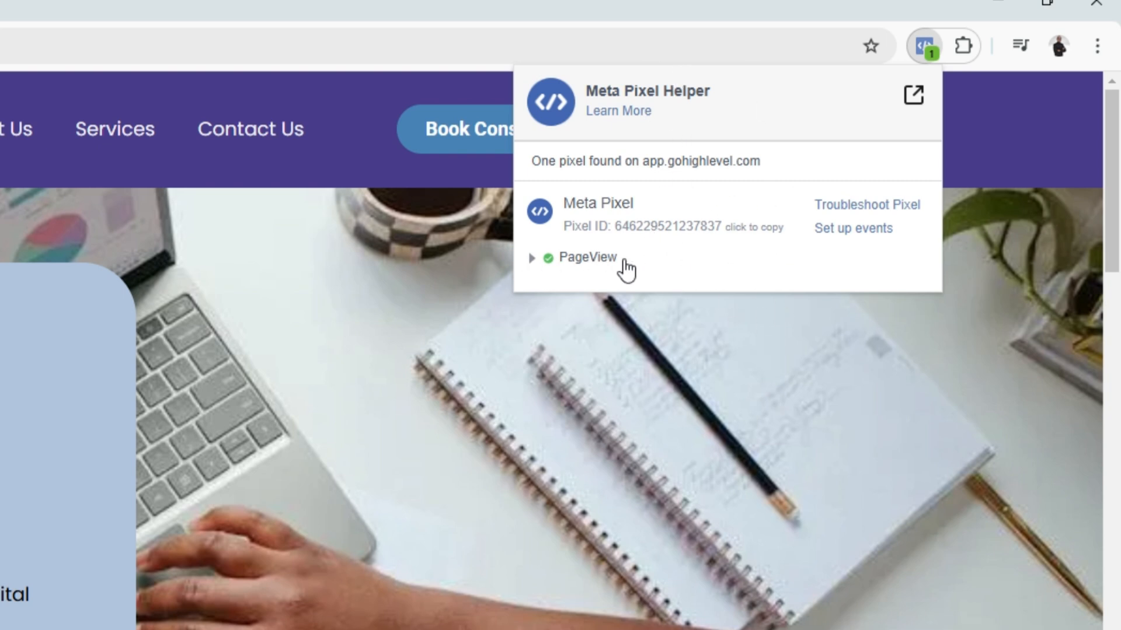
Finish the Demo Pixel setup with automatic advanced matching on and dismiss the feature tips
{"action": "left_click", "coordinate": [215, 12]}
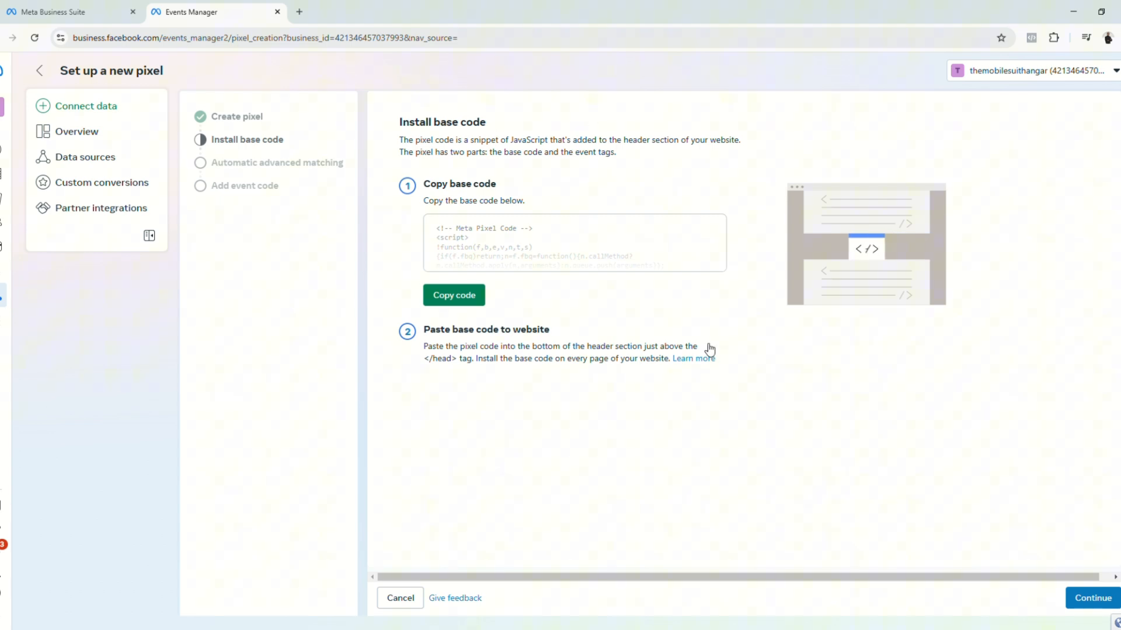
{"action": "left_click", "coordinate": [1093, 598]}
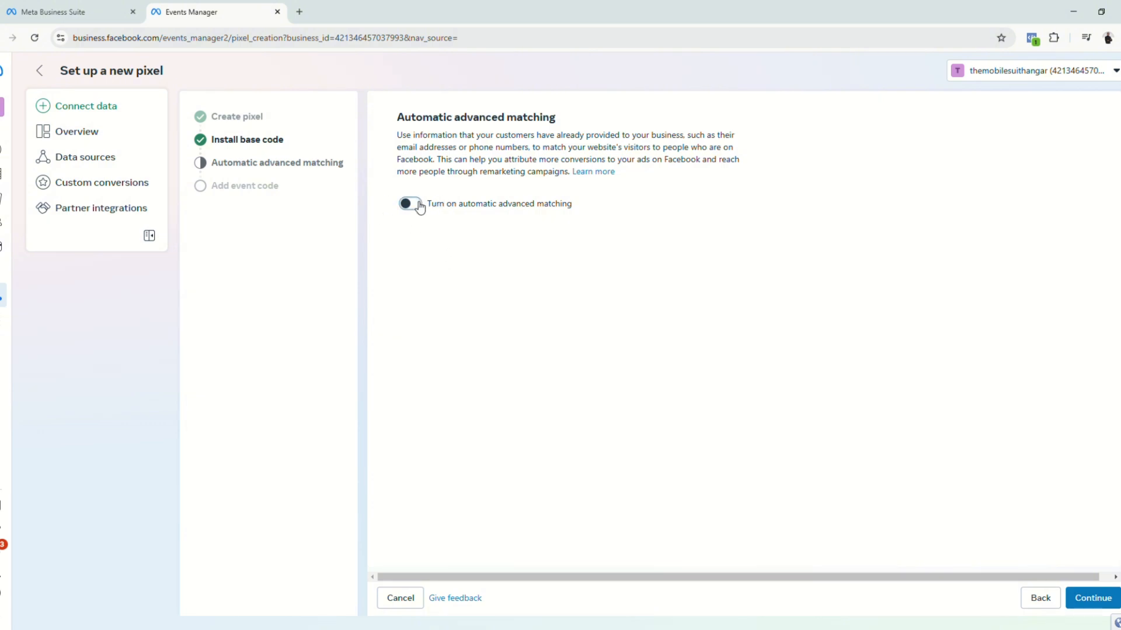
{"action": "left_click", "coordinate": [409, 203]}
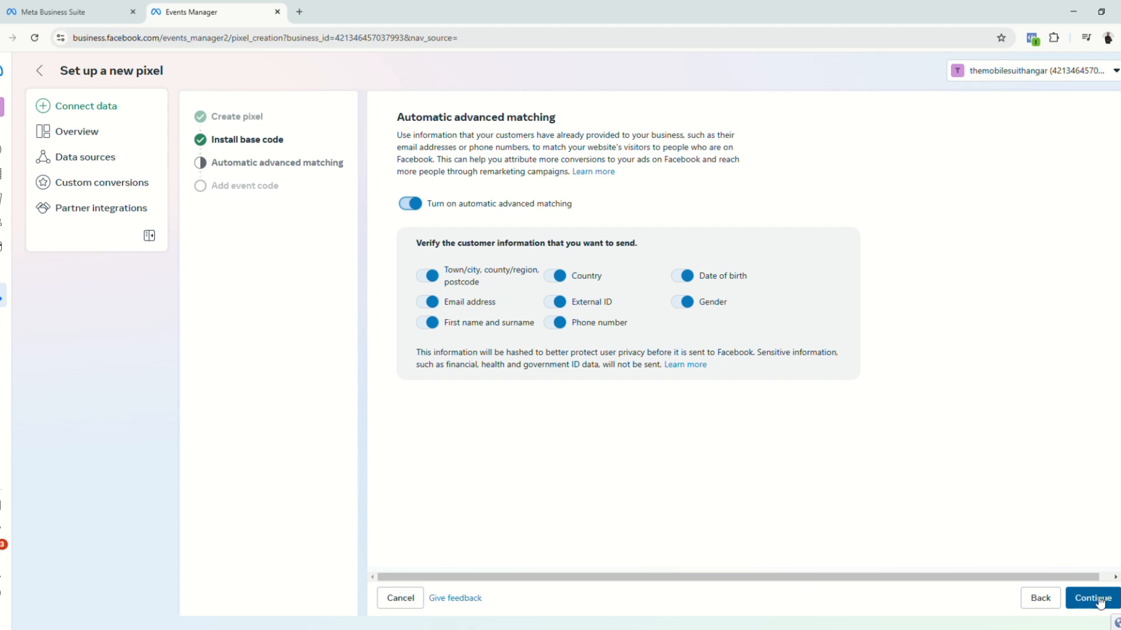
{"action": "left_click", "coordinate": [1090, 598]}
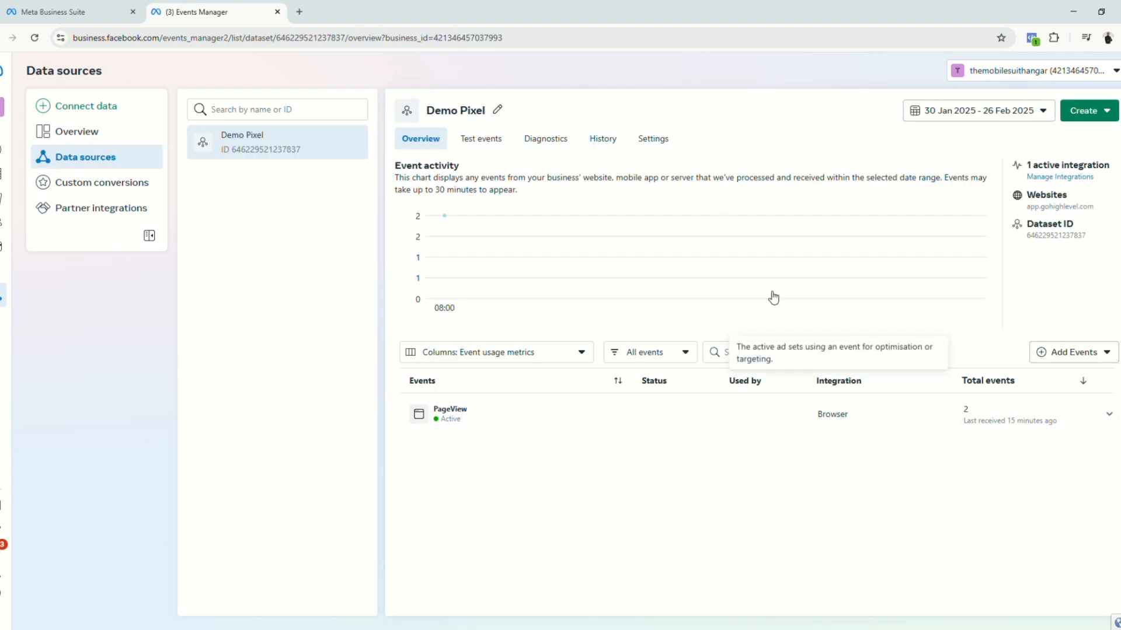
{"action": "left_click", "coordinate": [495, 351]}
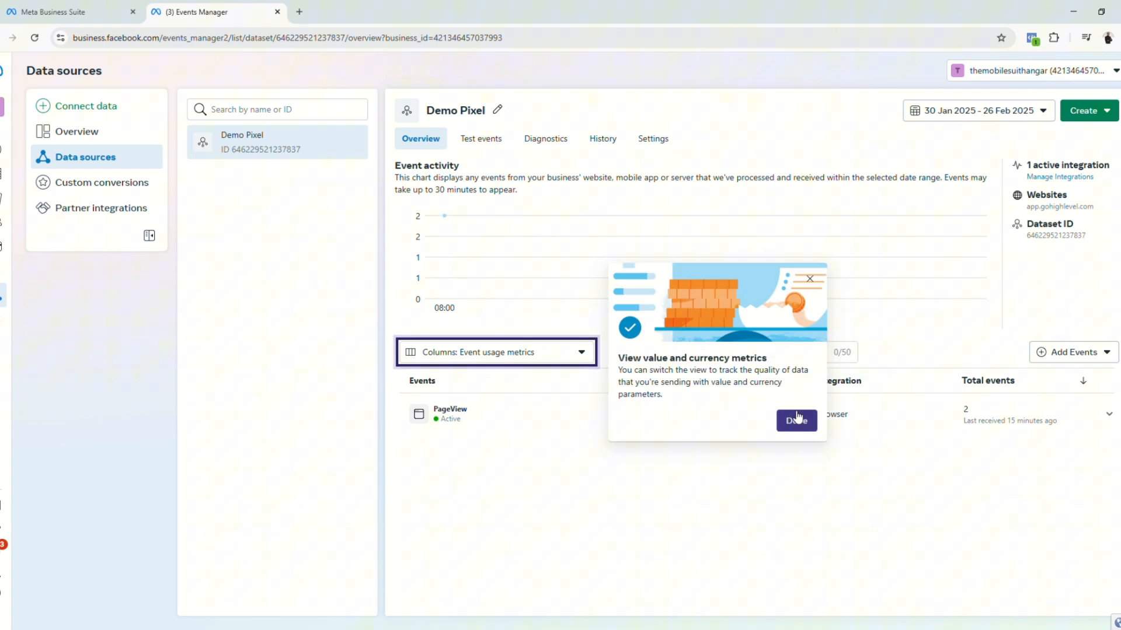
{"action": "left_click", "coordinate": [795, 420]}
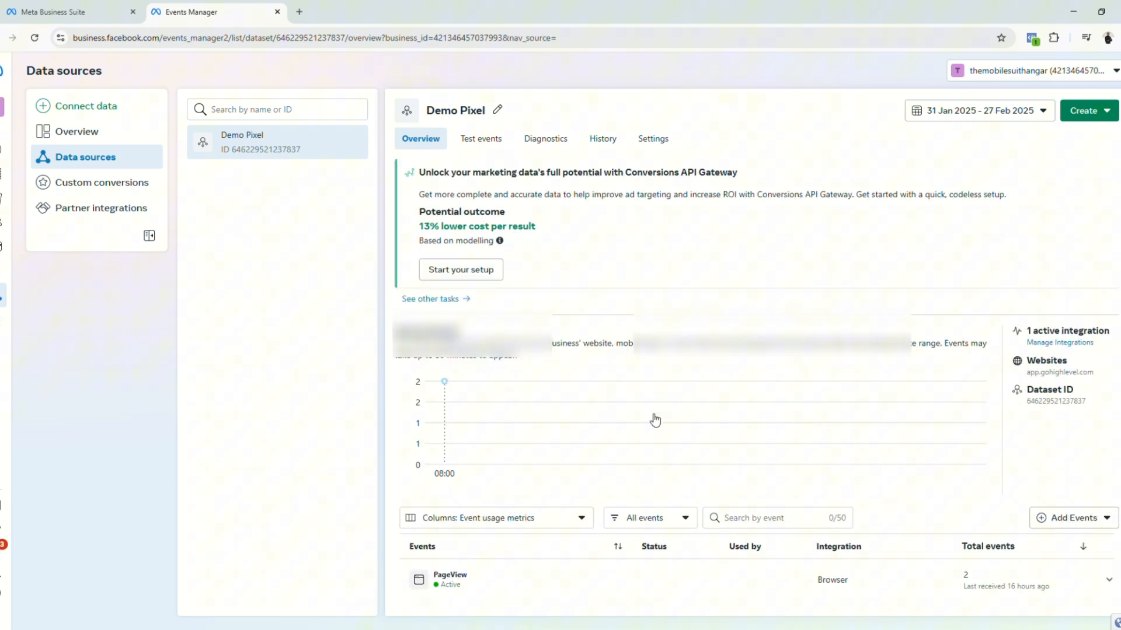
{"action": "mouse_move", "coordinate": [652, 139]}
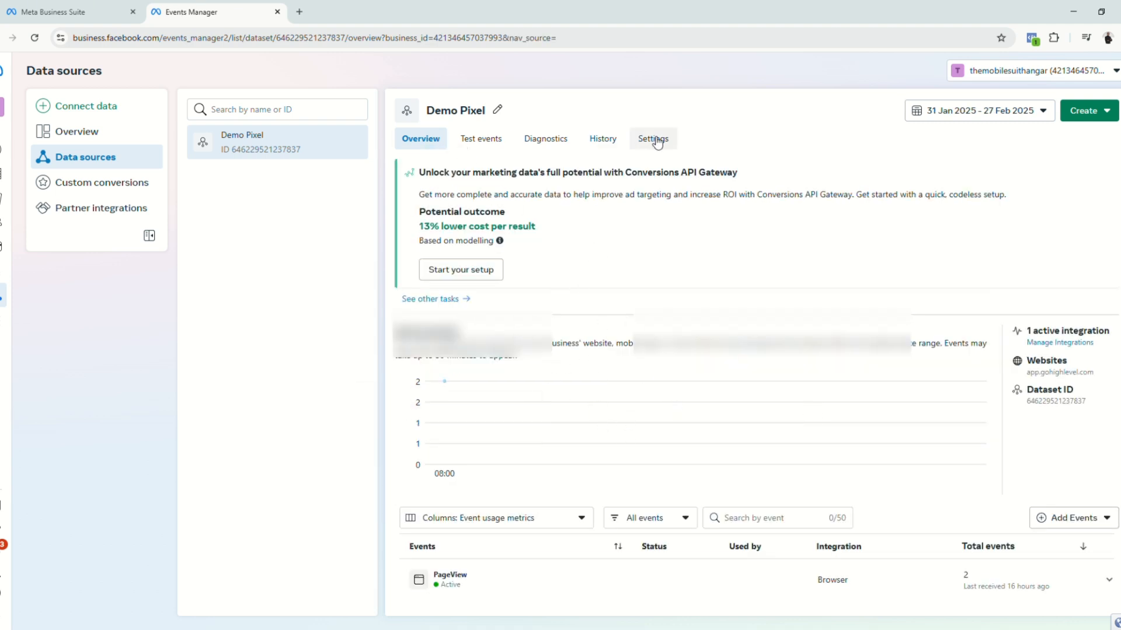
Review the Demo Pixel dataset settings down to its Dataset ID
{"action": "left_click", "coordinate": [651, 139]}
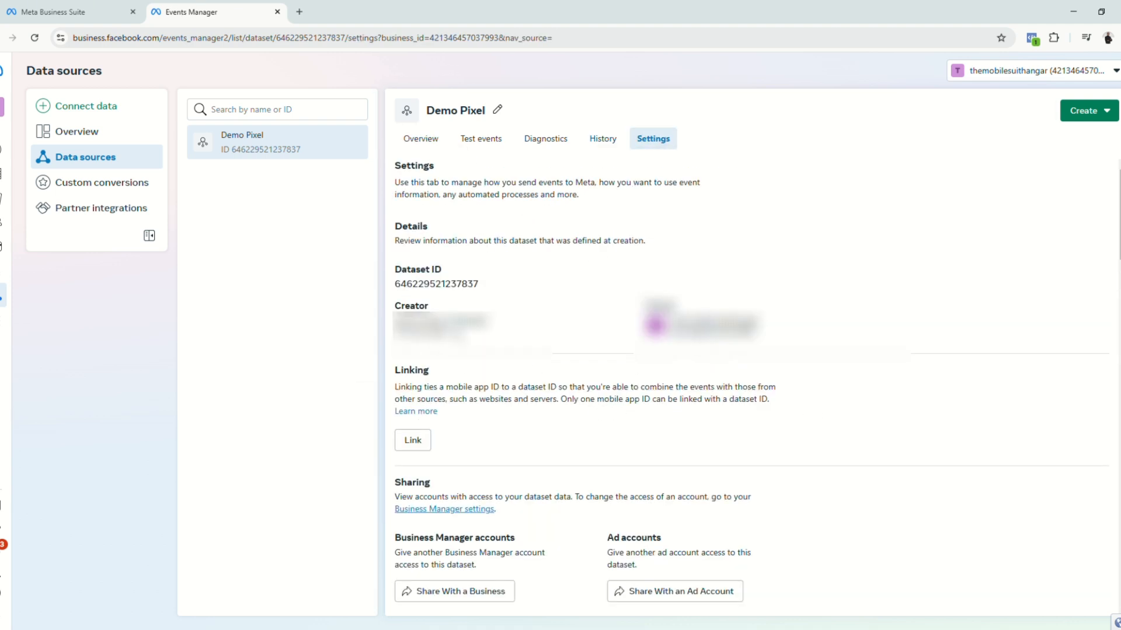
{"action": "mouse_move", "coordinate": [486, 290]}
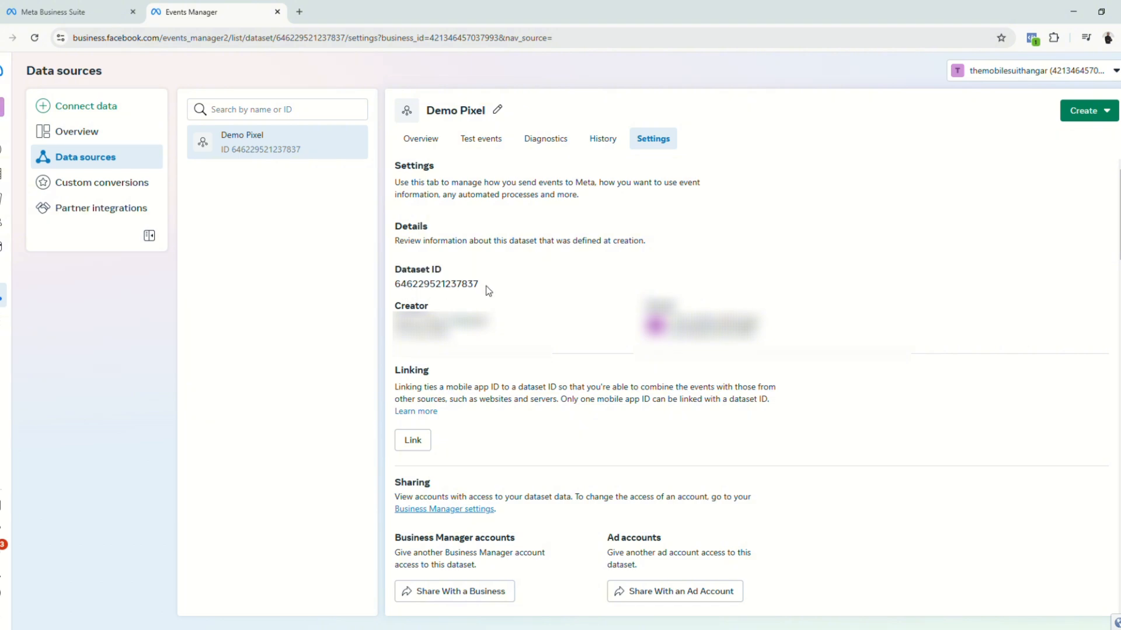
{"action": "scroll", "scroll_direction": "down", "scroll_amount": 3}
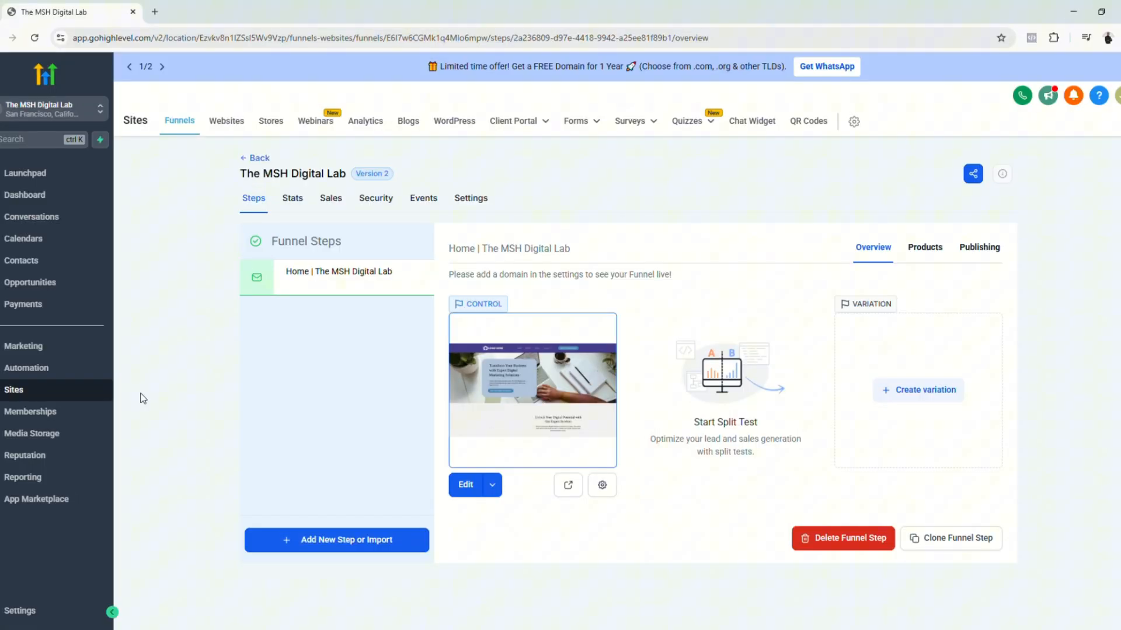
{"action": "mouse_move", "coordinate": [19, 610]}
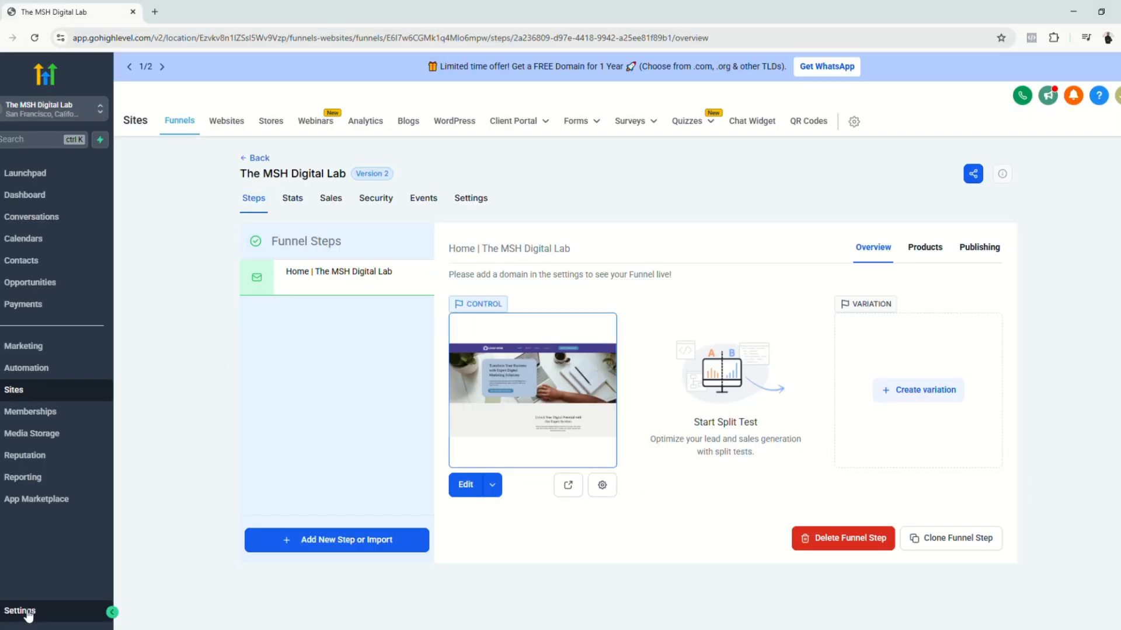
Create a custom values folder named Facebook Pixel and list the folders
{"action": "left_click", "coordinate": [20, 613]}
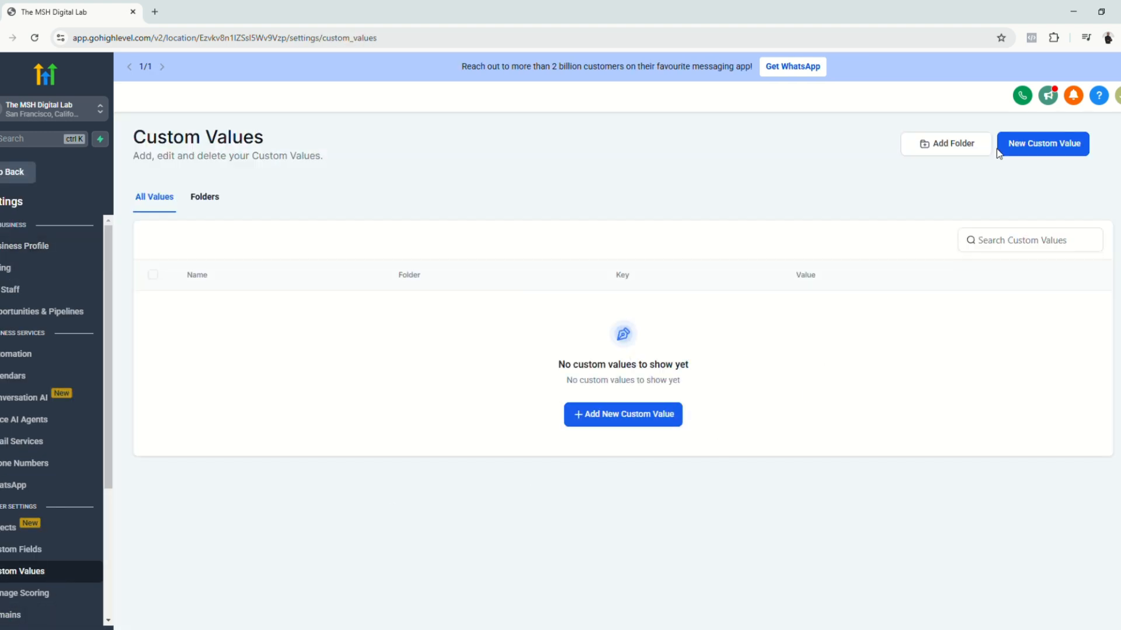
{"action": "left_click", "coordinate": [946, 143]}
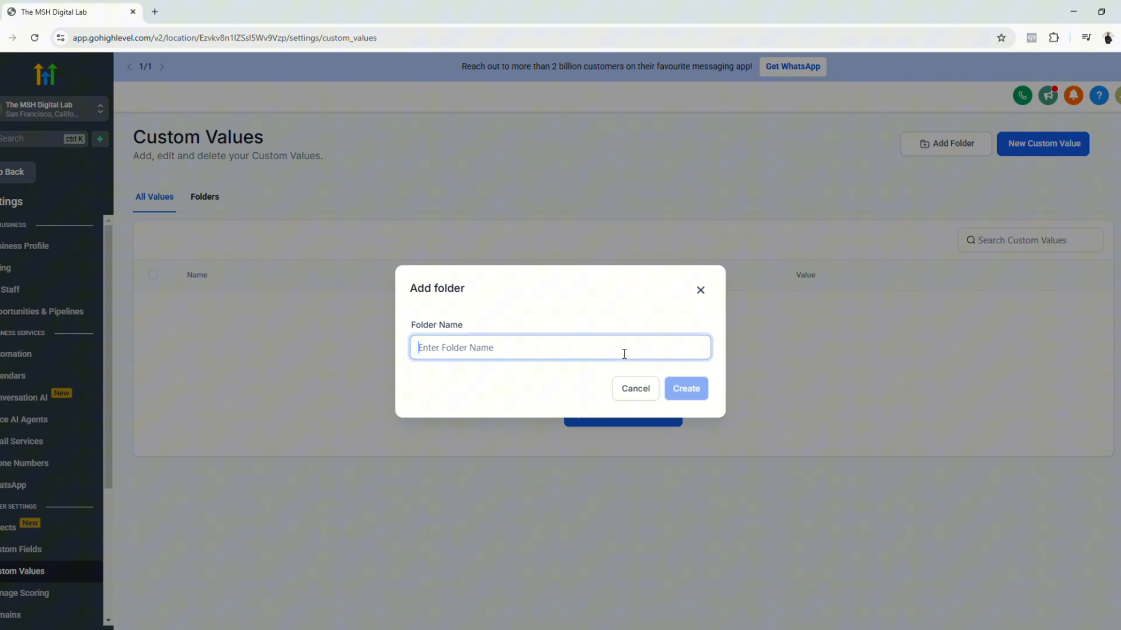
{"action": "type", "text": "Facebook Pixel"}
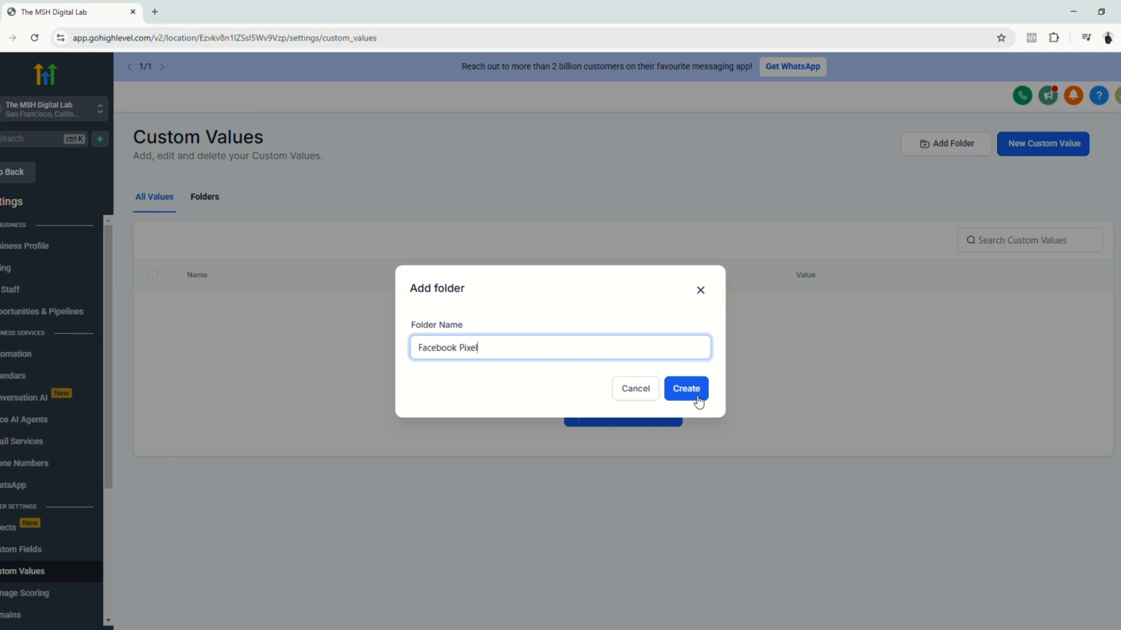
{"action": "left_click", "coordinate": [684, 387]}
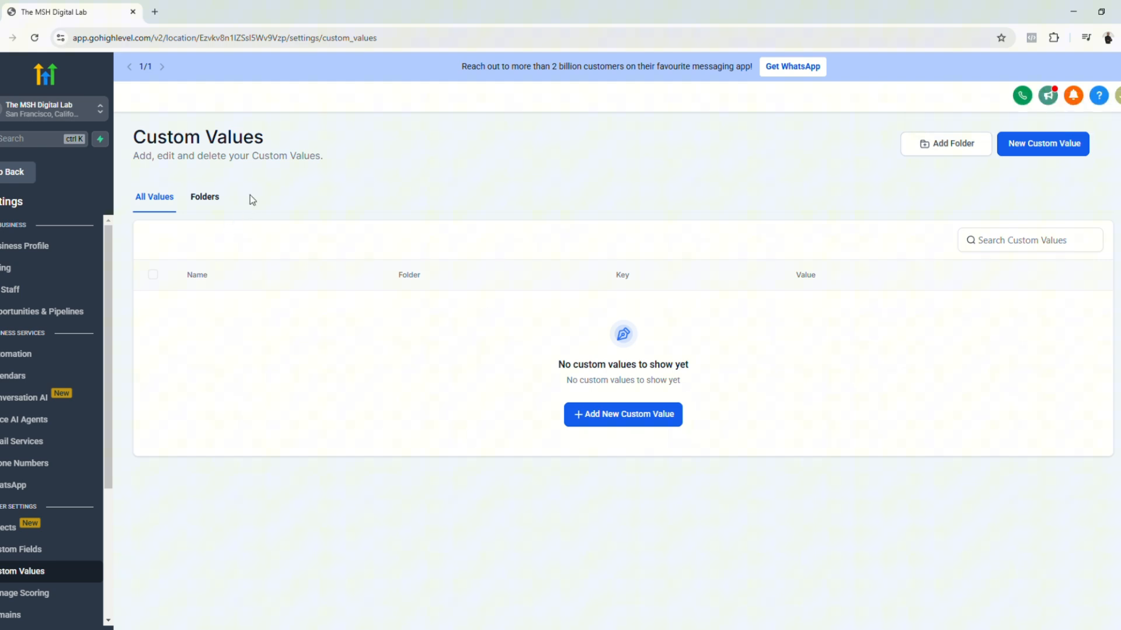
{"action": "left_click", "coordinate": [205, 196]}
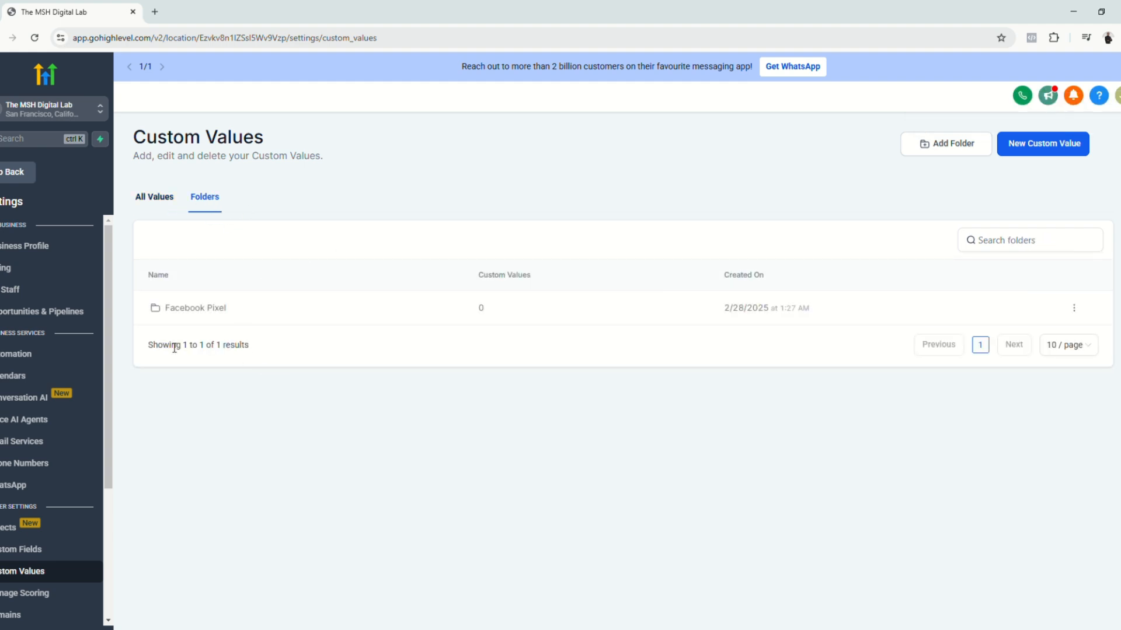
{"action": "mouse_move", "coordinate": [687, 408]}
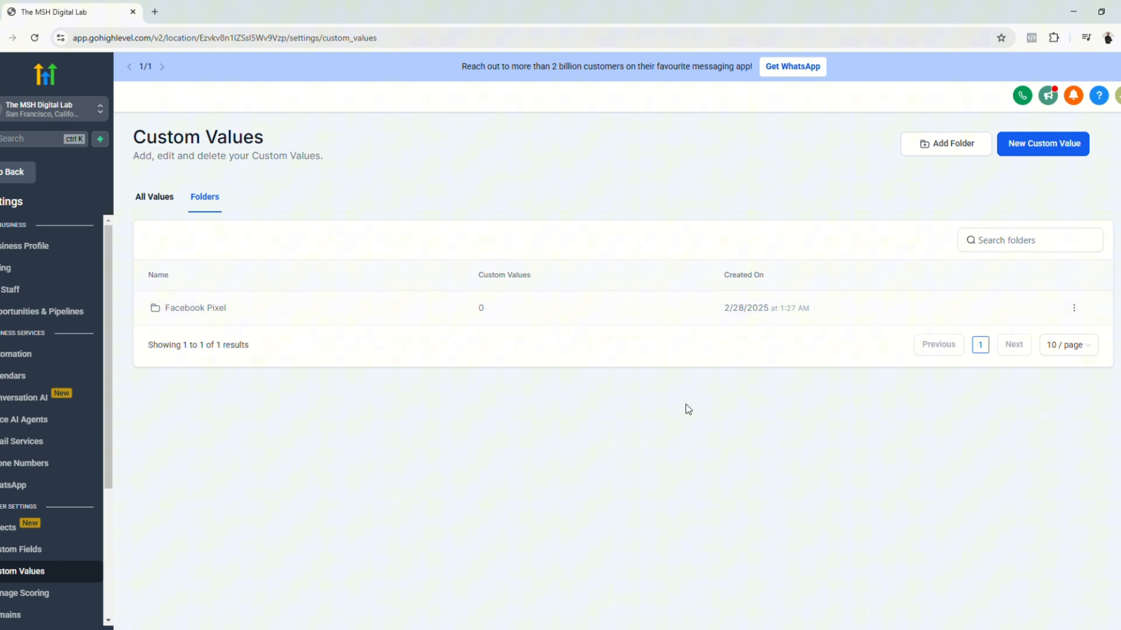
{"action": "mouse_move", "coordinate": [760, 579]}
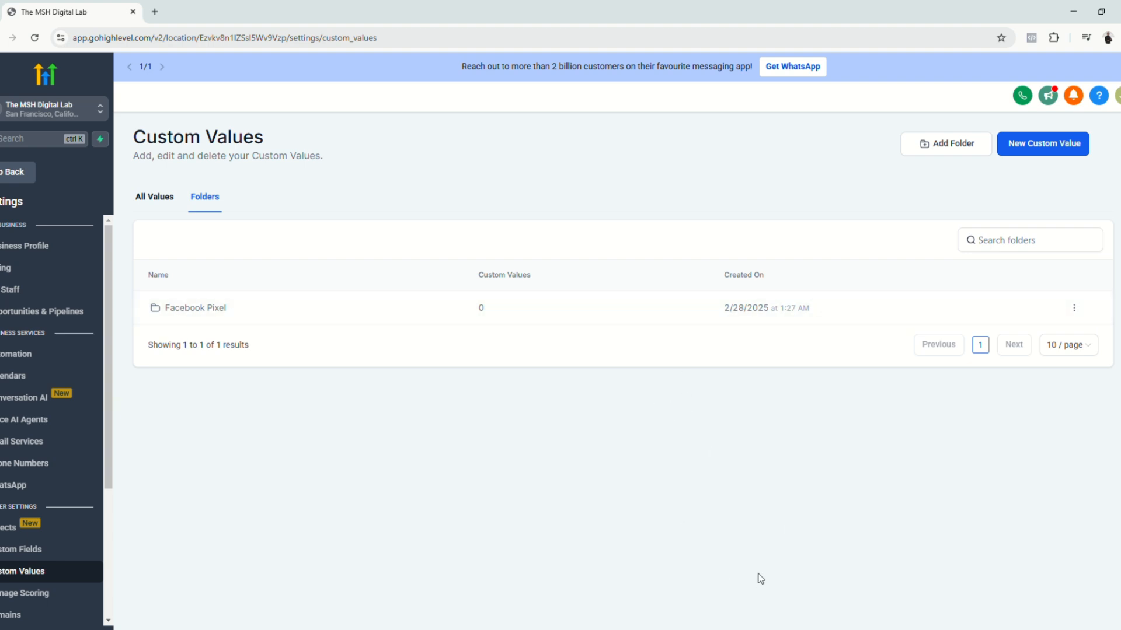
Copy the Demo Pixel Dataset ID and switch back to GoHighLevel
{"action": "left_click", "coordinate": [215, 11]}
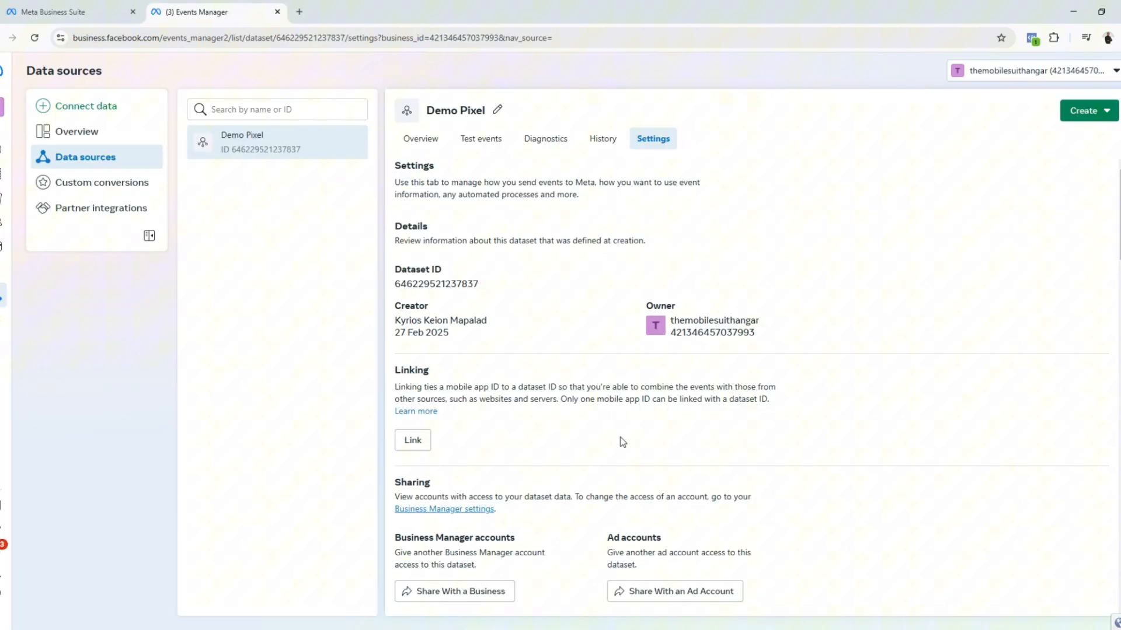
{"action": "mouse_move", "coordinate": [384, 365]}
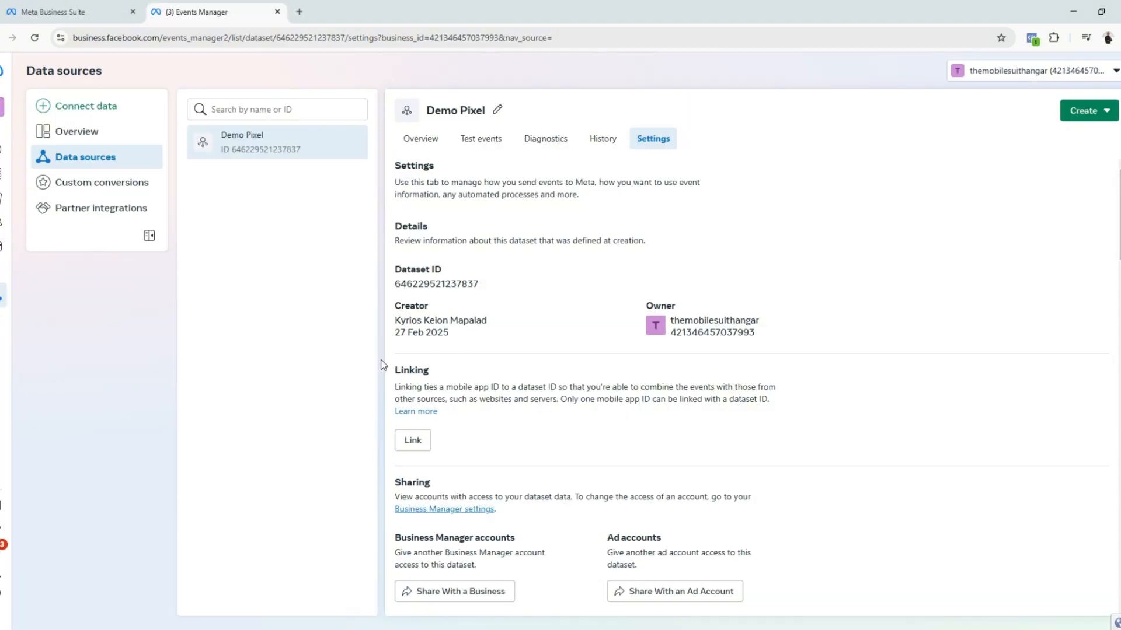
{"action": "left_click", "coordinate": [436, 283]}
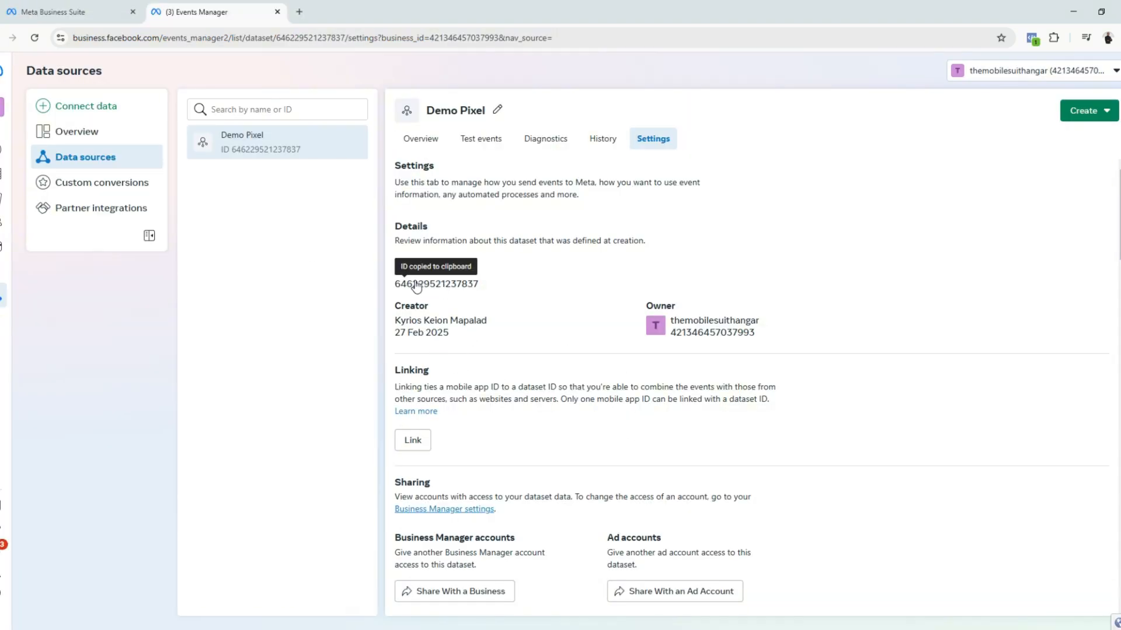
{"action": "key", "text": "alt+tab"}
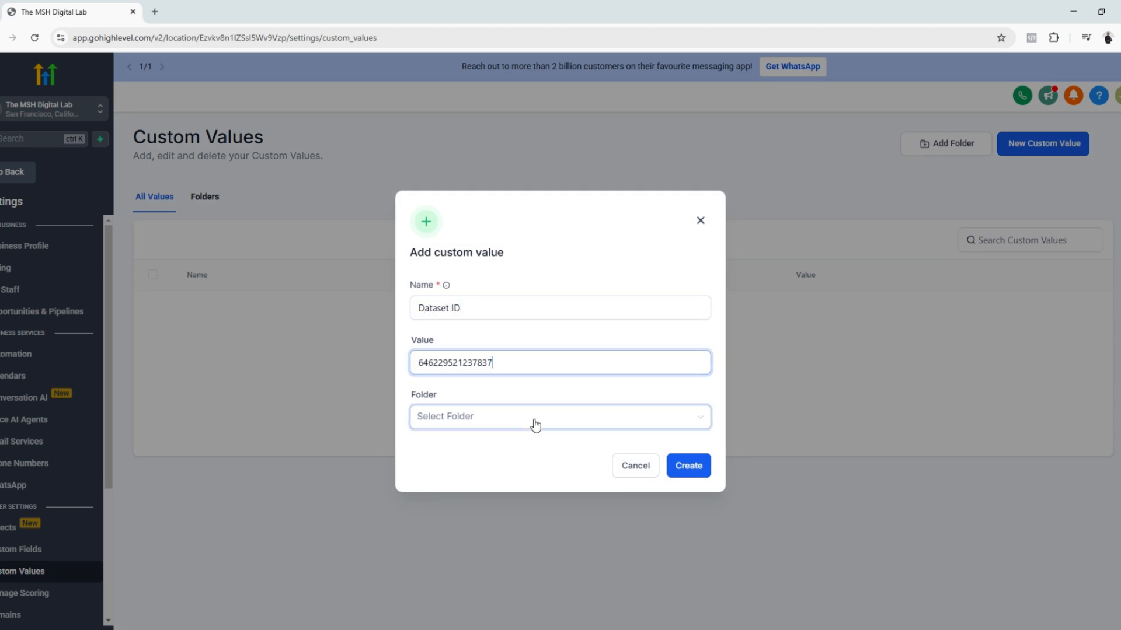
Save the Dataset ID and Access Token custom values in the Facebook Pixel folder, copying from Events Manager
{"action": "left_click", "coordinate": [559, 416]}
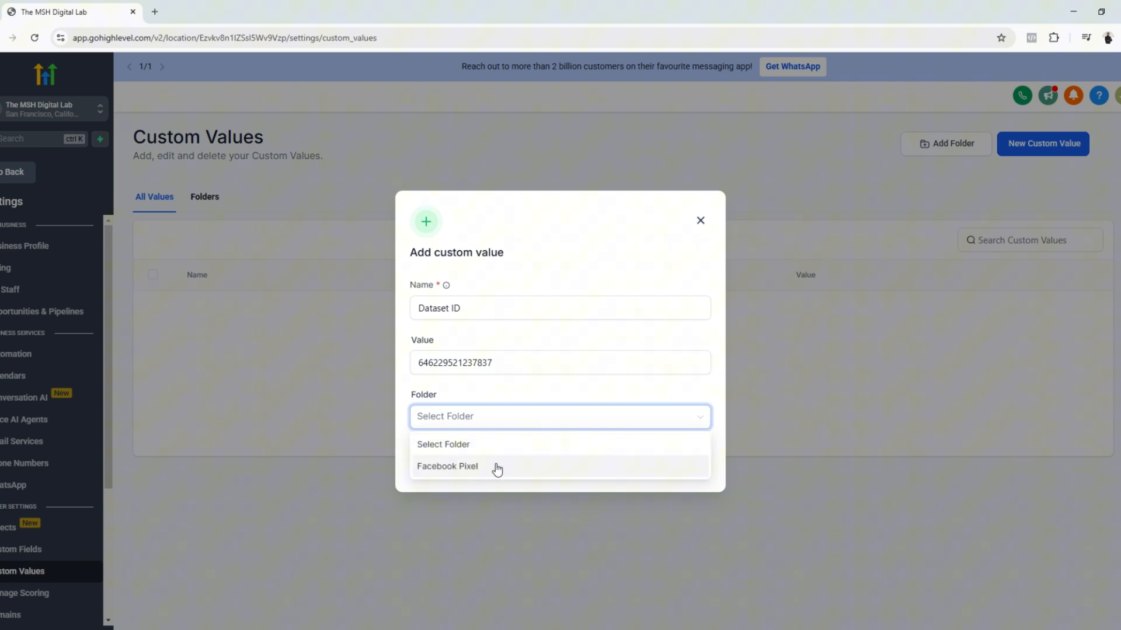
{"action": "key", "text": "alt+tab"}
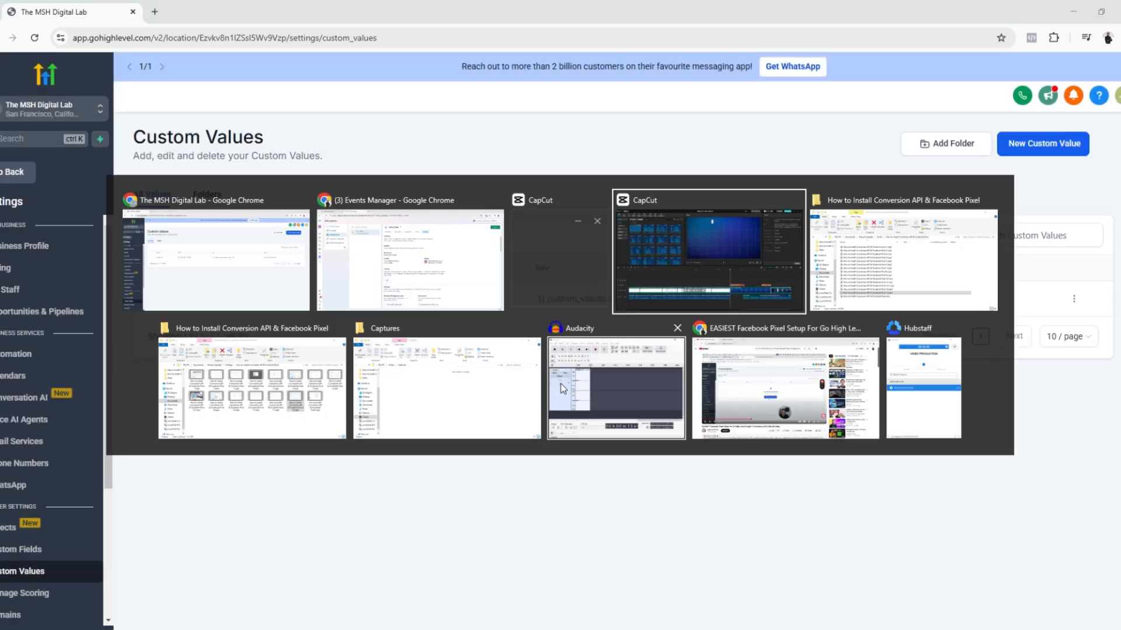
{"action": "left_click", "coordinate": [408, 260]}
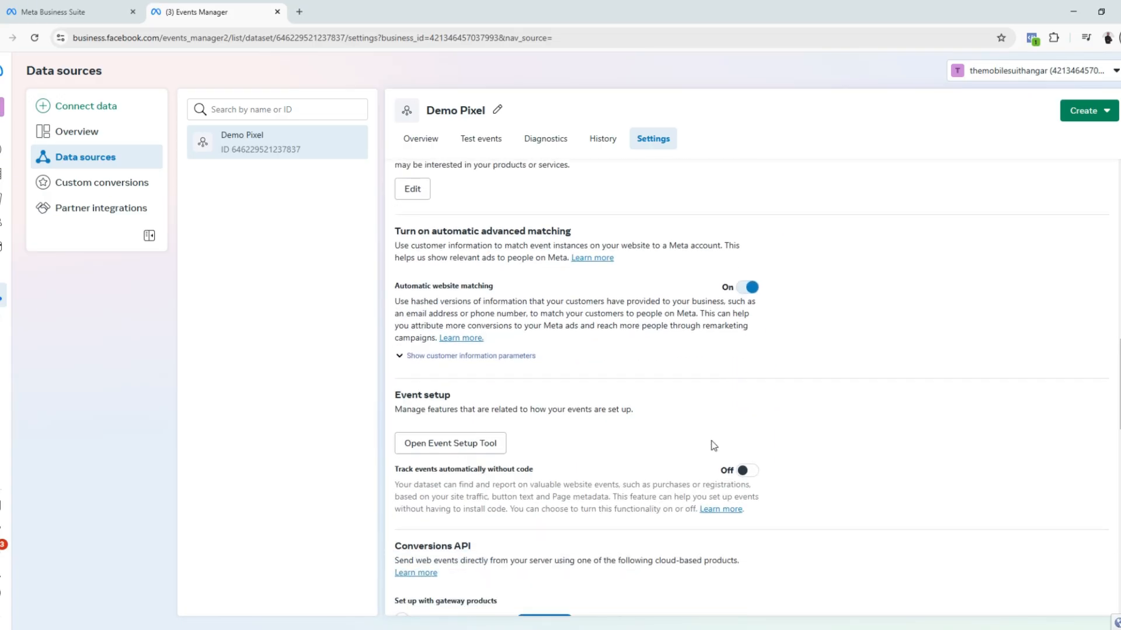
{"action": "key", "text": "alt+tab"}
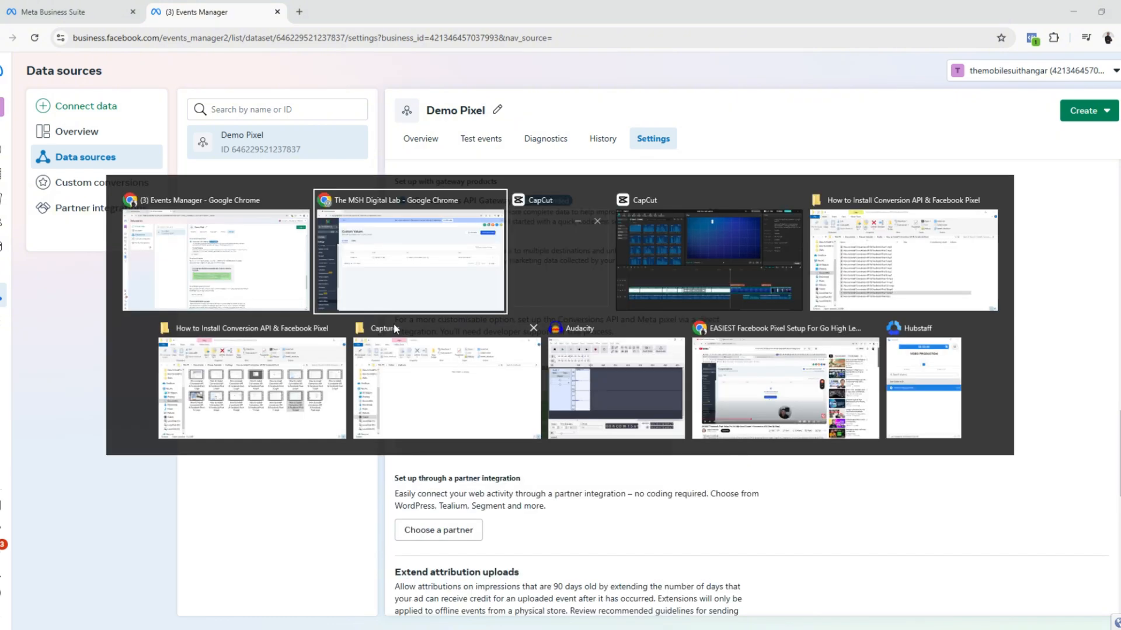
{"action": "left_click", "coordinate": [408, 252]}
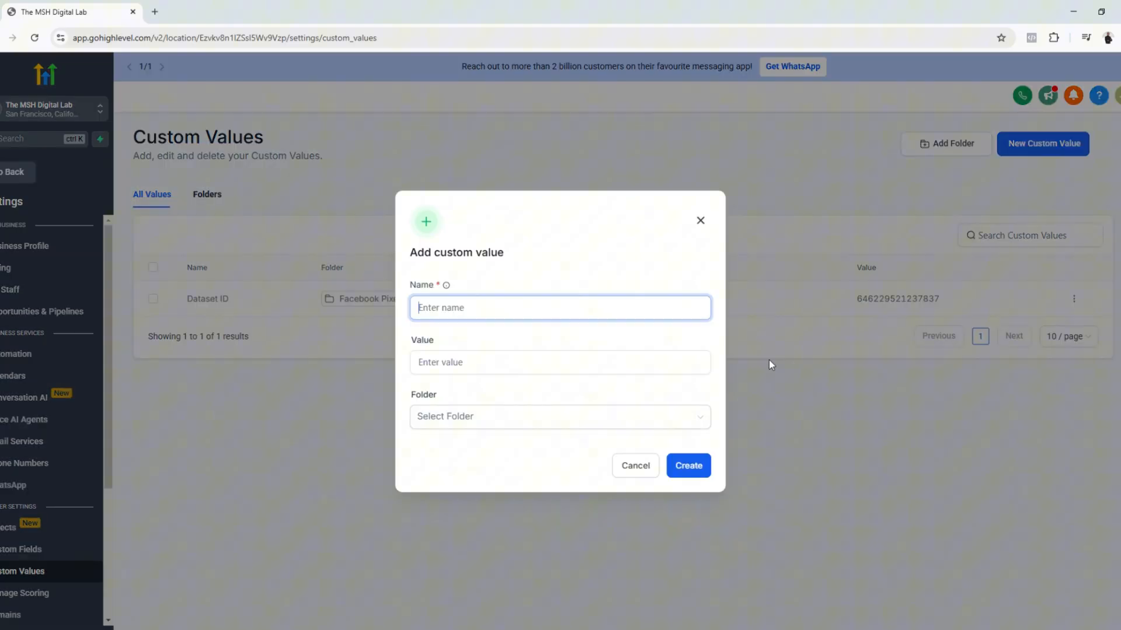
{"action": "type", "text": "Access Token"}
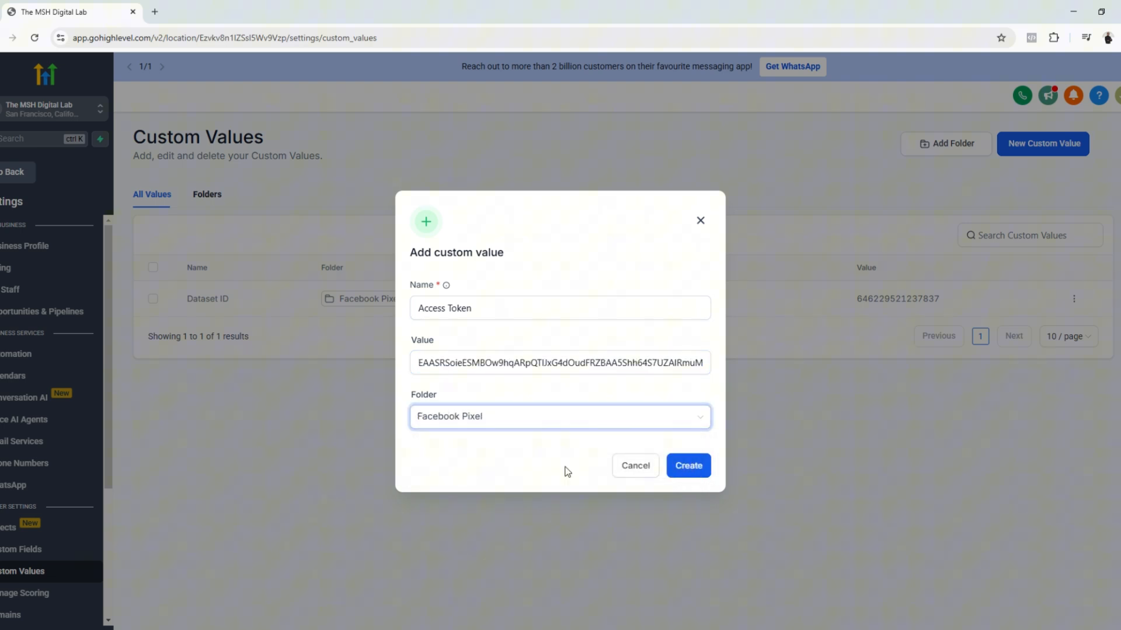
{"action": "left_click", "coordinate": [687, 466]}
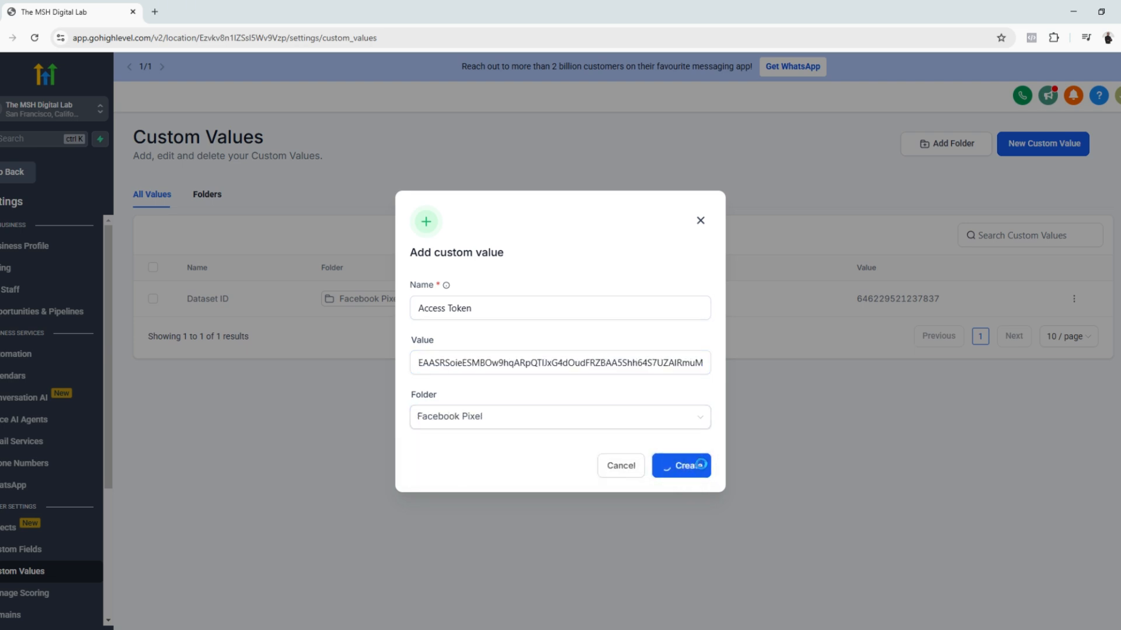
{"action": "left_click", "coordinate": [679, 466]}
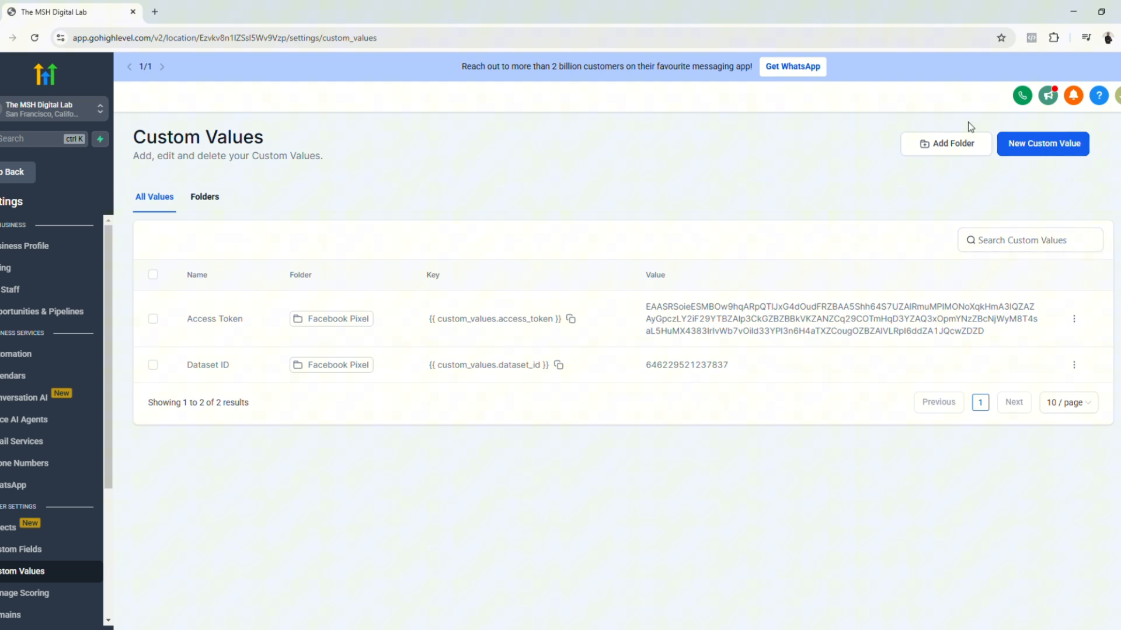
{"action": "mouse_move", "coordinate": [1007, 185]}
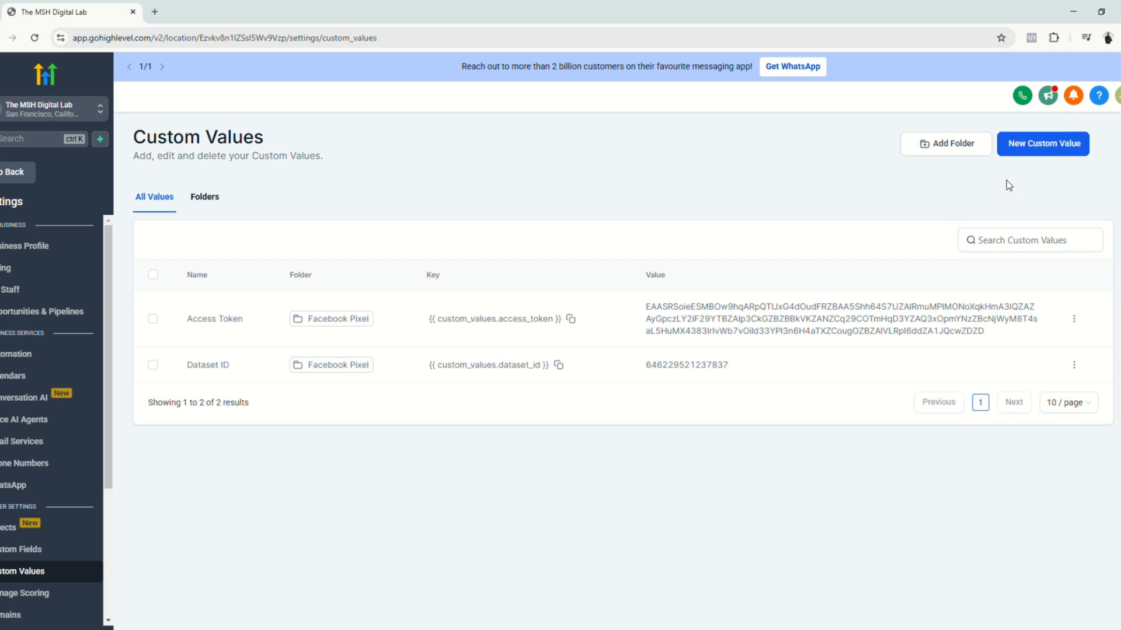
Start a Product Price custom value filed in the Facebook Pixel folder
{"action": "left_click", "coordinate": [1042, 144]}
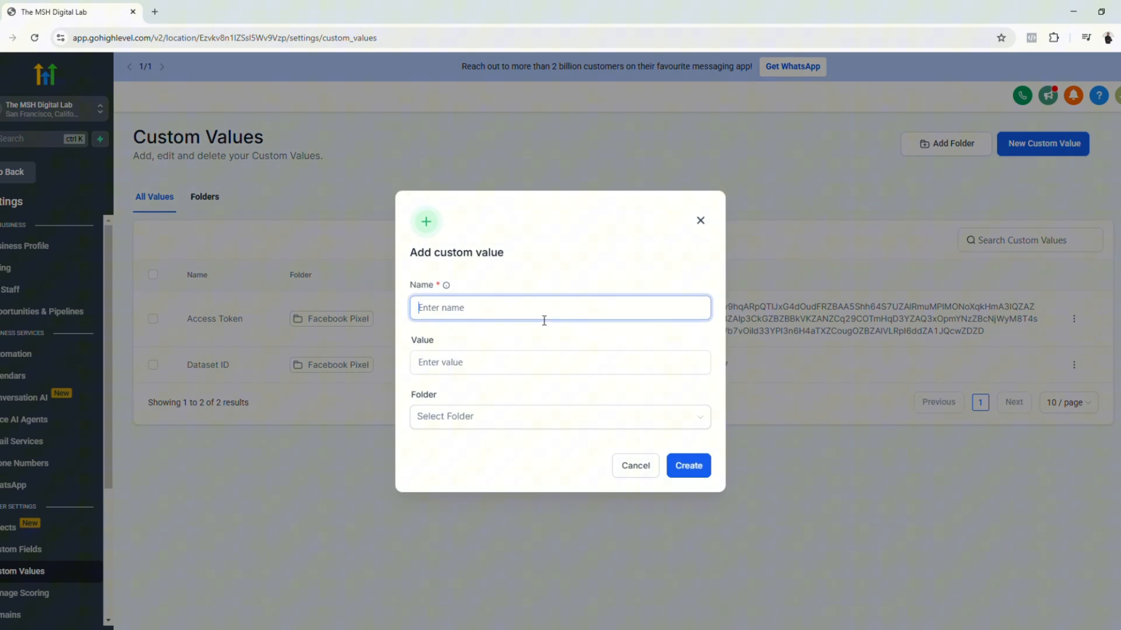
{"action": "left_click", "coordinate": [560, 417]}
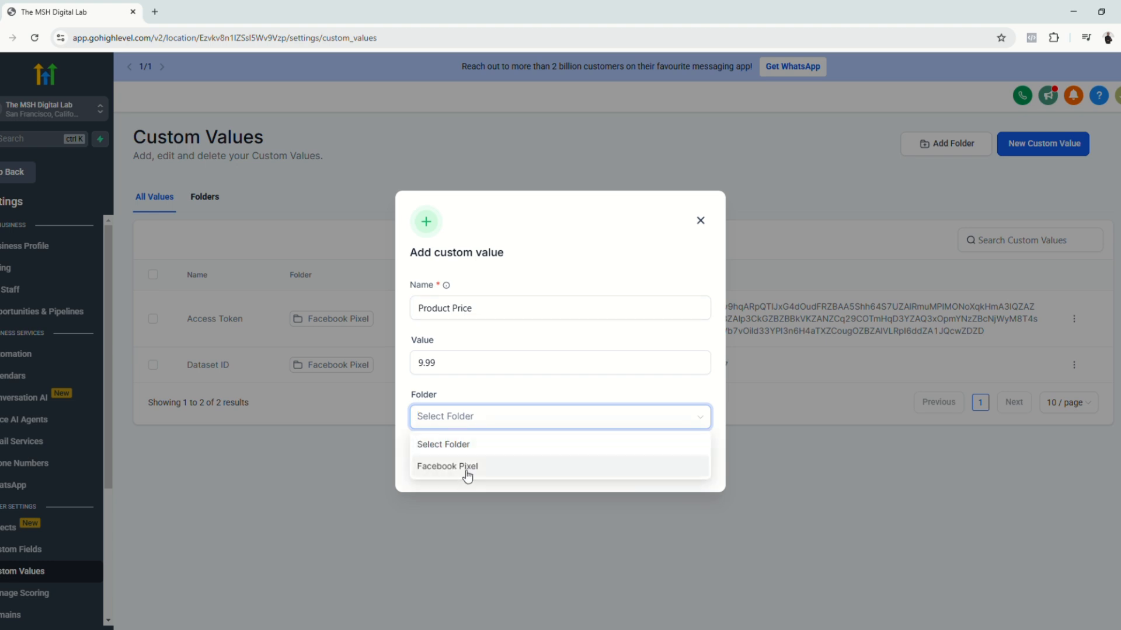
{"action": "left_click", "coordinate": [26, 368]}
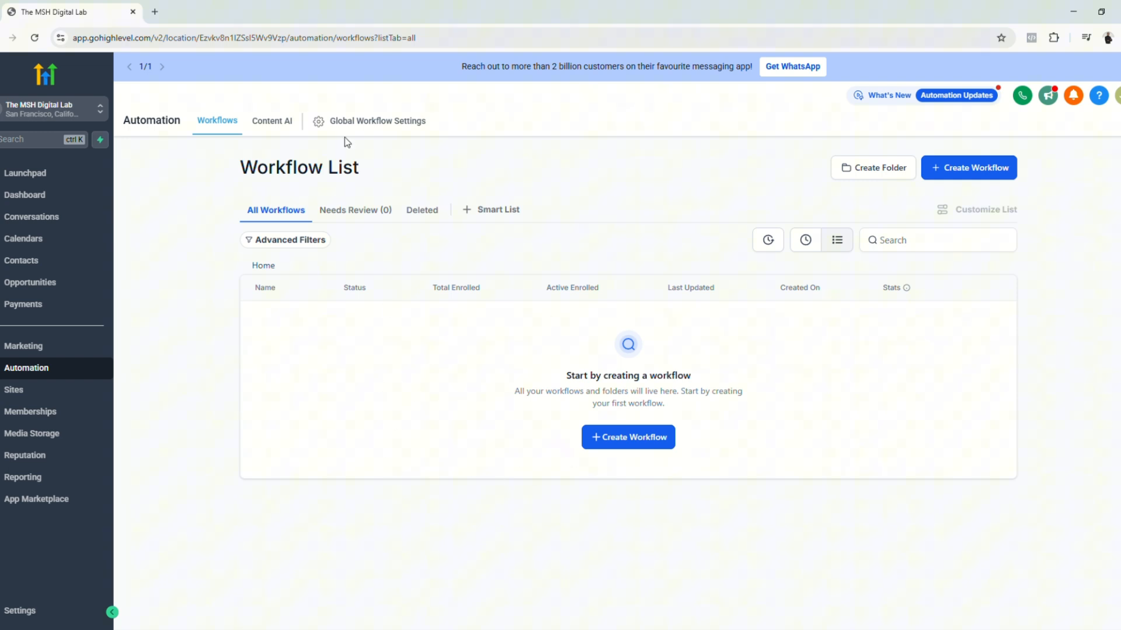
{"action": "mouse_move", "coordinate": [529, 193]}
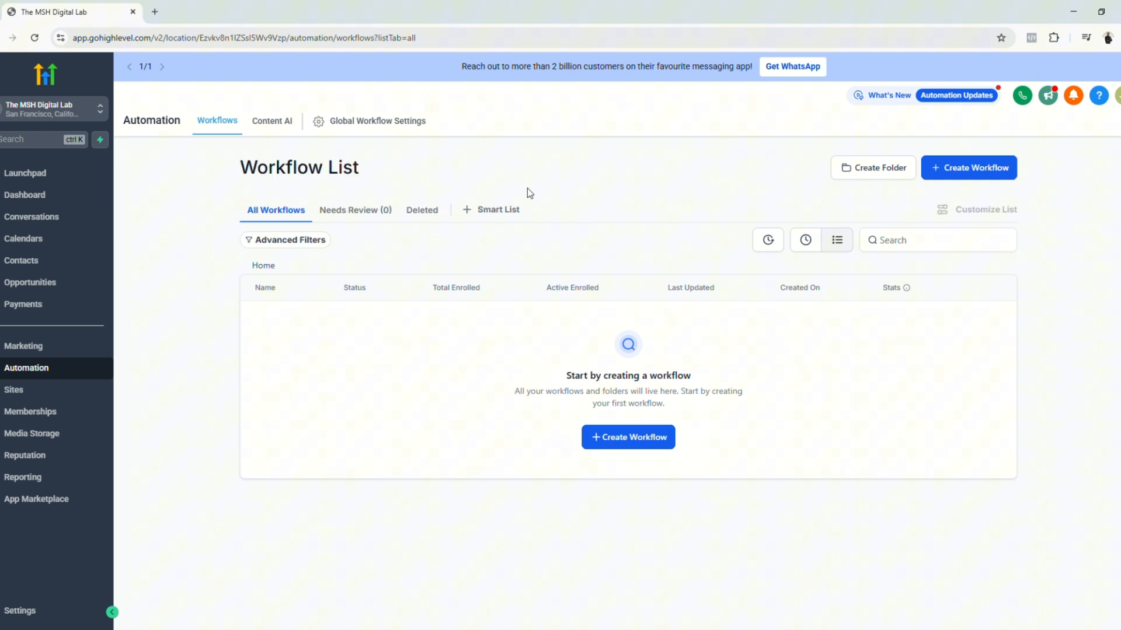
{"action": "mouse_move", "coordinate": [1017, 265]}
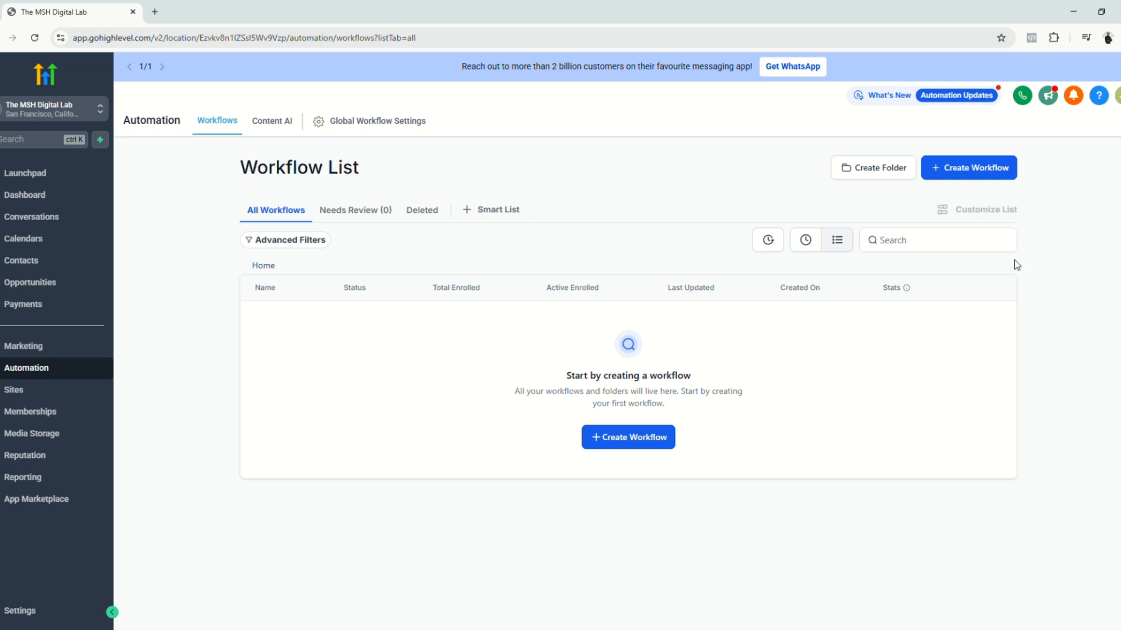
{"action": "mouse_move", "coordinate": [889, 176]}
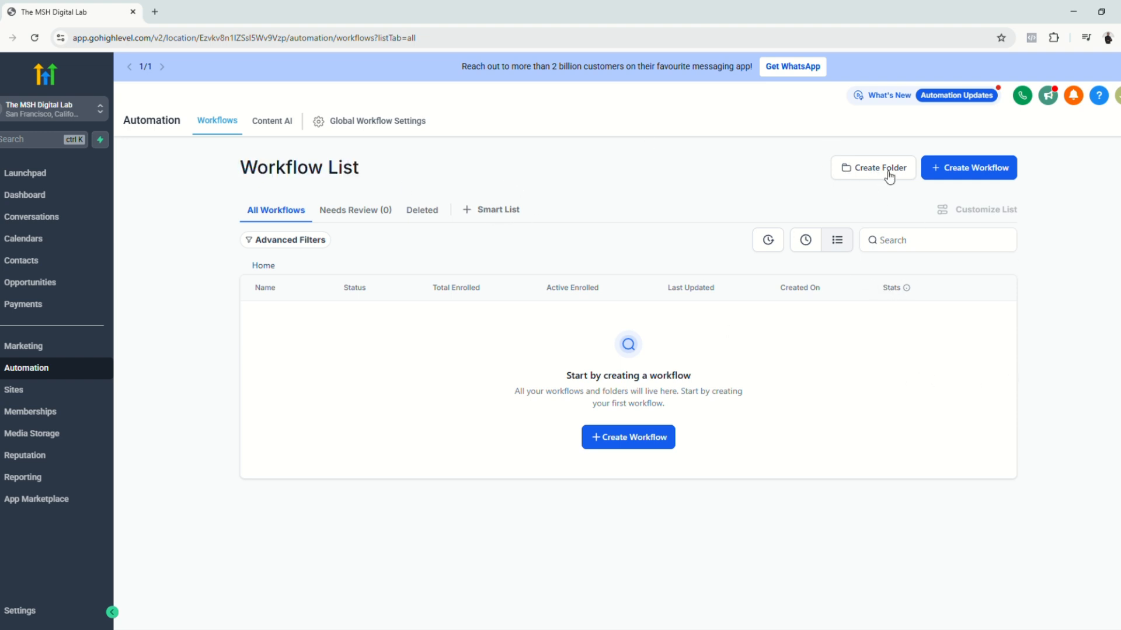
Create a workflow folder named Facebook Conversion API
{"action": "left_click", "coordinate": [873, 166]}
{"action": "type", "text": "Facebook Conversion API"}
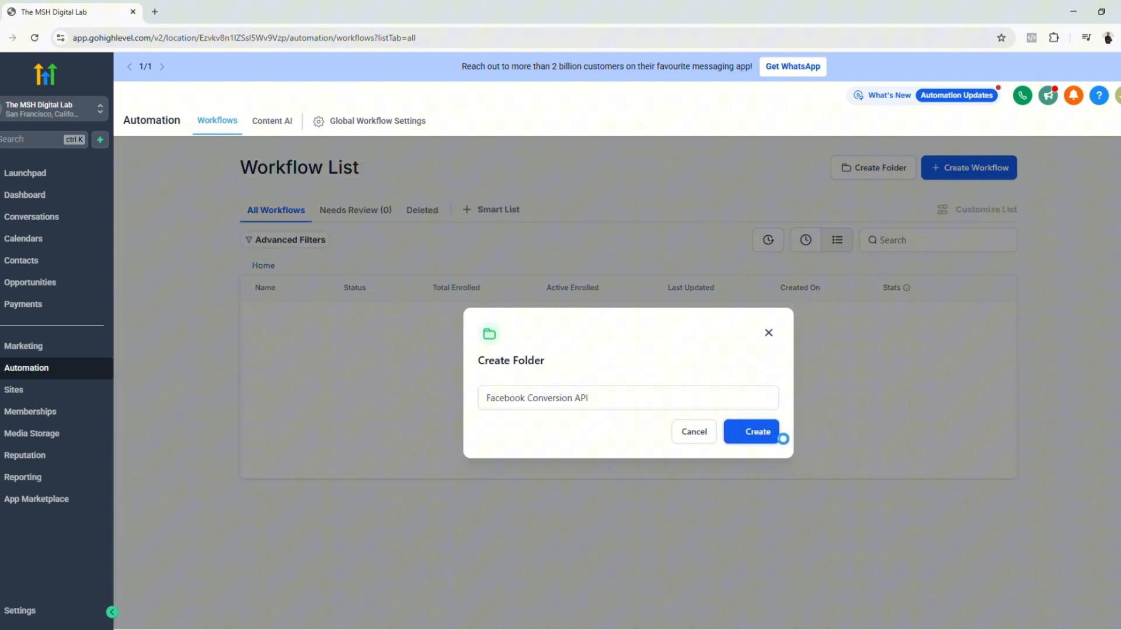
{"action": "left_click", "coordinate": [751, 432]}
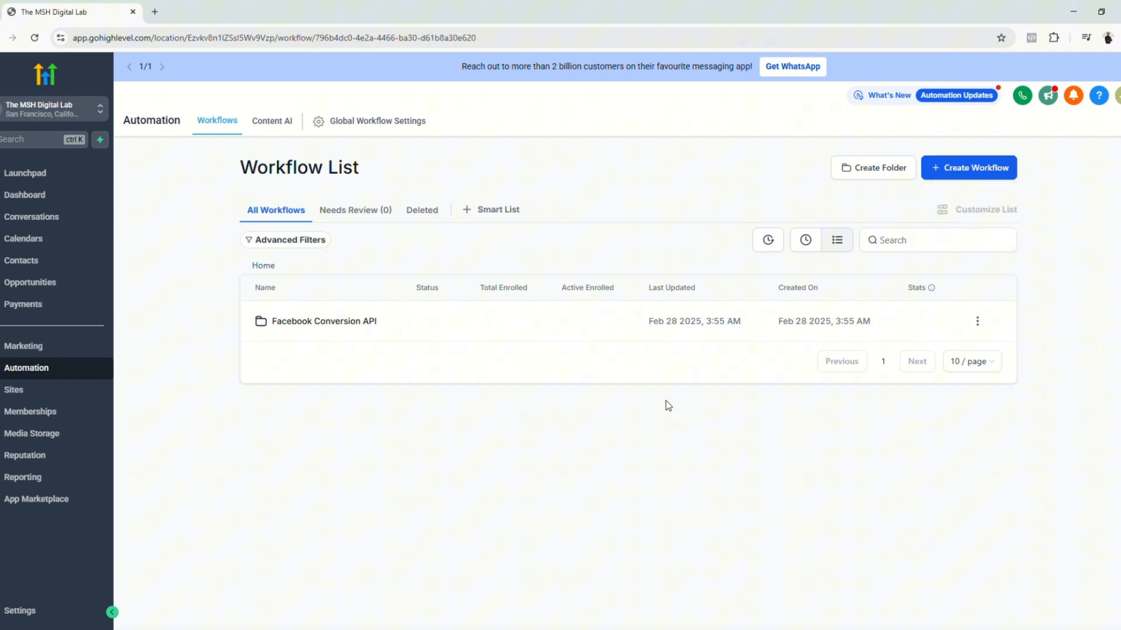
Create a workflow from scratch and rename it Purchase Product
{"action": "left_click", "coordinate": [968, 167]}
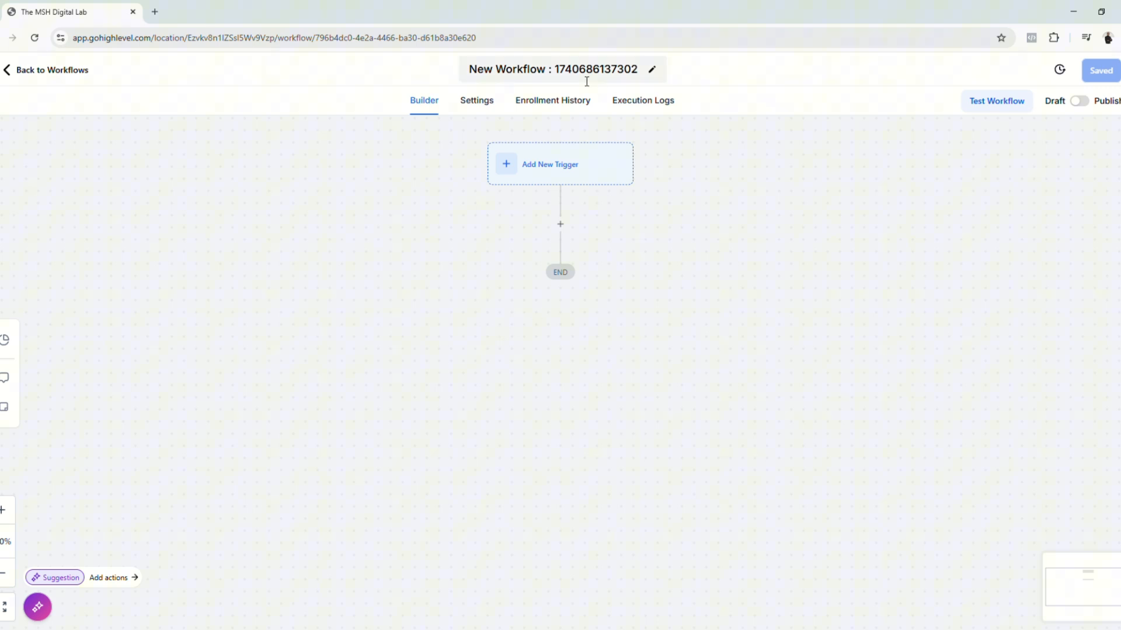
{"action": "left_click", "coordinate": [552, 69]}
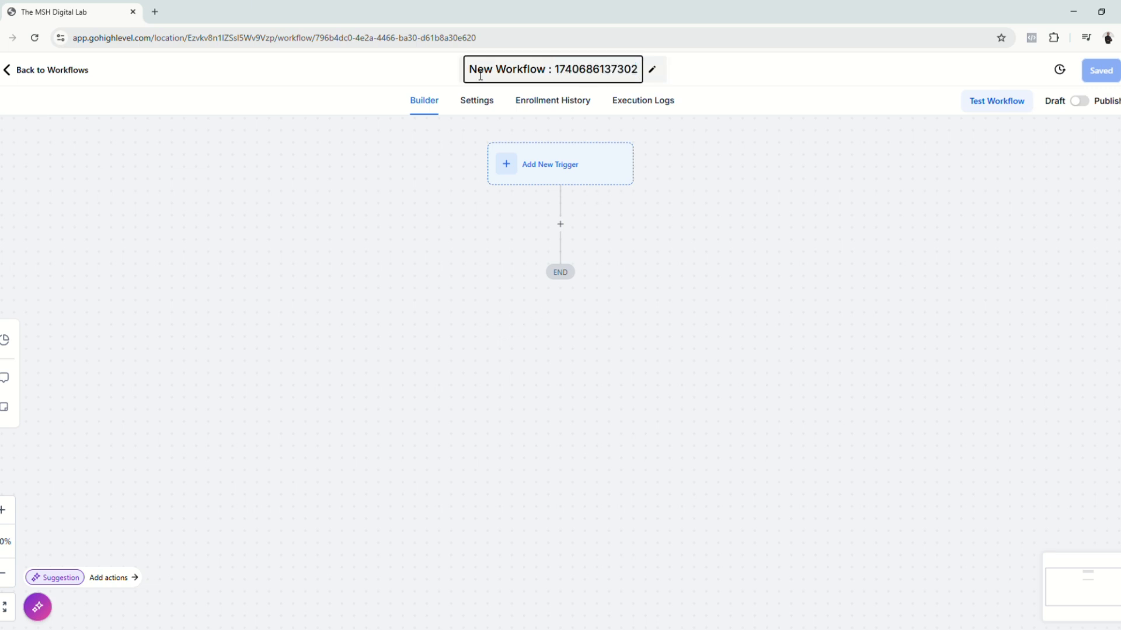
{"action": "triple_click", "coordinate": [552, 69]}
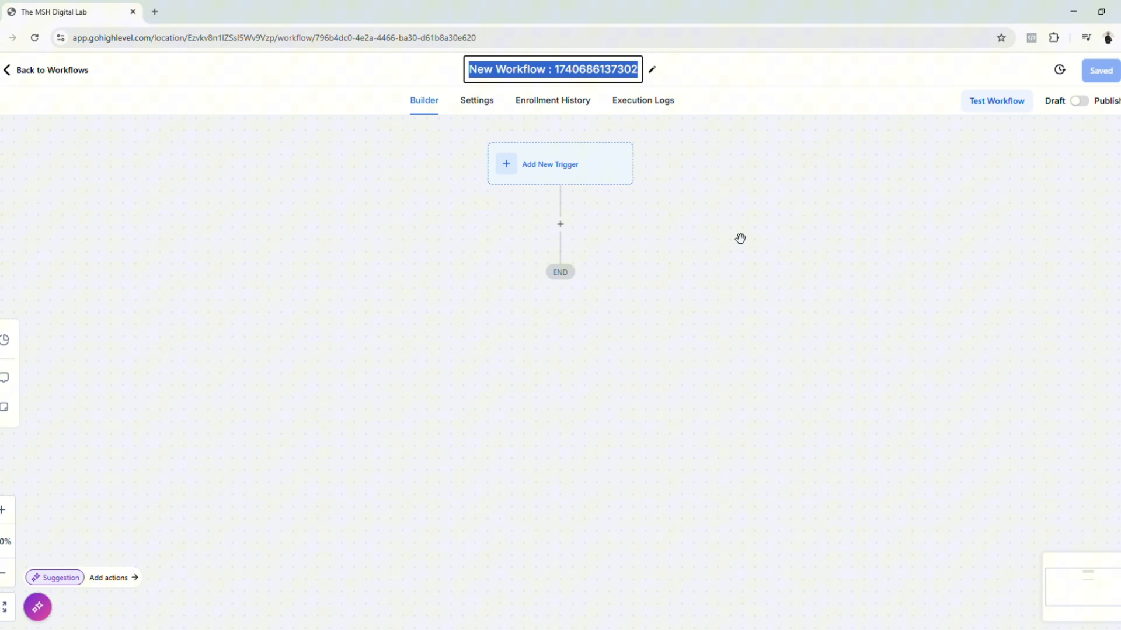
{"action": "type", "text": "Purchase Product"}
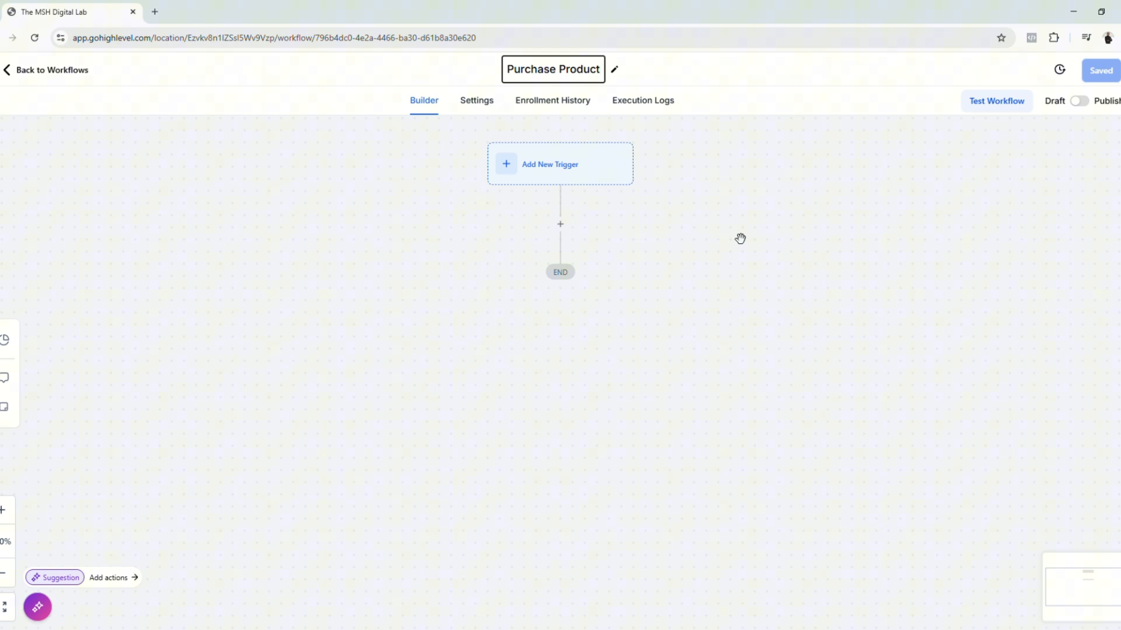
{"action": "left_click", "coordinate": [552, 69]}
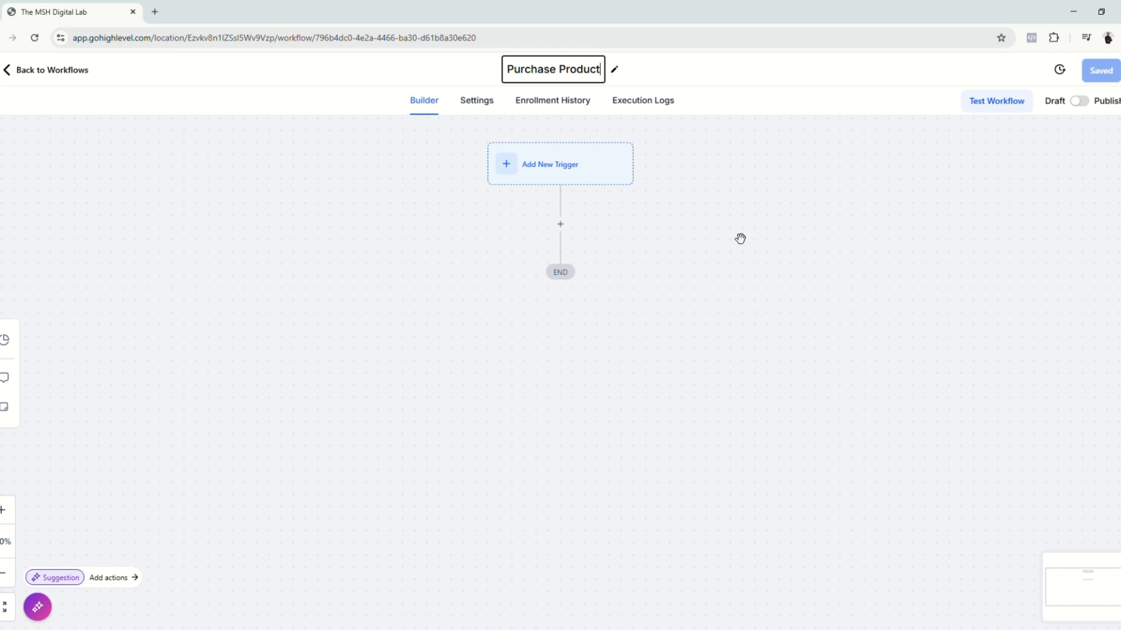
{"action": "left_click", "coordinate": [560, 164]}
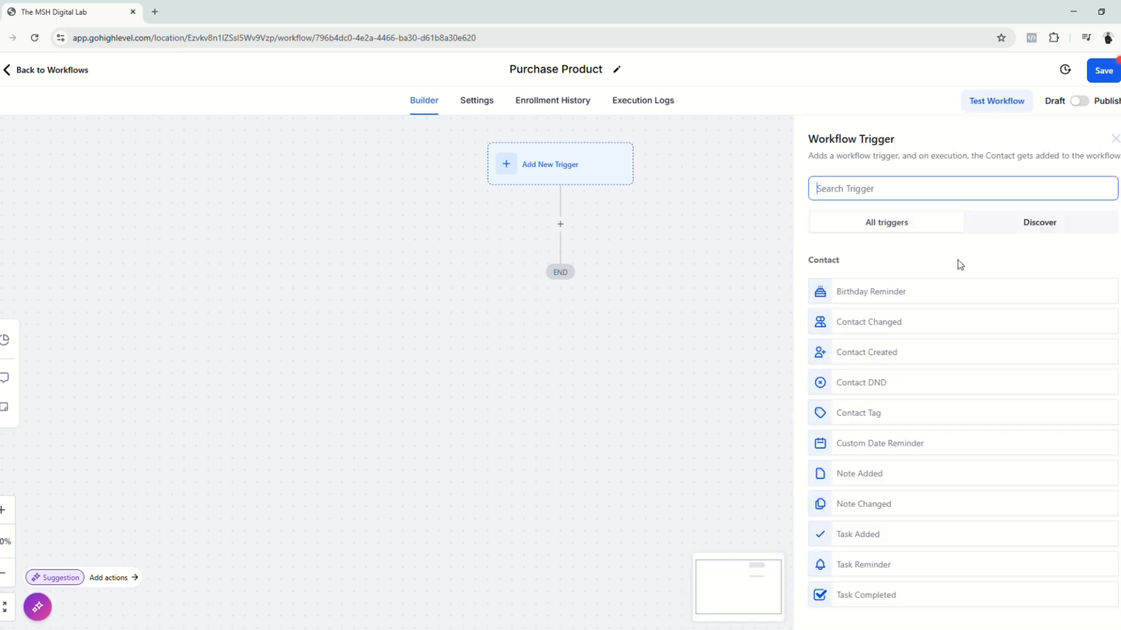
Choose the Order Form Submission trigger filtered to The MSH Digital Lab funnel
{"action": "type", "text": "Order"}
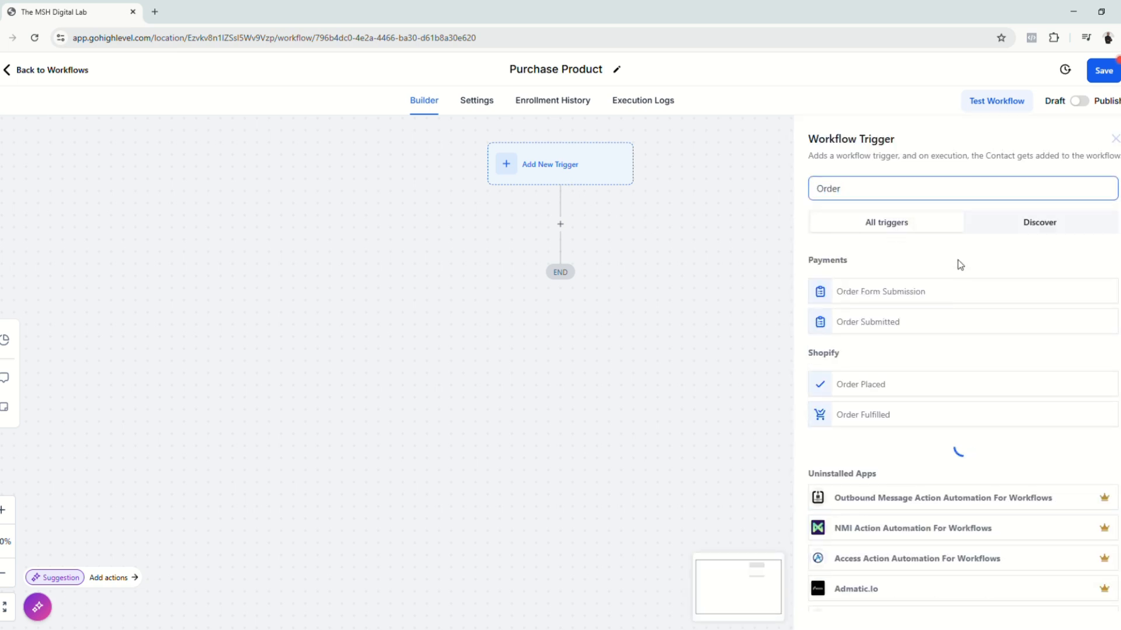
{"action": "left_click", "coordinate": [880, 291]}
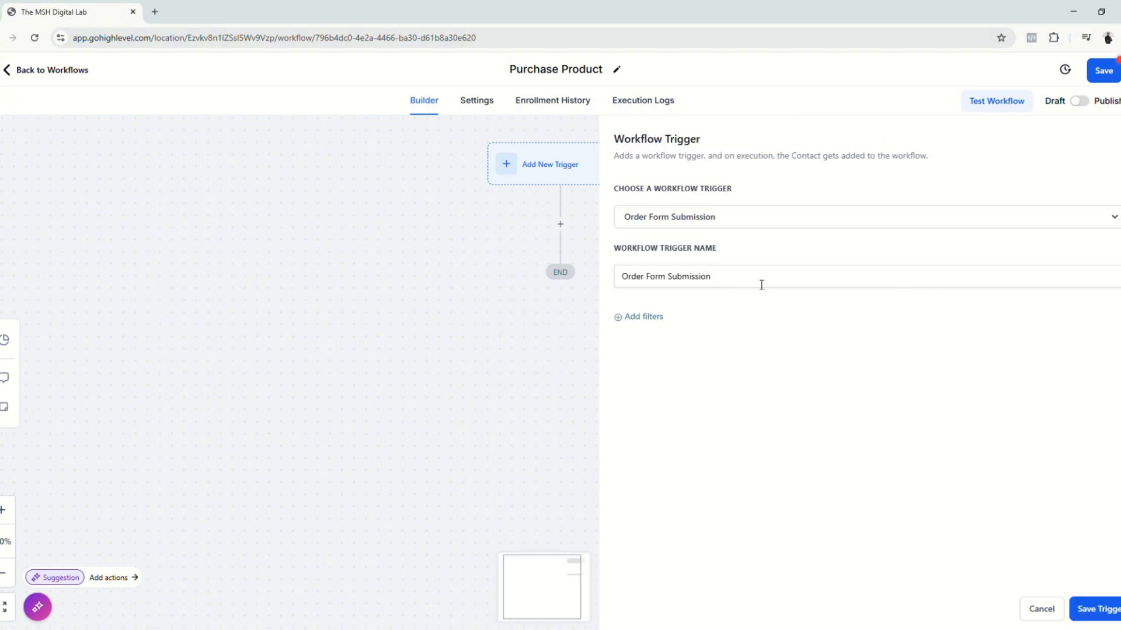
{"action": "double_click", "coordinate": [664, 247]}
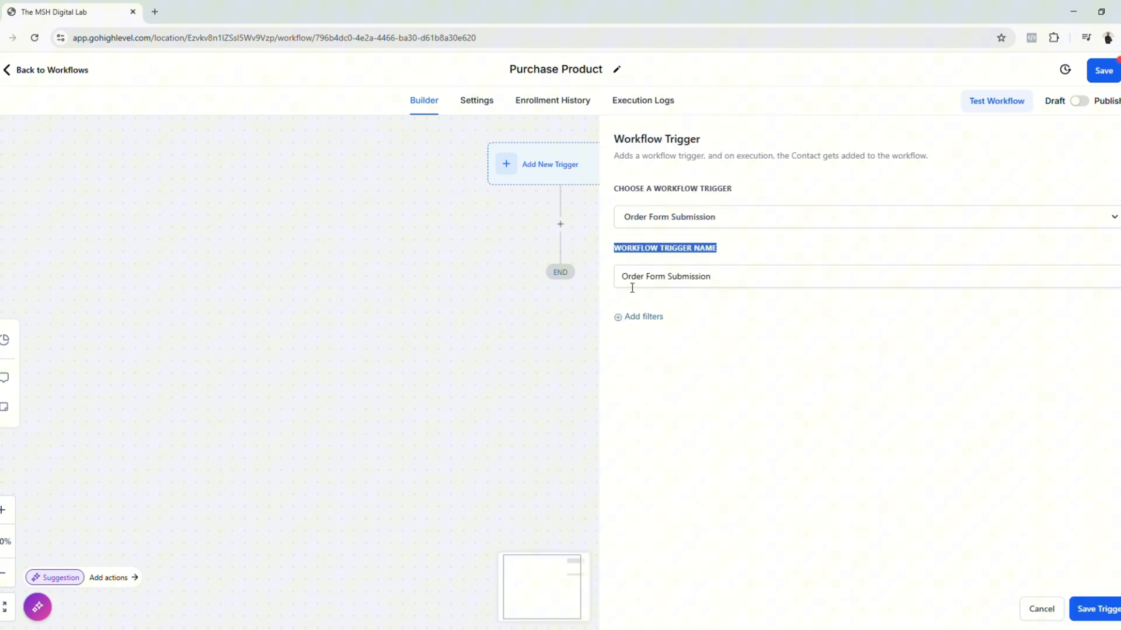
{"action": "left_click", "coordinate": [642, 316]}
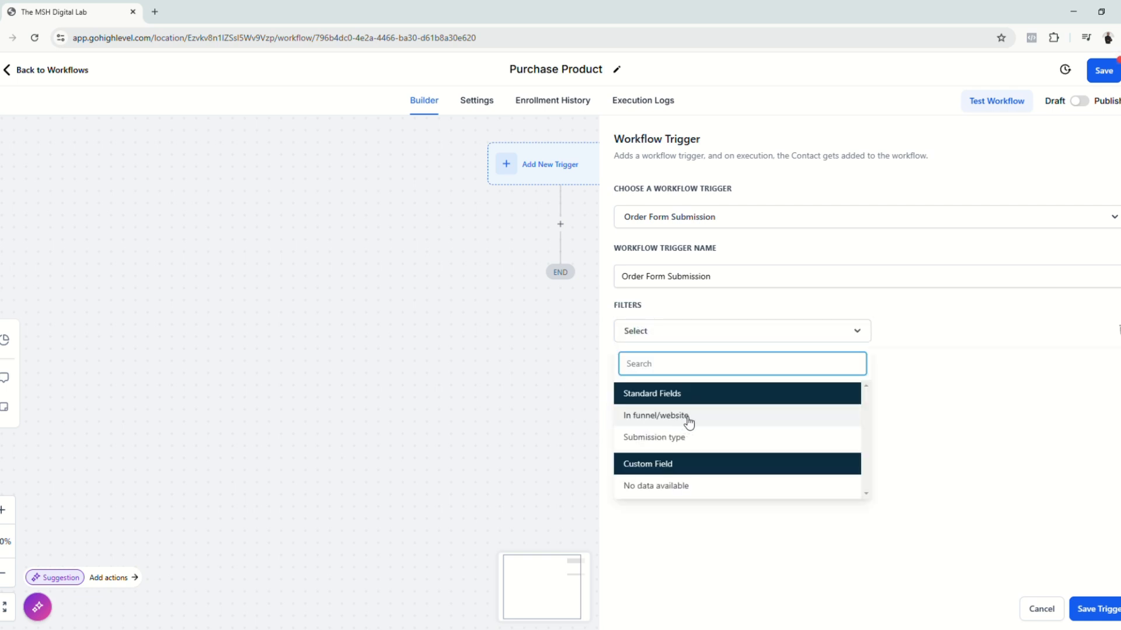
{"action": "left_click", "coordinate": [656, 416]}
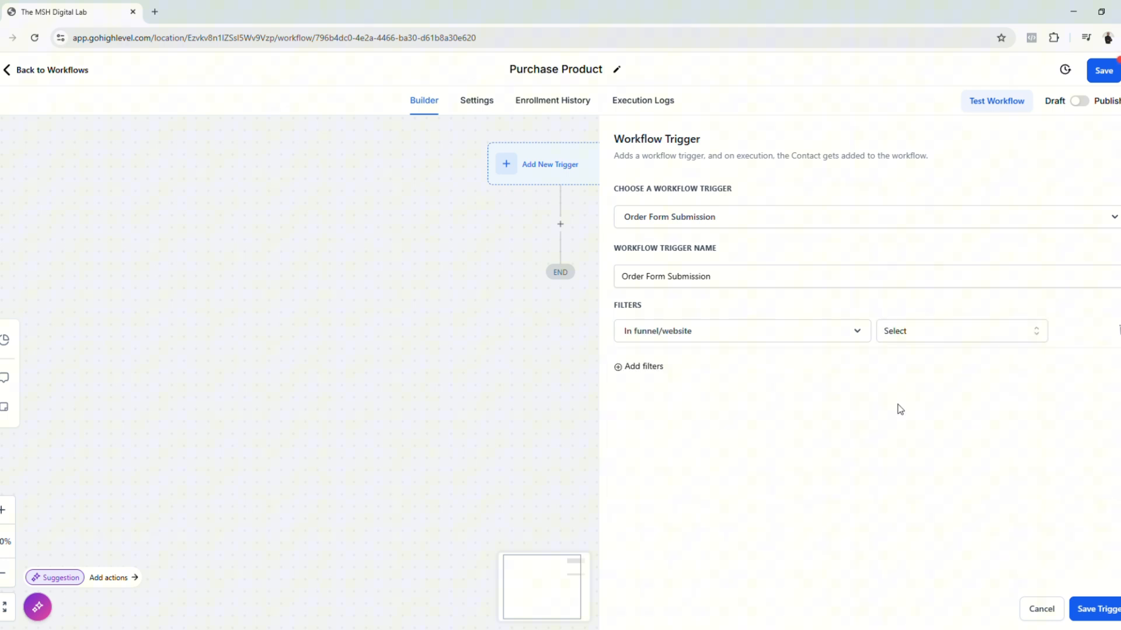
{"action": "left_click", "coordinate": [961, 331]}
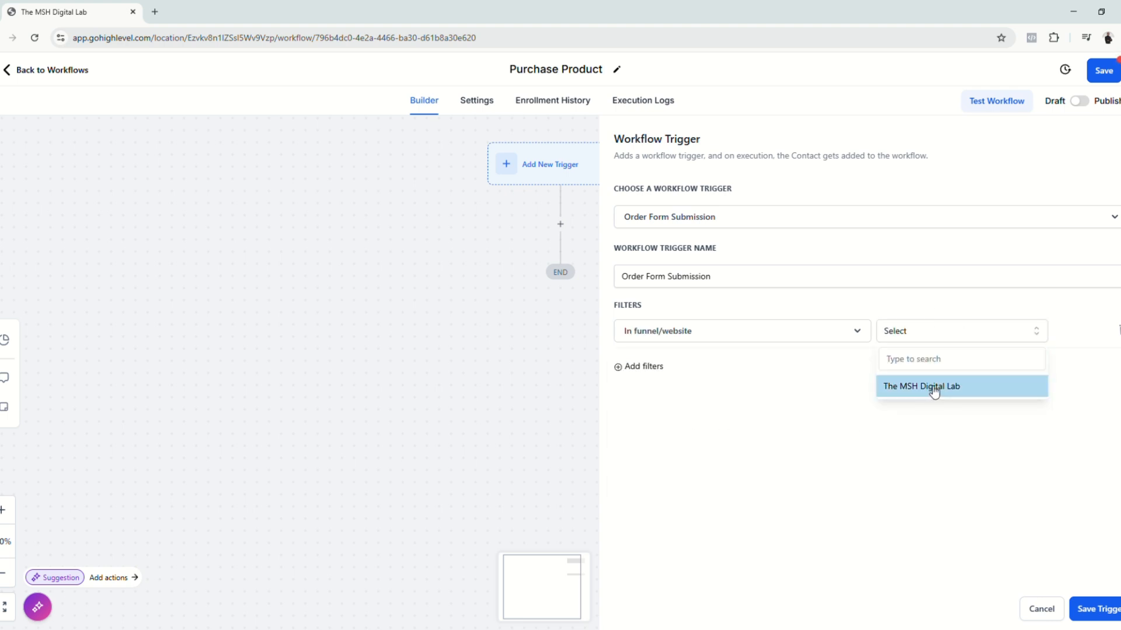
{"action": "left_click", "coordinate": [934, 386]}
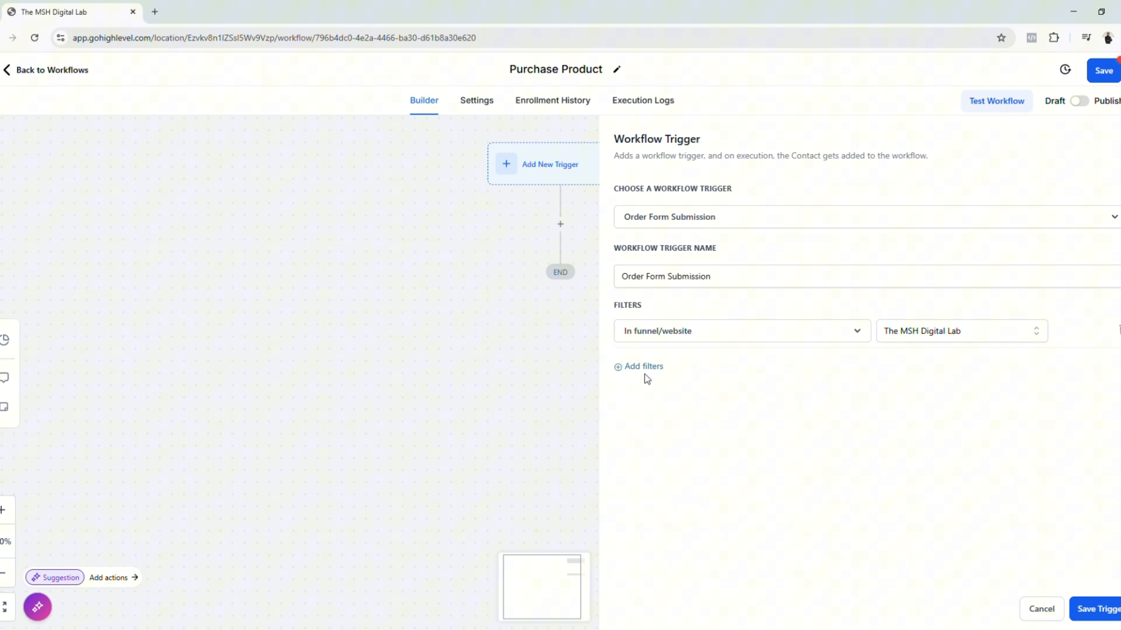
Add a second trigger filter limiting Submission type to Sale
{"action": "left_click", "coordinate": [639, 365]}
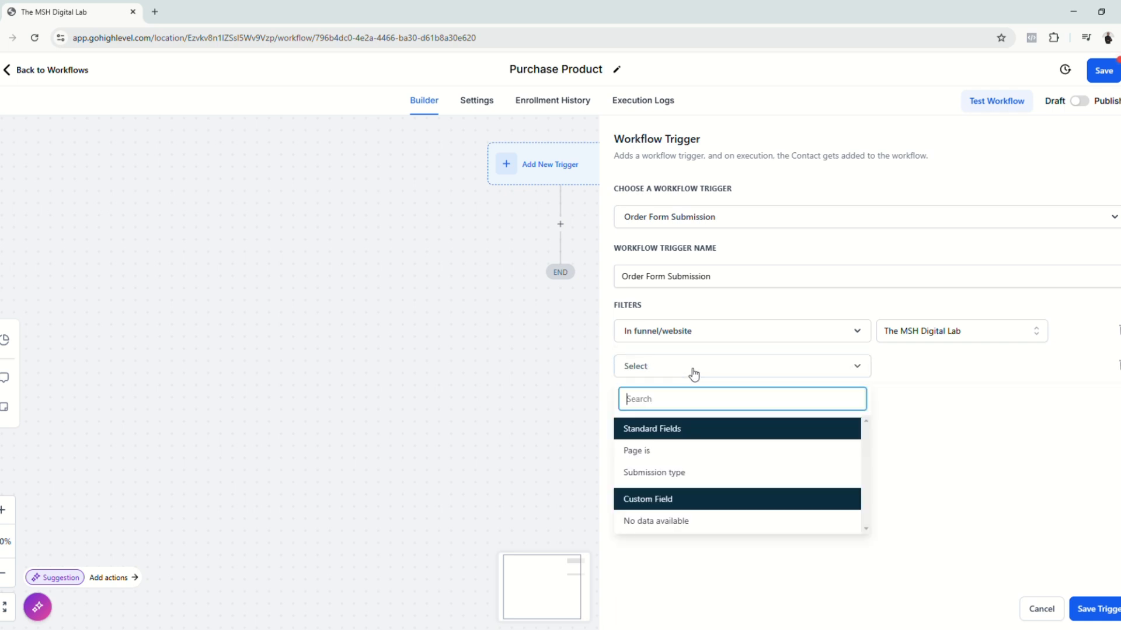
{"action": "left_click", "coordinate": [653, 473]}
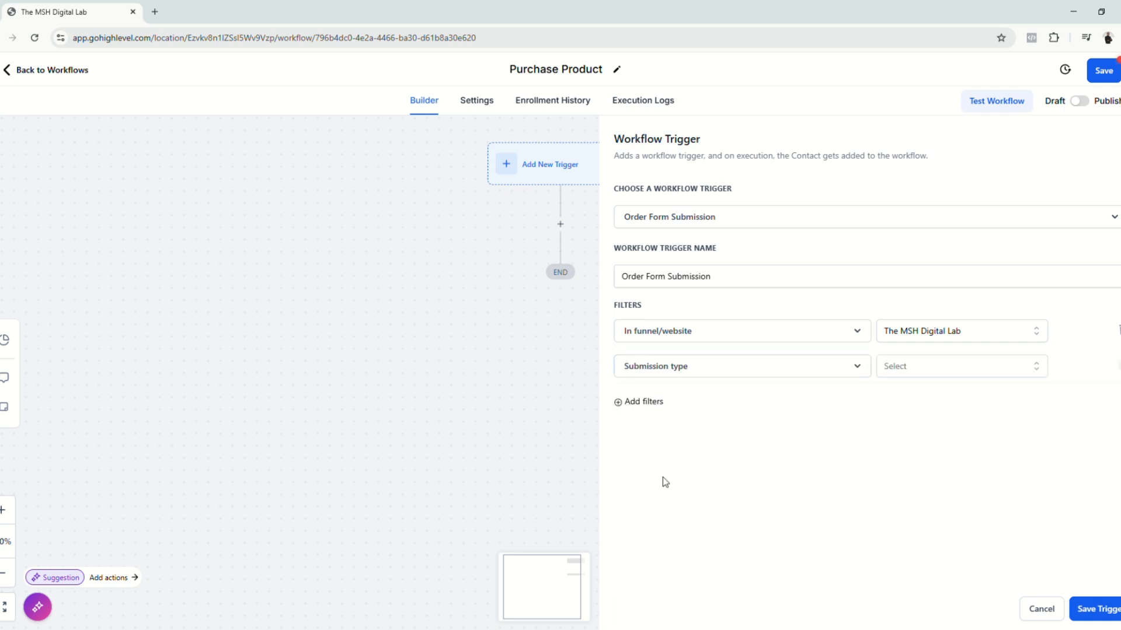
{"action": "left_click", "coordinate": [959, 365]}
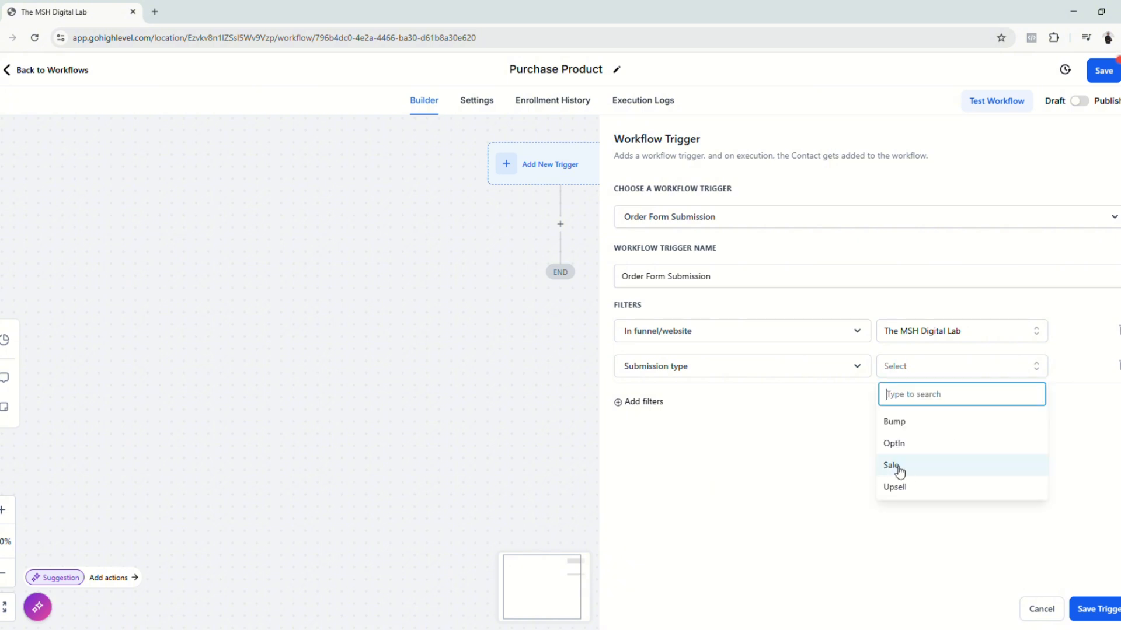
{"action": "left_click", "coordinate": [892, 466]}
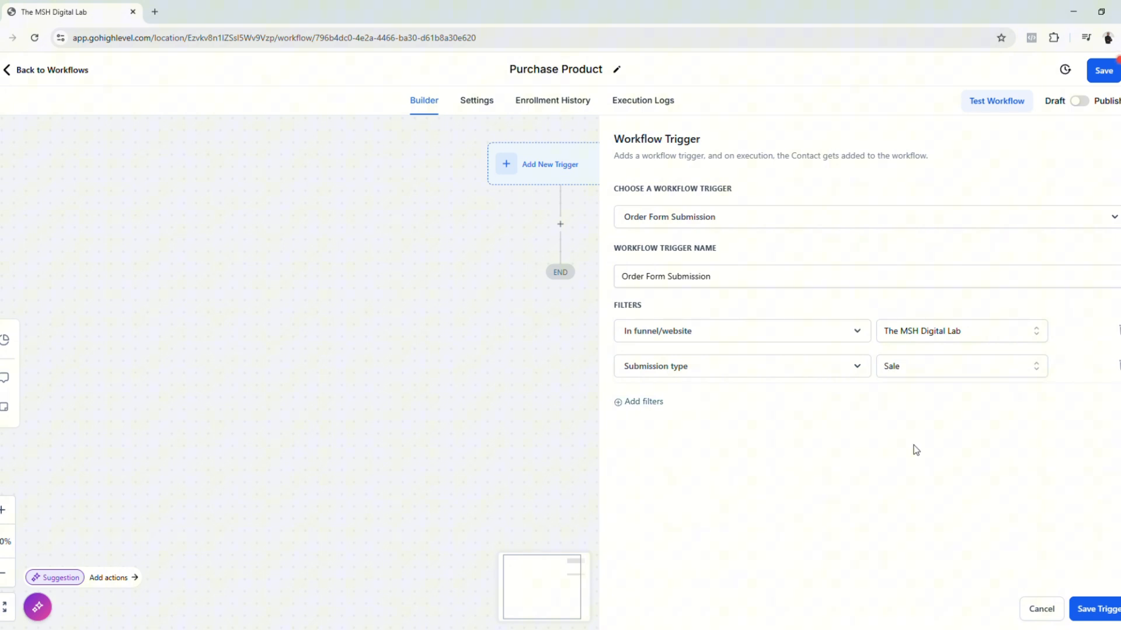
{"action": "mouse_move", "coordinate": [736, 342]}
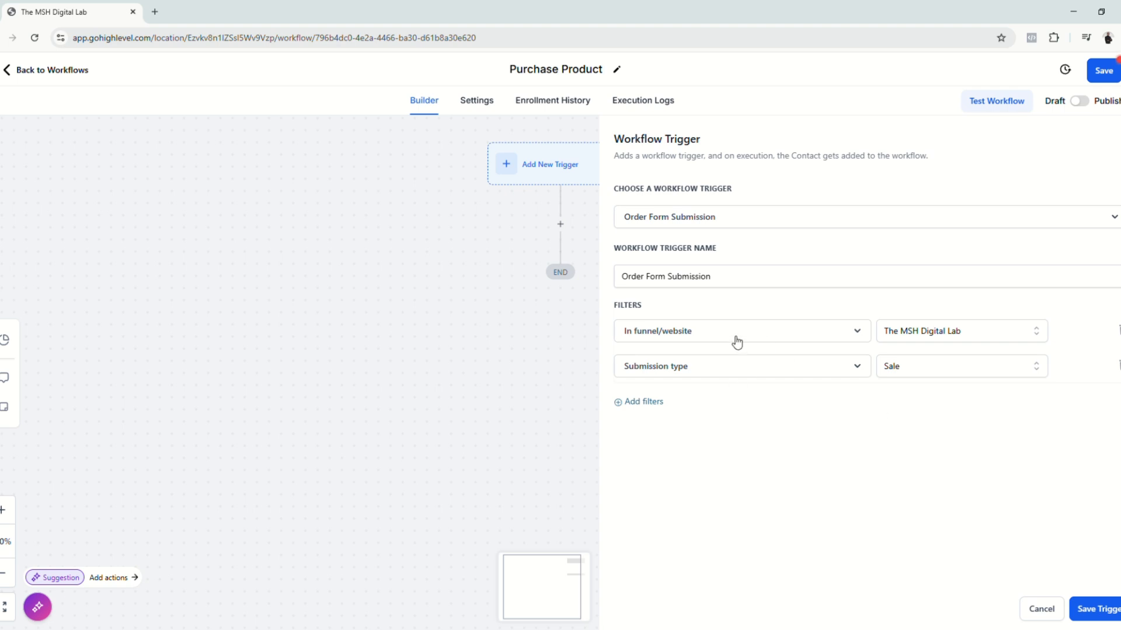
{"action": "mouse_move", "coordinate": [829, 431]}
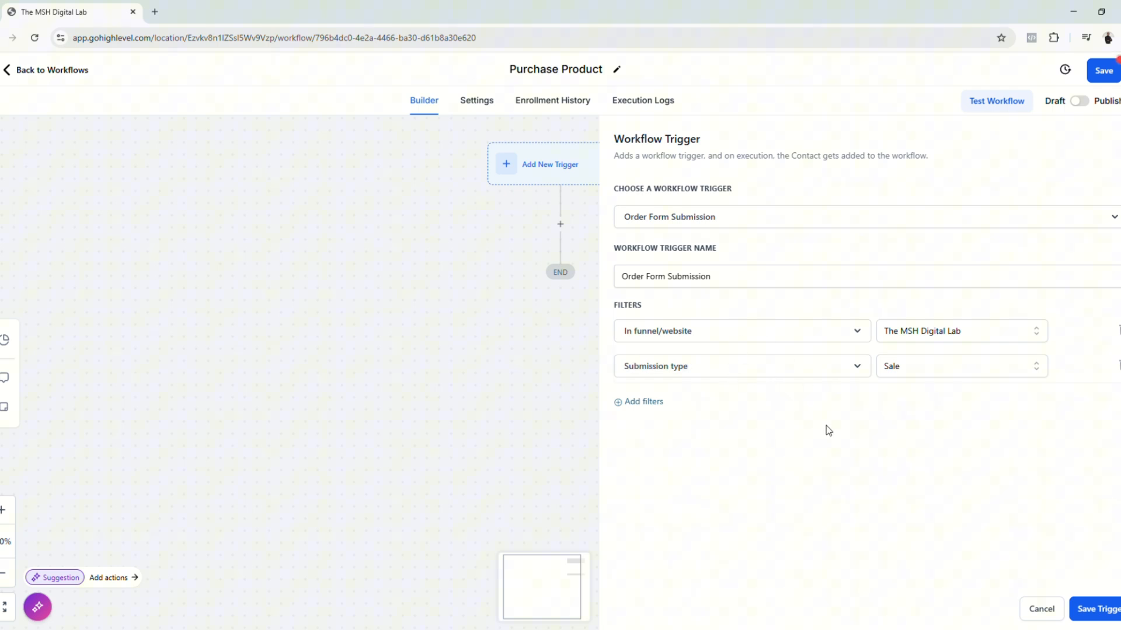
{"action": "mouse_move", "coordinate": [888, 418]}
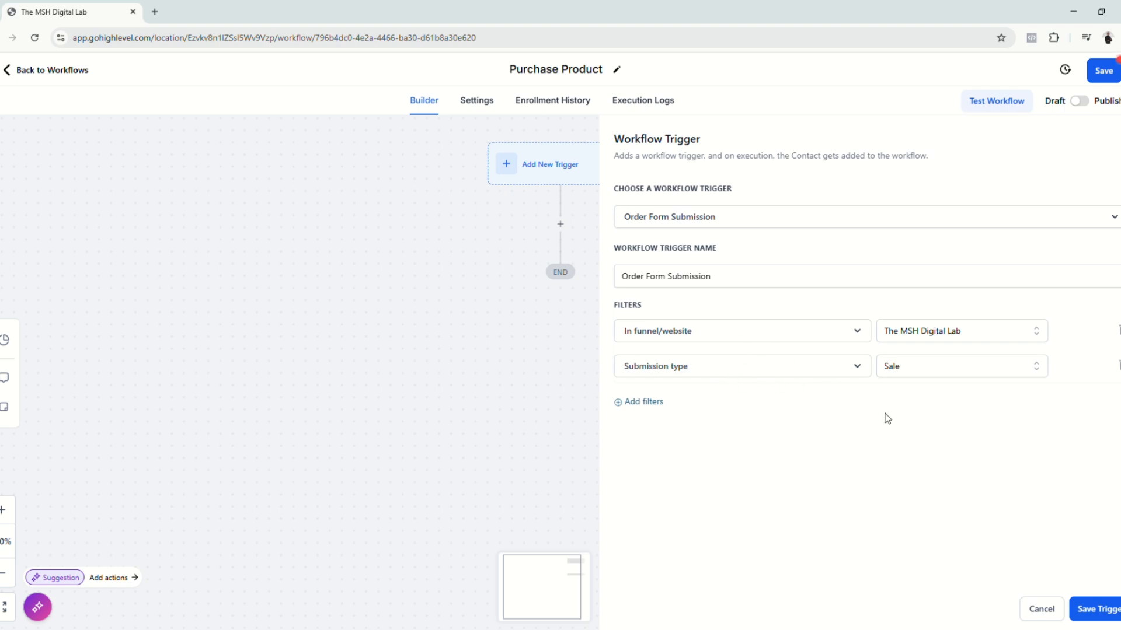
{"action": "mouse_move", "coordinate": [817, 422]}
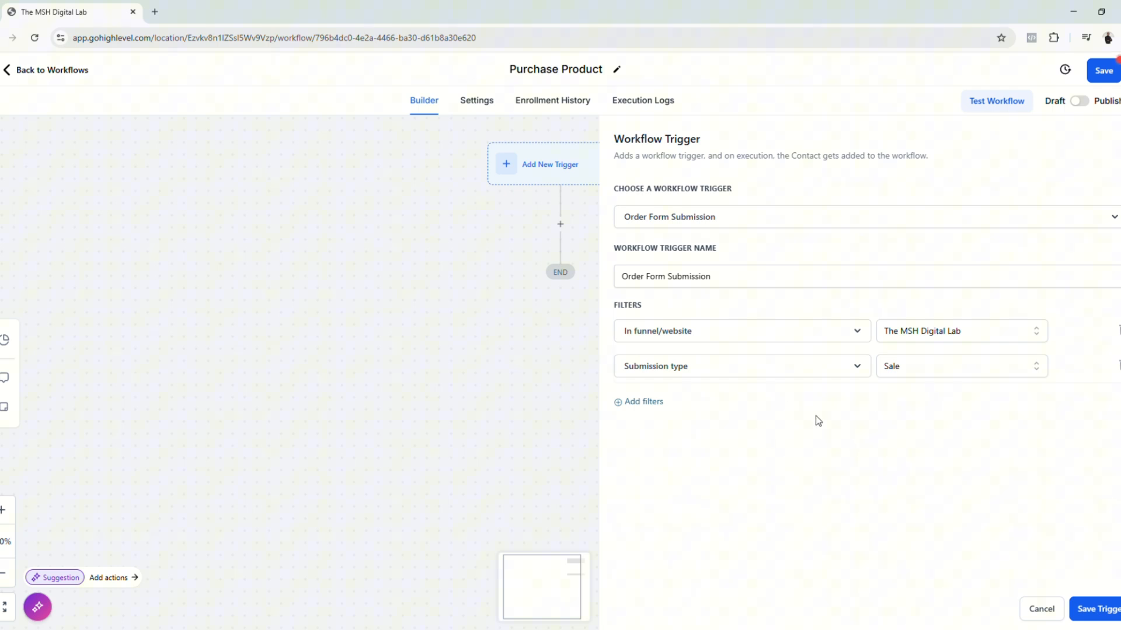
{"action": "mouse_move", "coordinate": [1110, 610]}
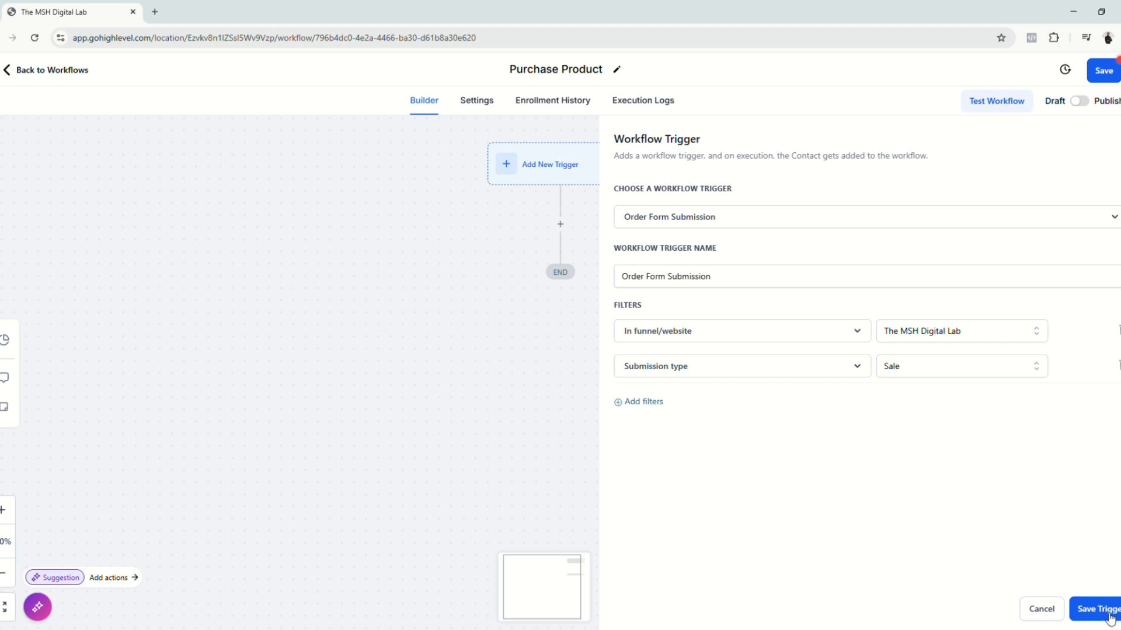
Save the Order Form Submission trigger onto the workflow canvas
{"action": "left_click", "coordinate": [1097, 610]}
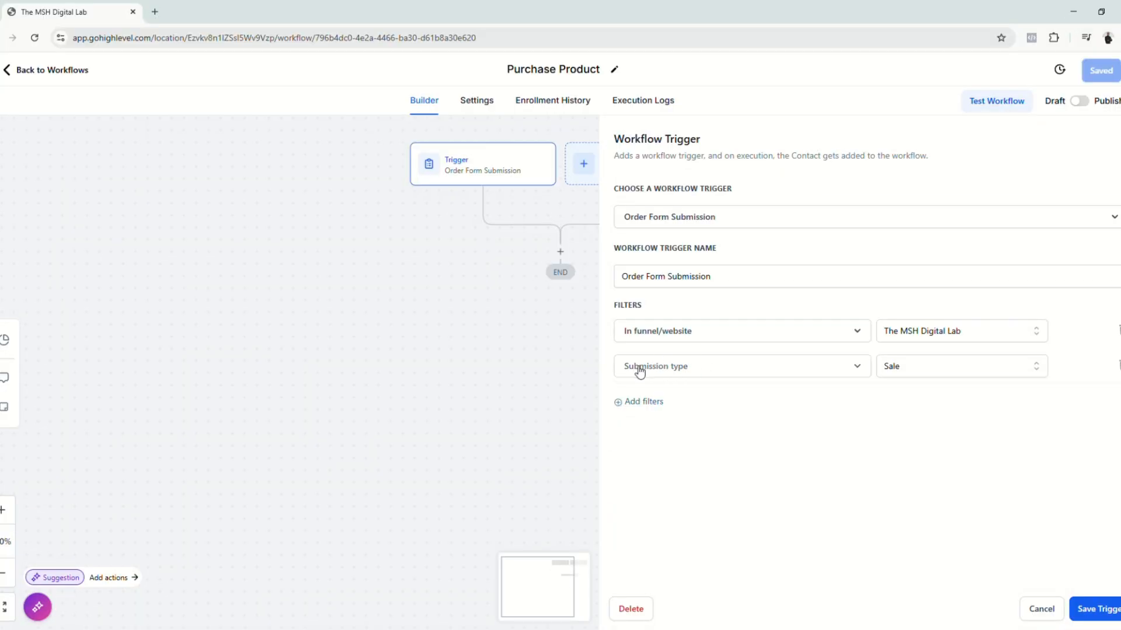
{"action": "mouse_move", "coordinate": [746, 370]}
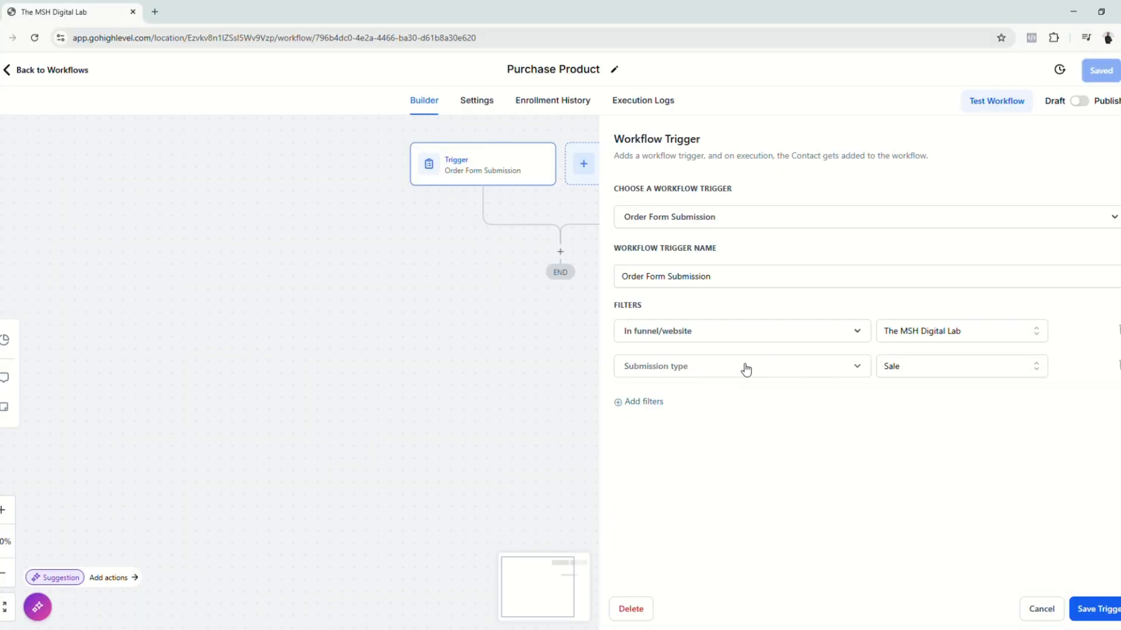
{"action": "mouse_move", "coordinate": [906, 370]}
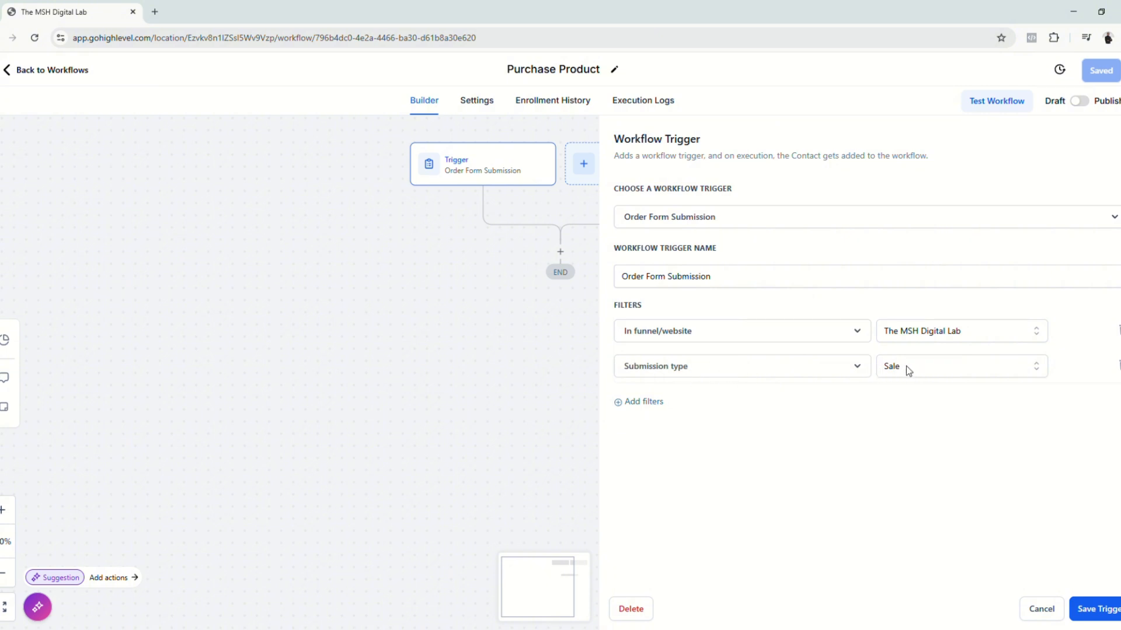
{"action": "mouse_move", "coordinate": [897, 398]}
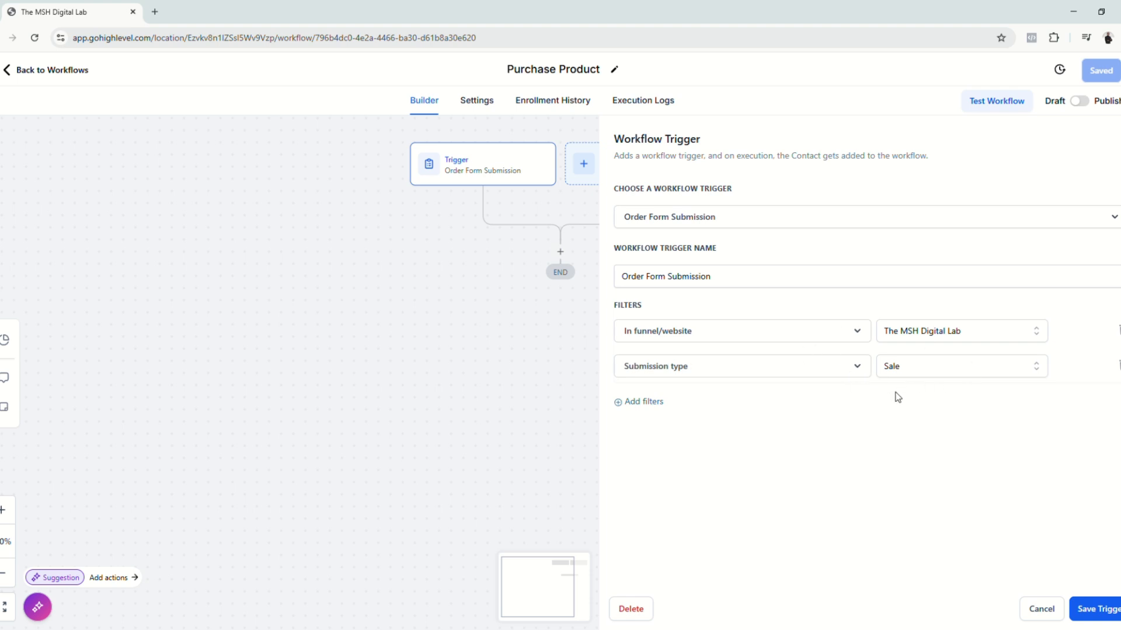
{"action": "mouse_move", "coordinate": [839, 356]}
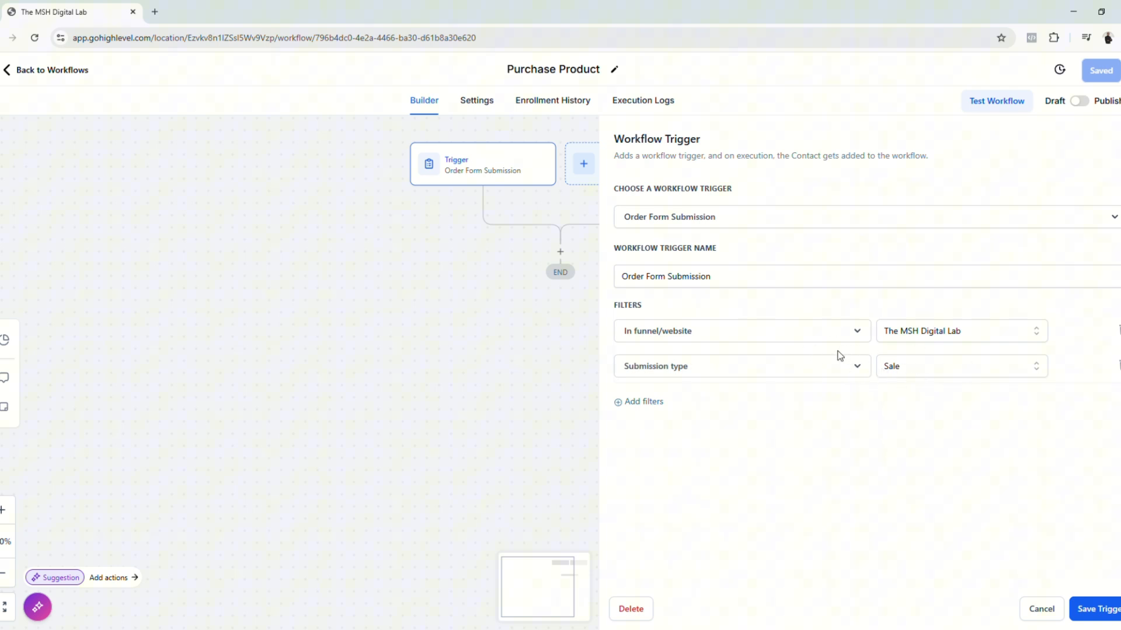
{"action": "mouse_move", "coordinate": [882, 364]}
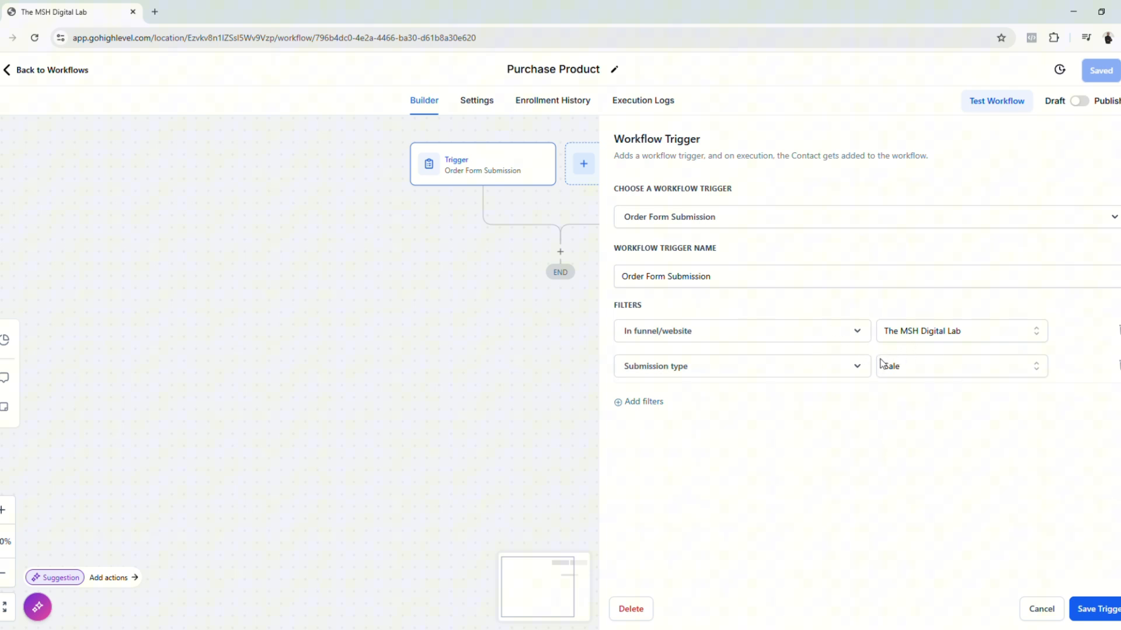
{"action": "mouse_move", "coordinate": [884, 388]}
{"action": "type", "text": "Fac"}
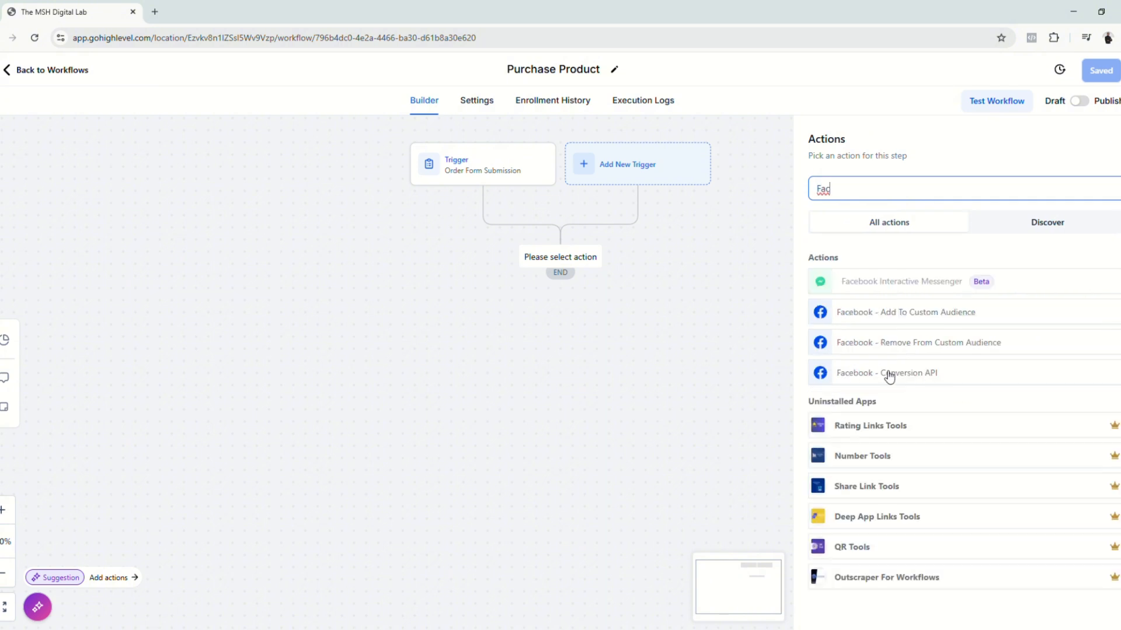
Add a Facebook Conversion API action using the Integration connection type
{"action": "left_click", "coordinate": [886, 373]}
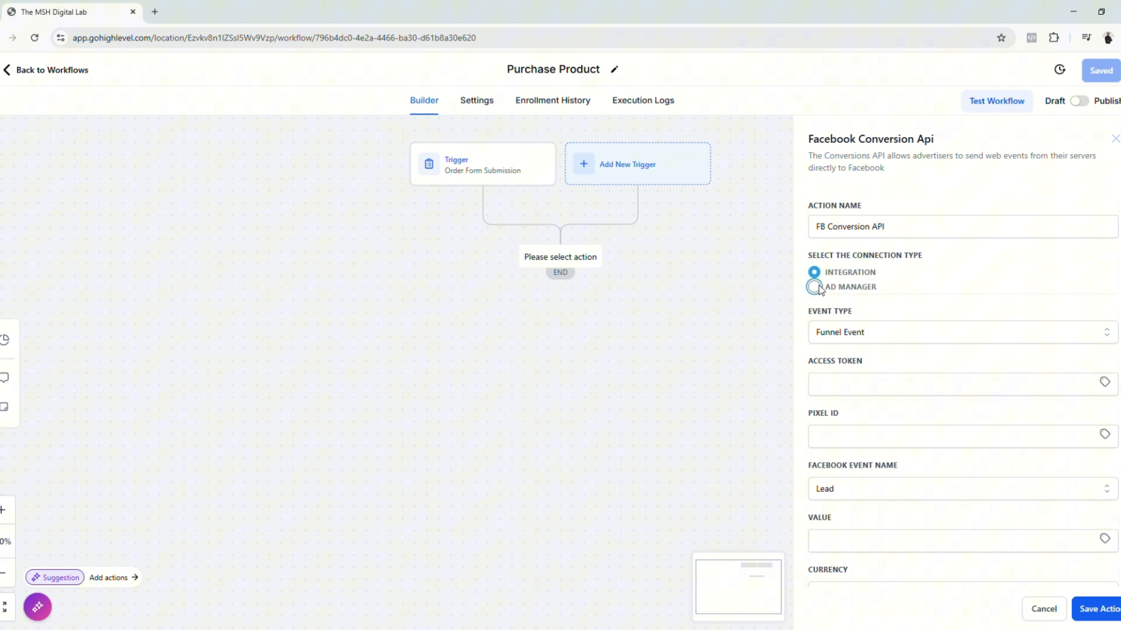
{"action": "left_click", "coordinate": [814, 287]}
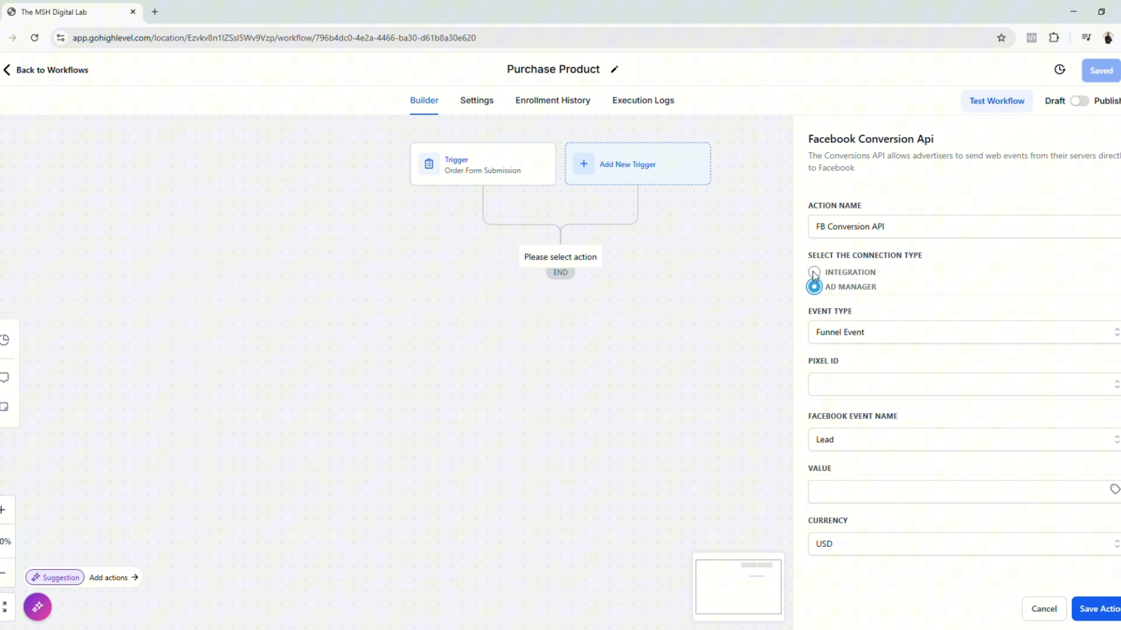
{"action": "left_click", "coordinate": [814, 272]}
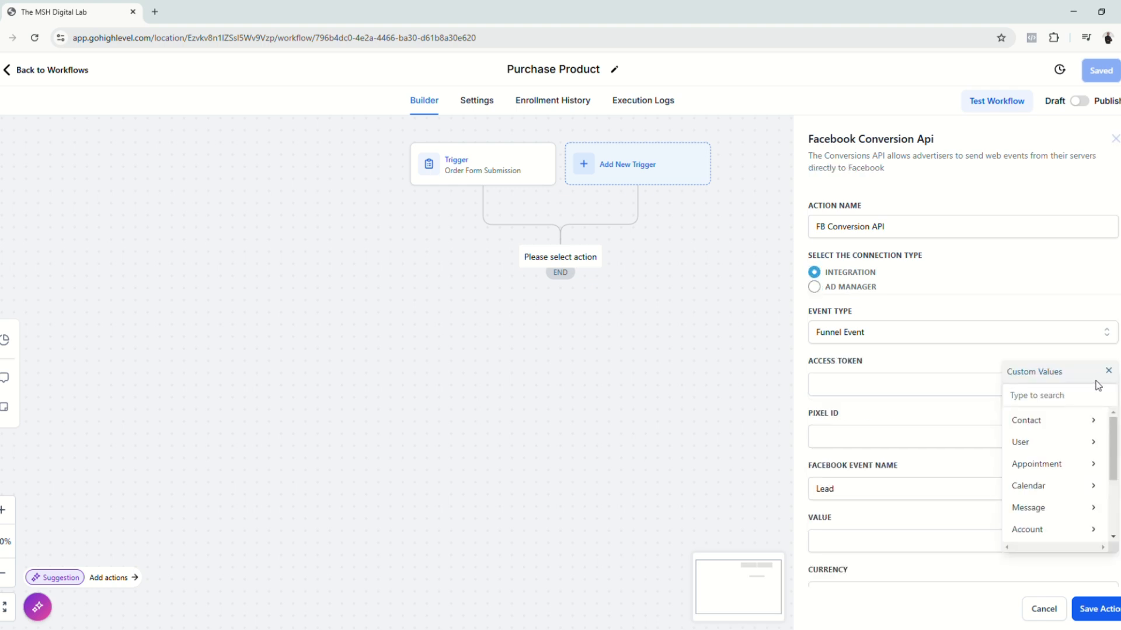
{"action": "mouse_move", "coordinate": [1056, 366]}
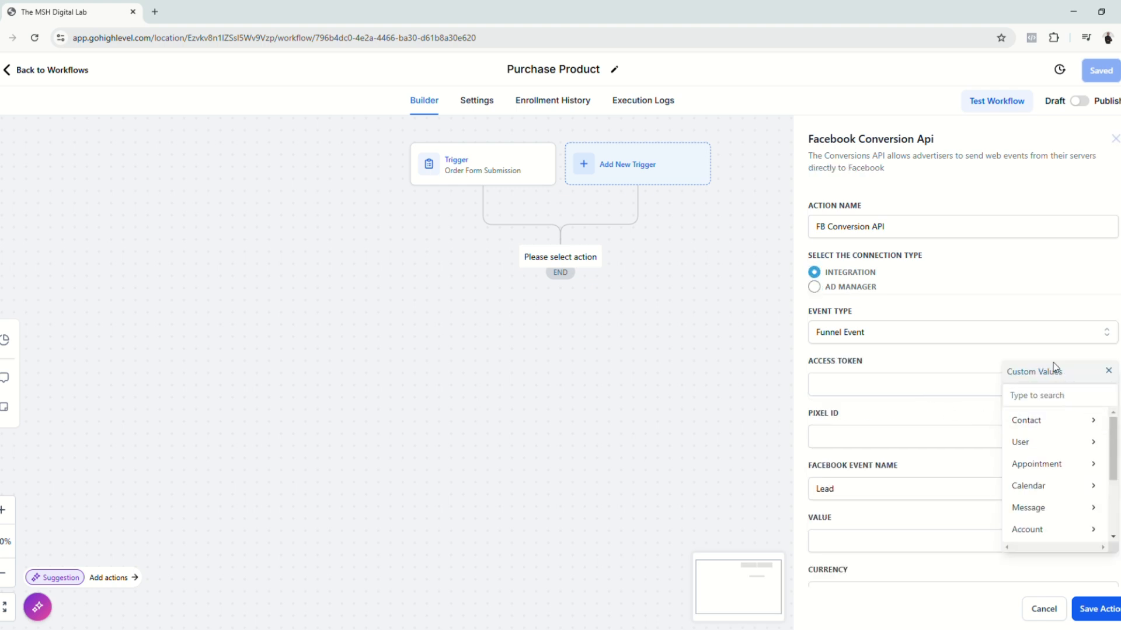
{"action": "scroll", "scroll_direction": "down", "scroll_amount": 3}
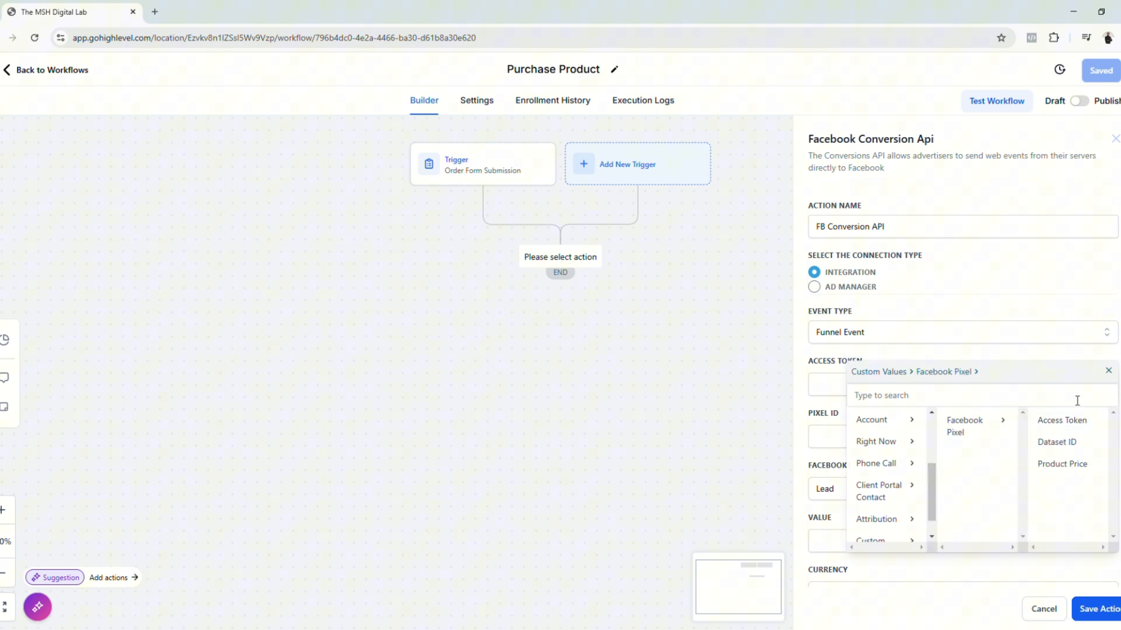
Fill access token and pixel ID from the Access Token and Dataset ID custom values
{"action": "left_click", "coordinate": [1061, 420]}
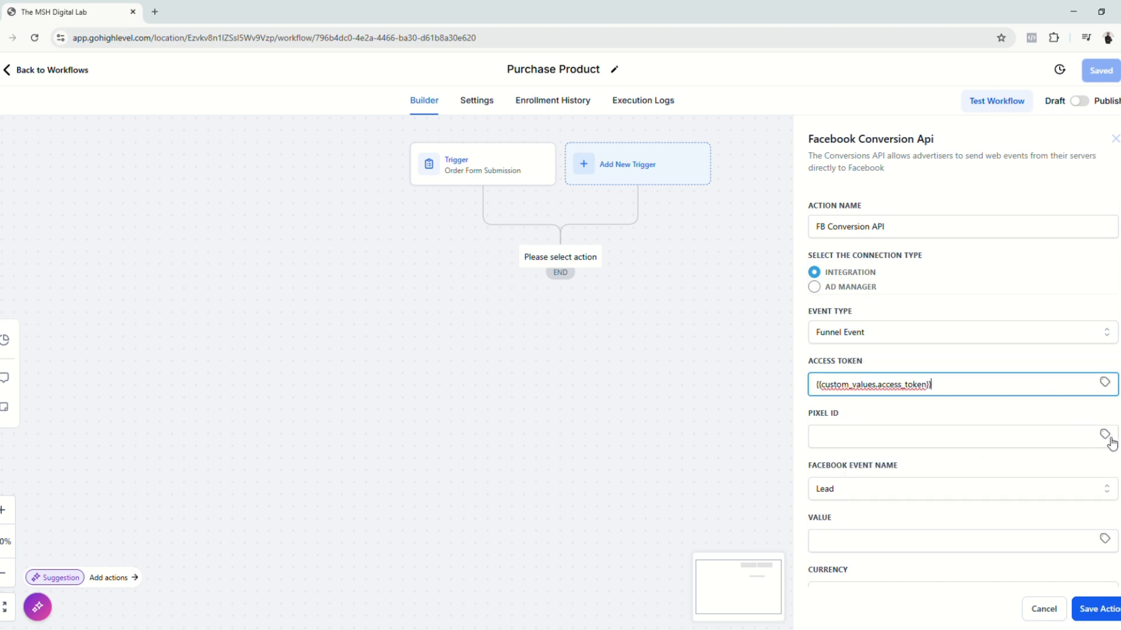
{"action": "left_click", "coordinate": [1105, 435]}
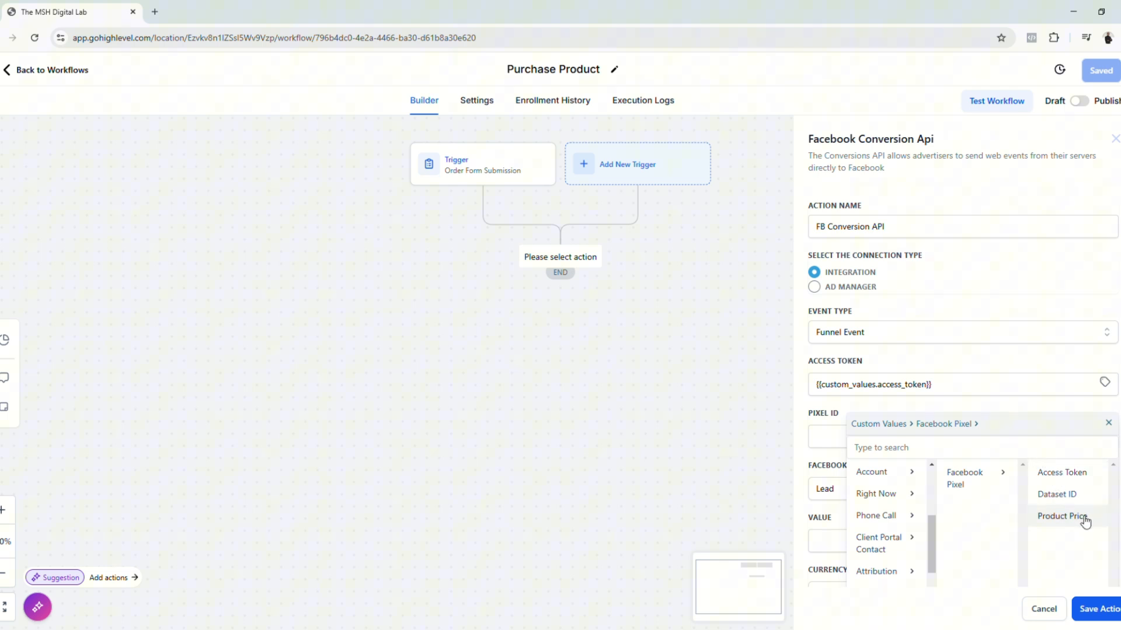
{"action": "mouse_move", "coordinate": [1056, 494]}
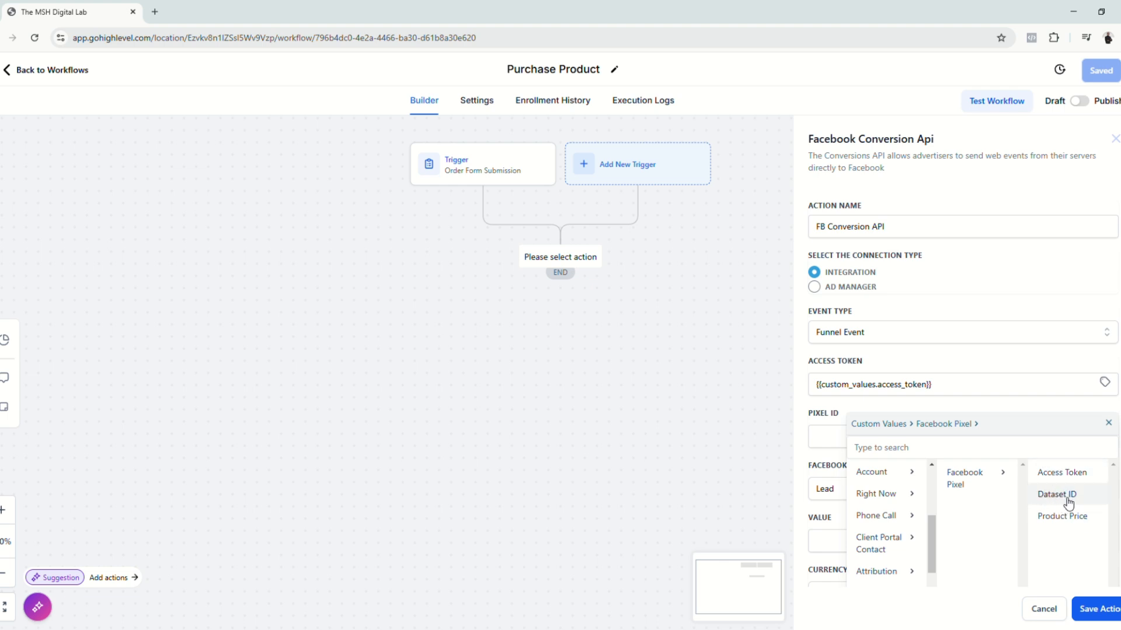
{"action": "left_click", "coordinate": [1055, 494]}
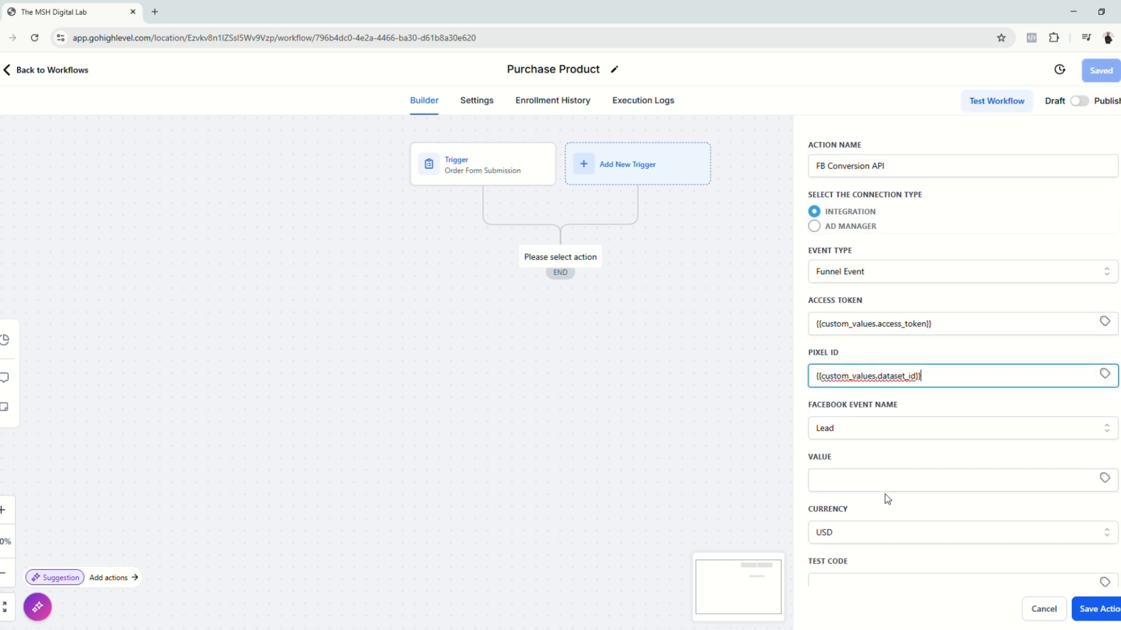
{"action": "scroll", "scroll_direction": "down", "scroll_amount": 3}
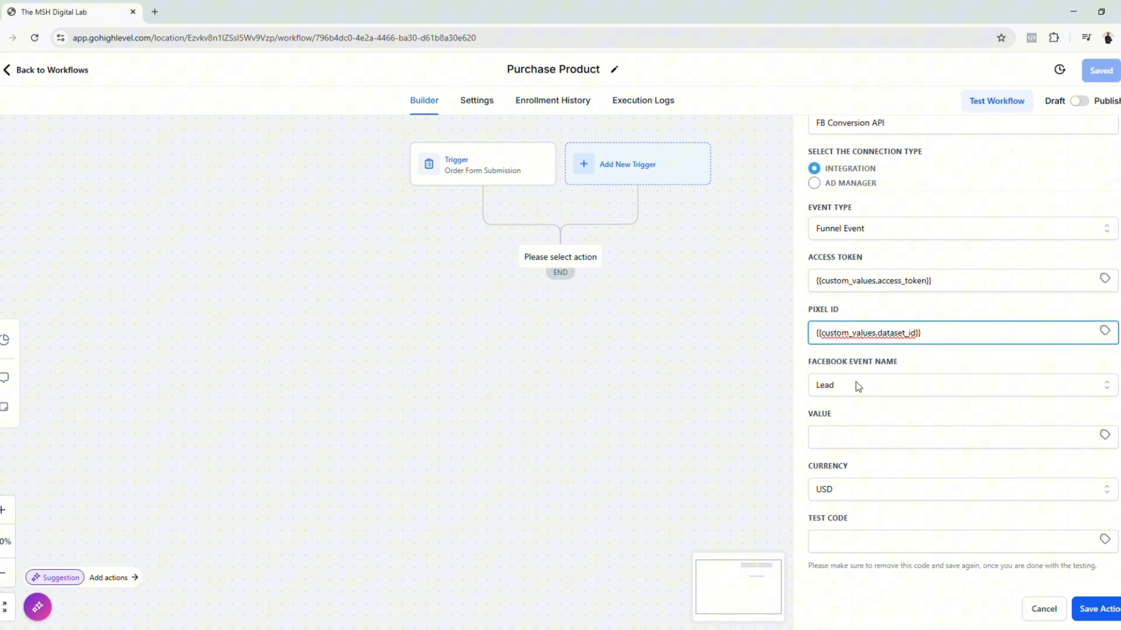
Set the event to Purchase valued by the Product Price custom value and save the action
{"action": "left_click", "coordinate": [957, 385]}
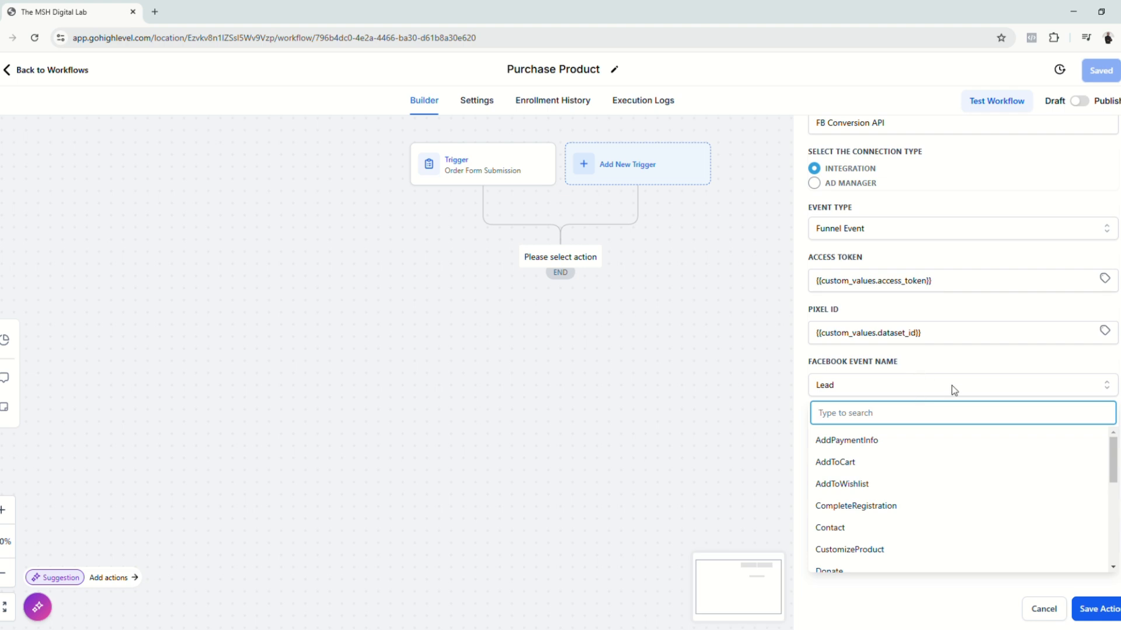
{"action": "scroll", "scroll_direction": "down", "scroll_amount": 3}
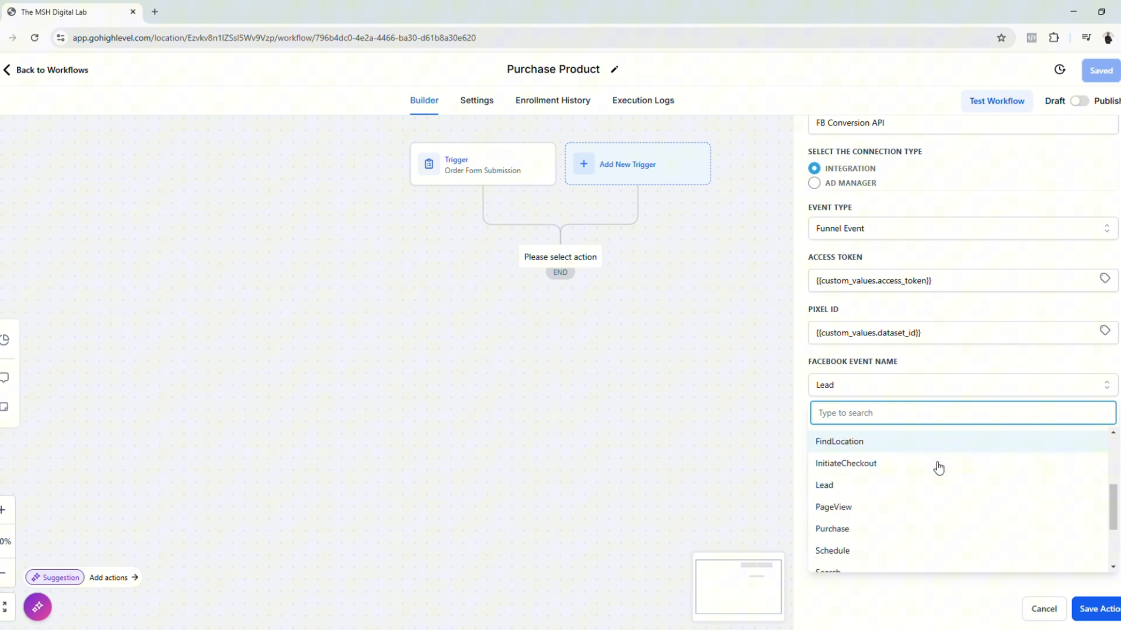
{"action": "left_click", "coordinate": [831, 529]}
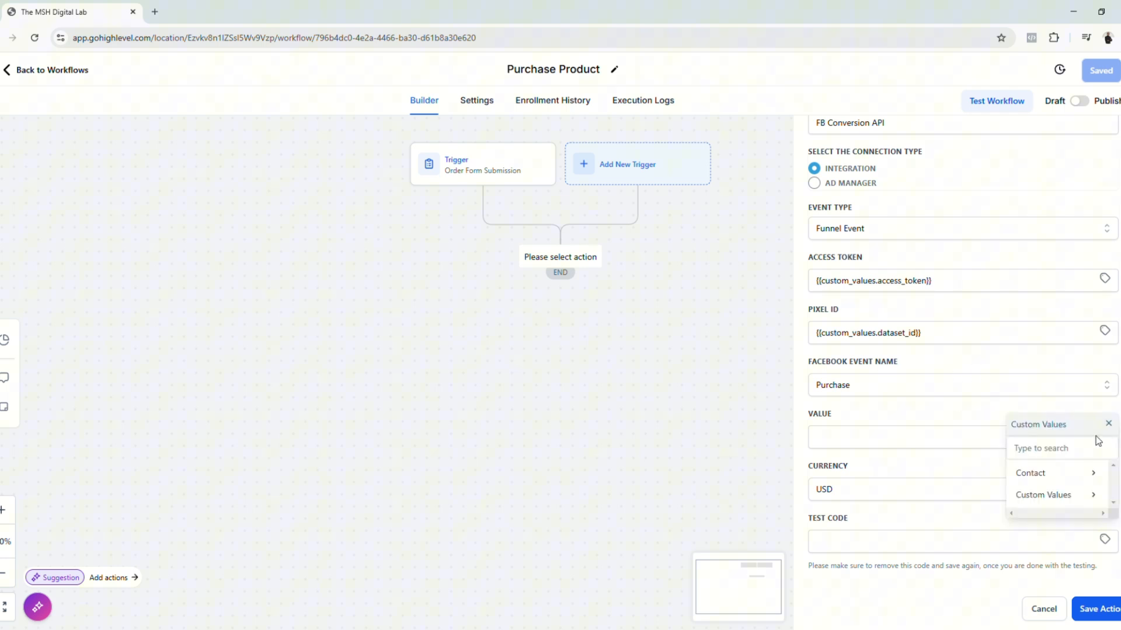
{"action": "left_click", "coordinate": [1043, 495]}
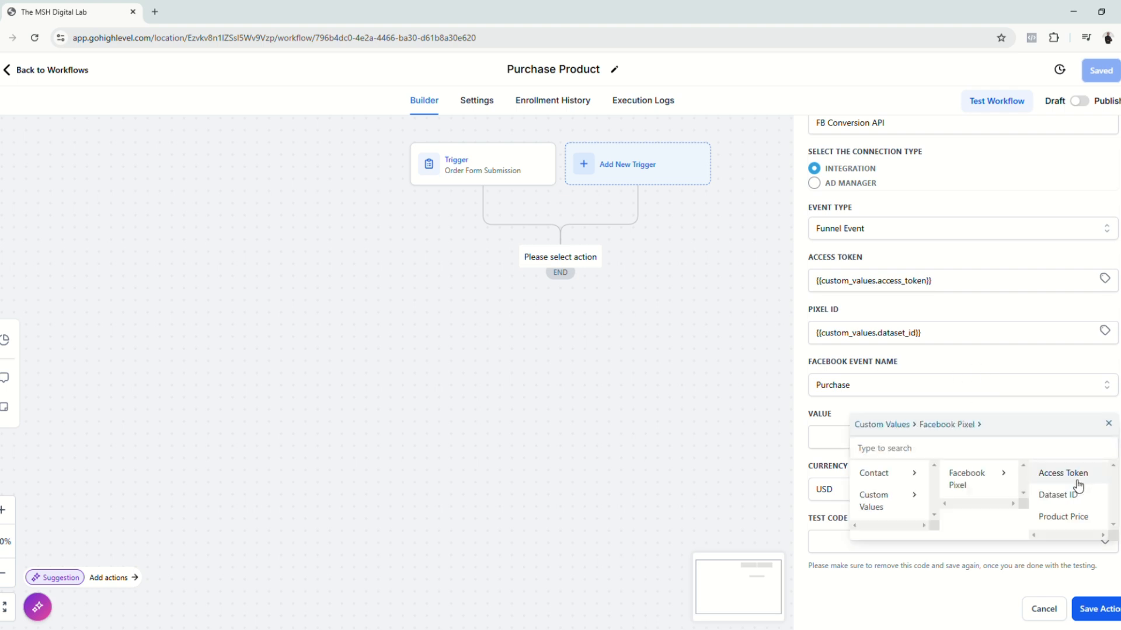
{"action": "mouse_move", "coordinate": [1062, 516]}
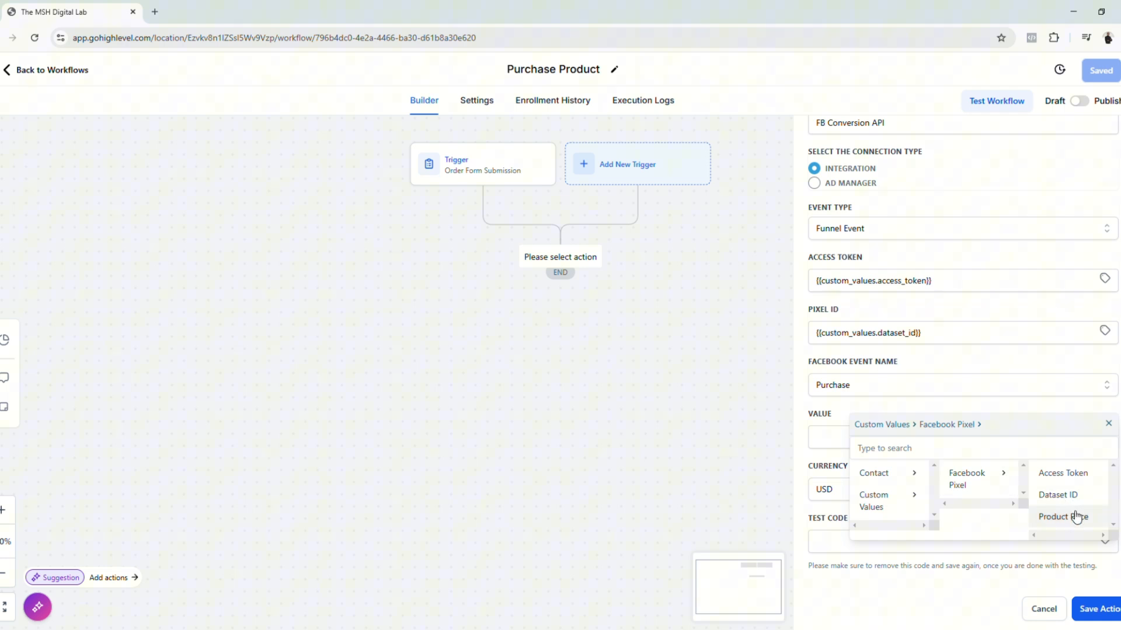
{"action": "left_click", "coordinate": [1064, 516]}
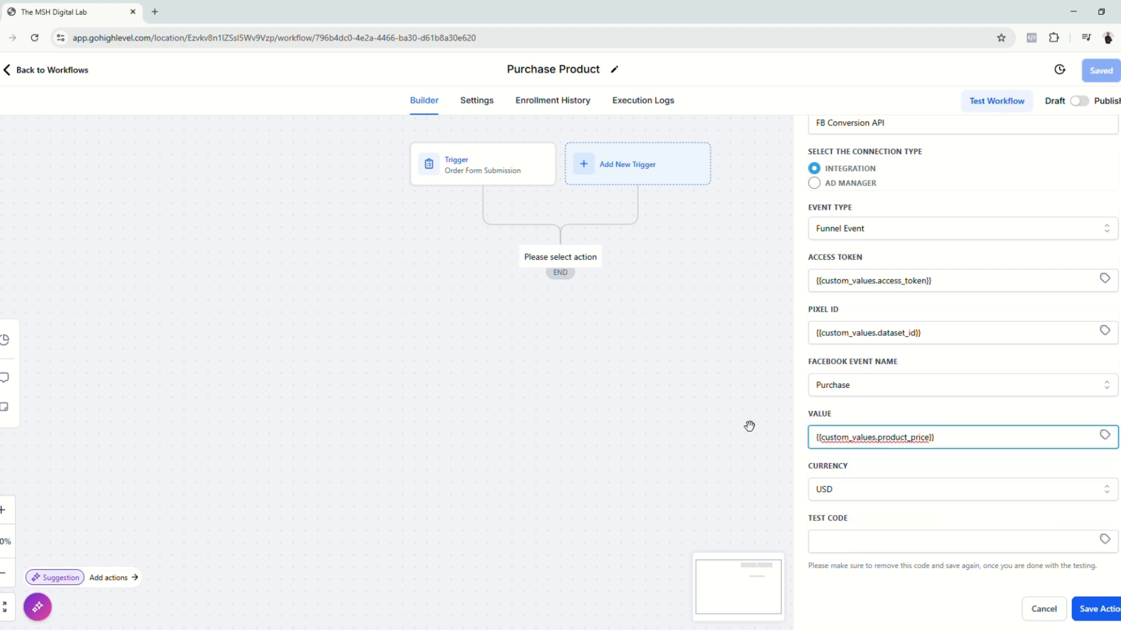
{"action": "mouse_move", "coordinate": [884, 457]}
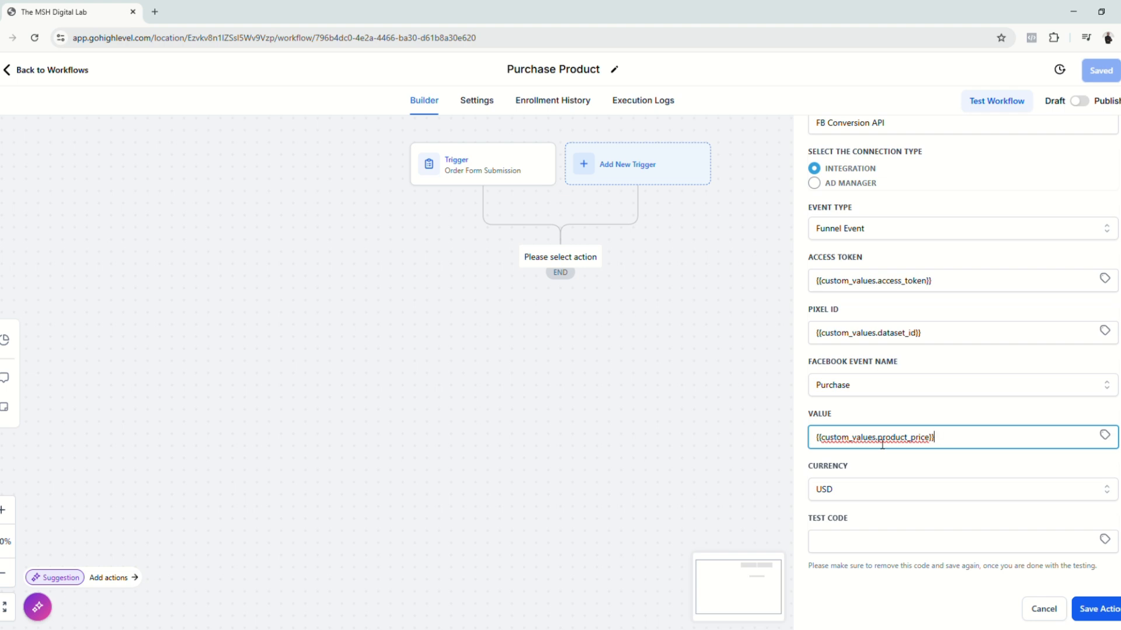
{"action": "mouse_move", "coordinate": [919, 456]}
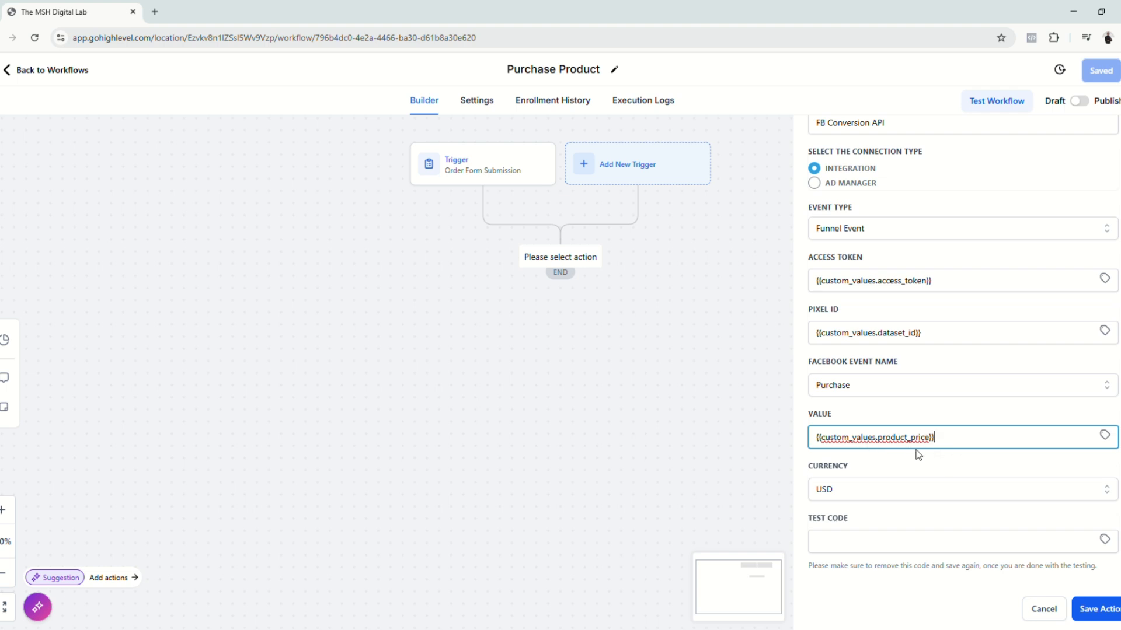
{"action": "mouse_move", "coordinate": [808, 444]}
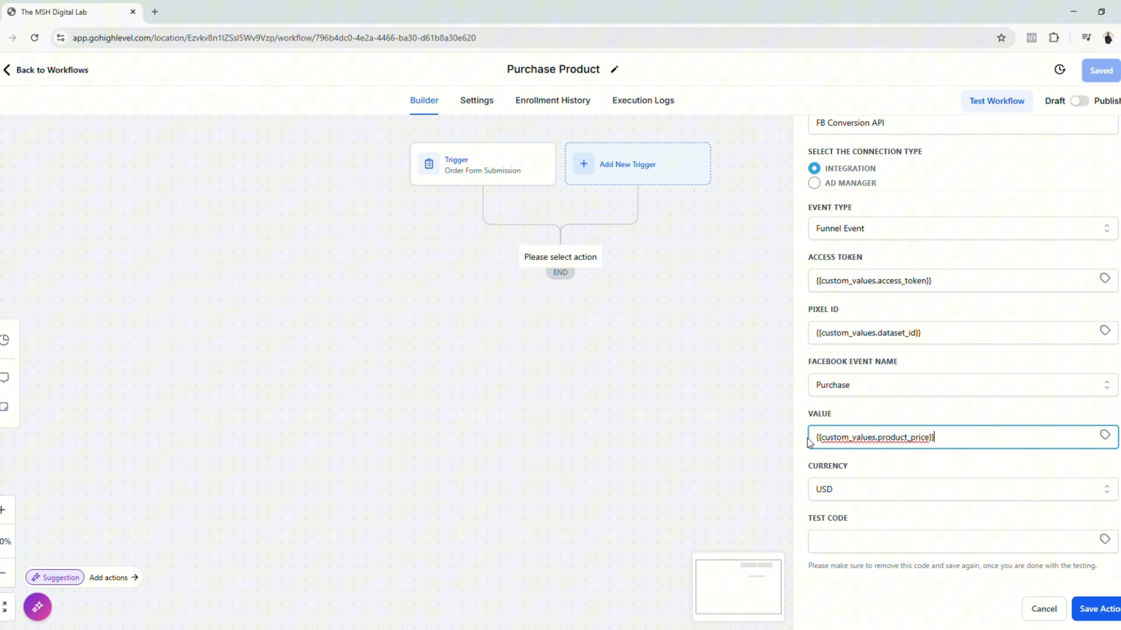
{"action": "mouse_move", "coordinate": [858, 532]}
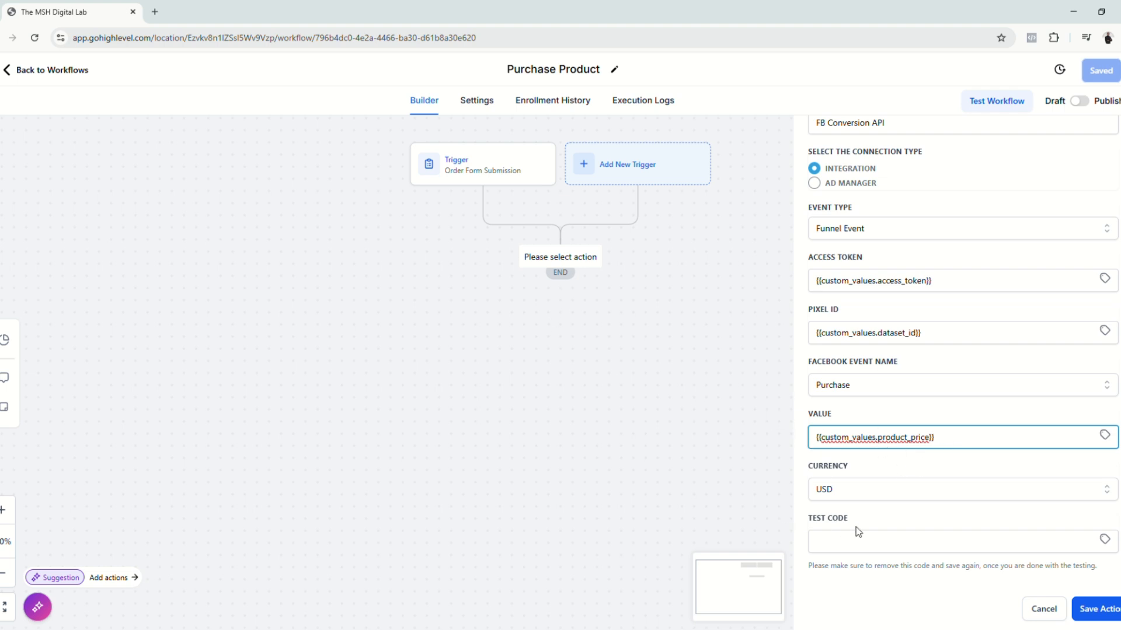
{"action": "mouse_move", "coordinate": [1075, 602]}
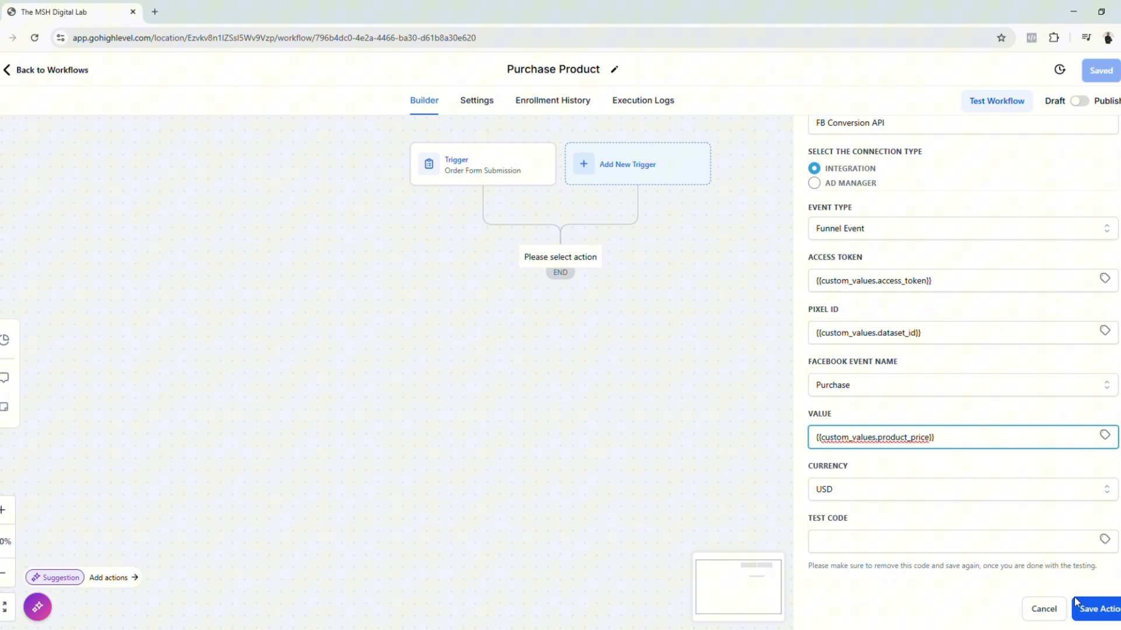
{"action": "left_click", "coordinate": [1099, 609]}
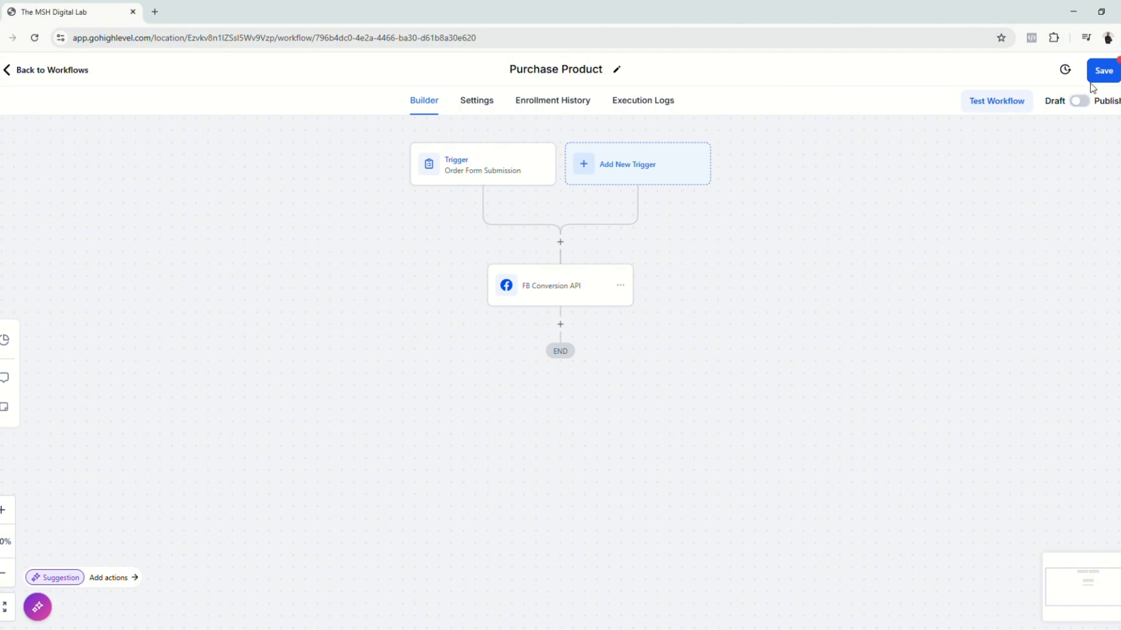
Save and publish the Purchase Product workflow, returning to the workflow list
{"action": "left_click", "coordinate": [1103, 70]}
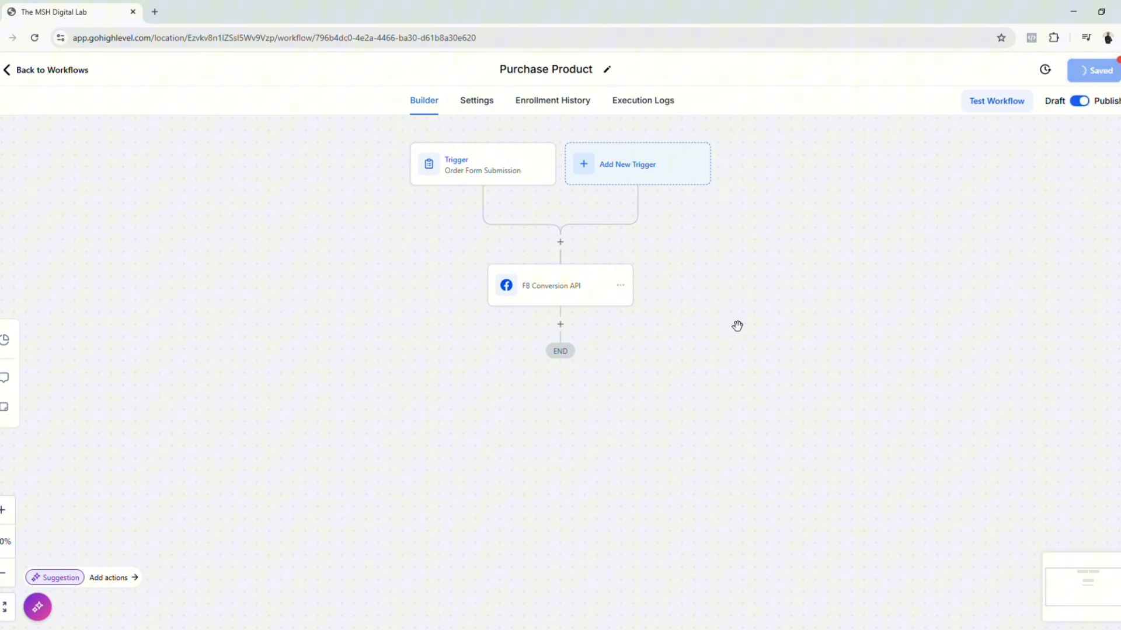
{"action": "left_click", "coordinate": [52, 69]}
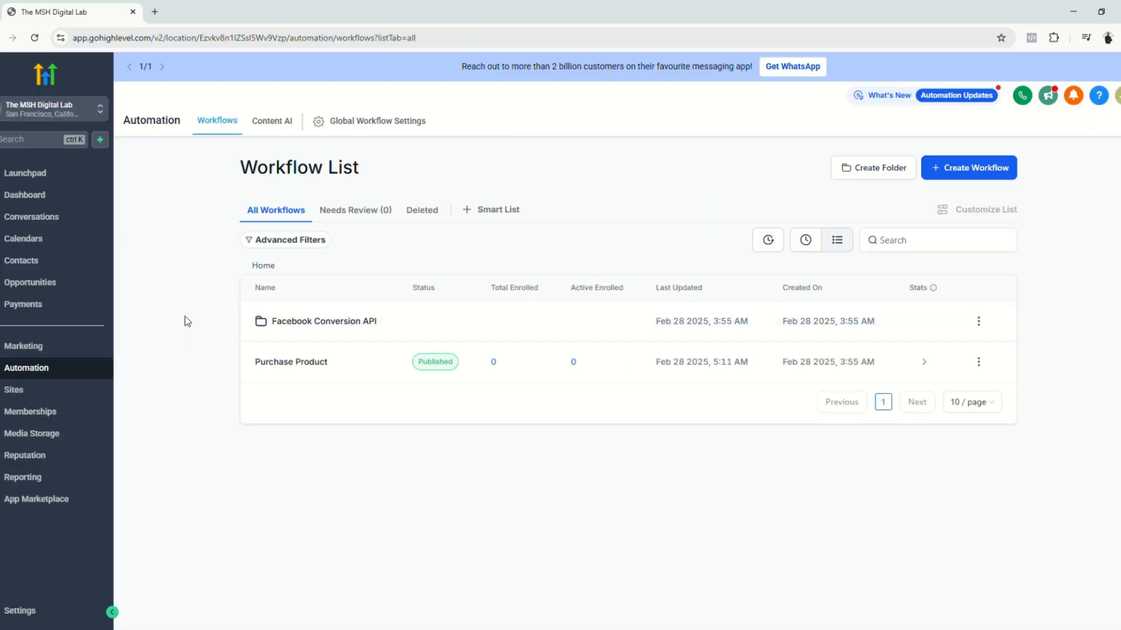
Switch The MSH Digital Lab funnel's payment mode to Test and save the settings
{"action": "left_click", "coordinate": [14, 390]}
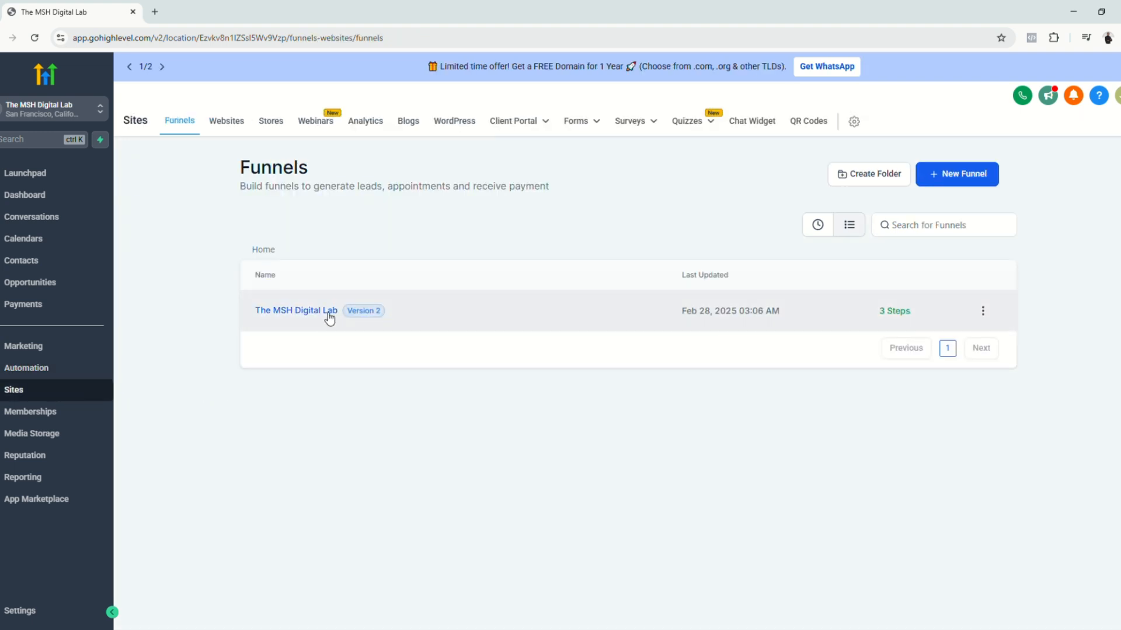
{"action": "left_click", "coordinate": [295, 310]}
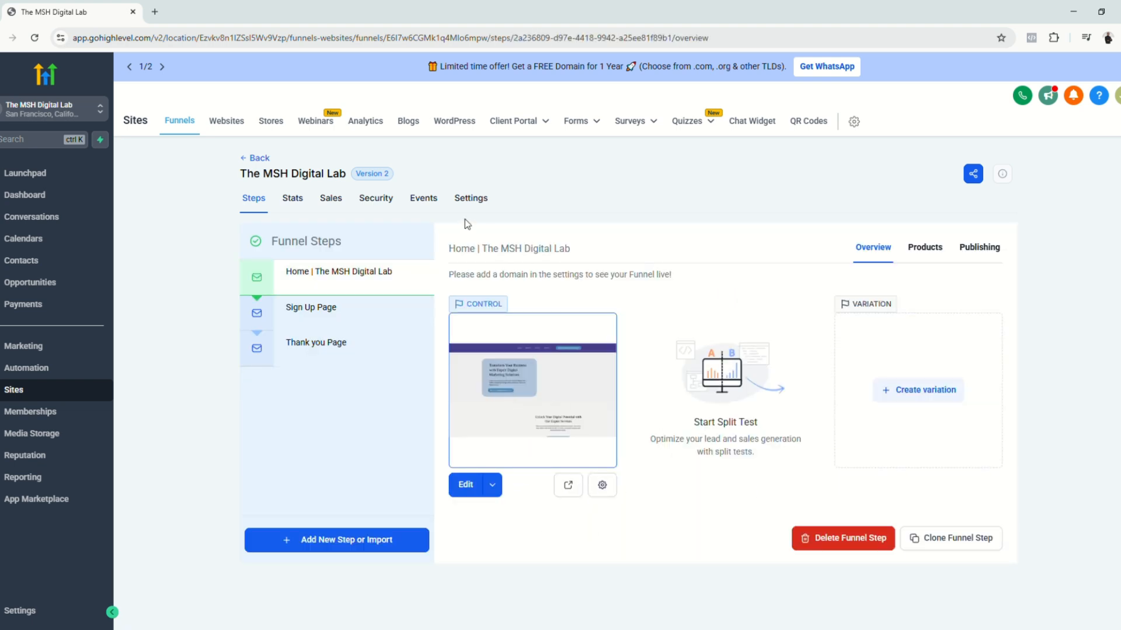
{"action": "left_click", "coordinate": [471, 199]}
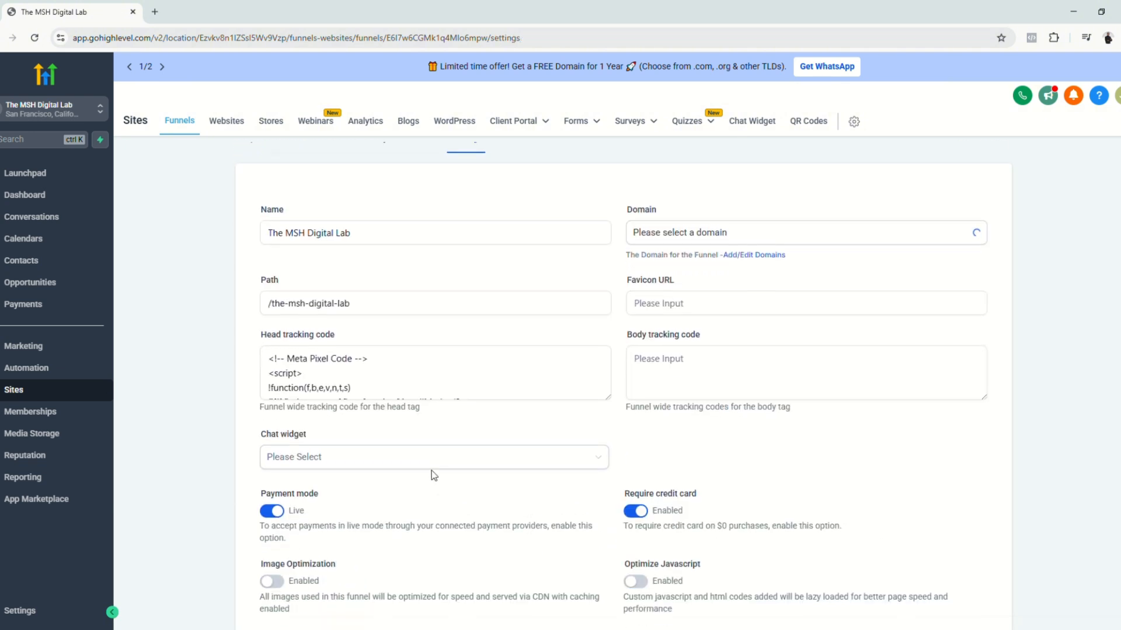
{"action": "scroll", "scroll_direction": "down", "scroll_amount": 3}
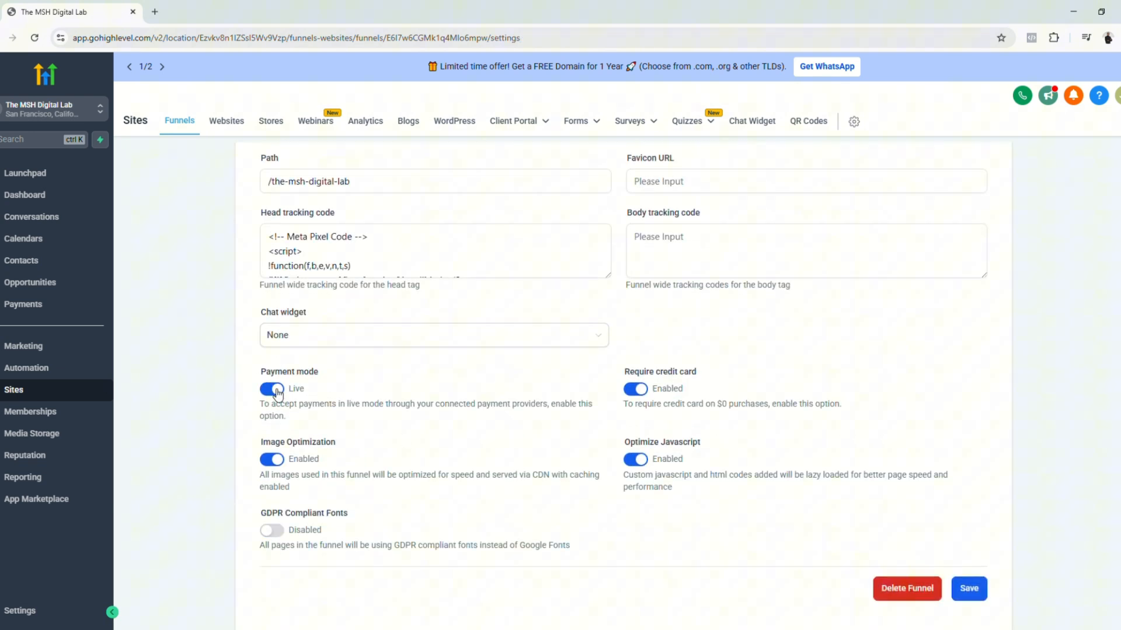
{"action": "left_click", "coordinate": [272, 388]}
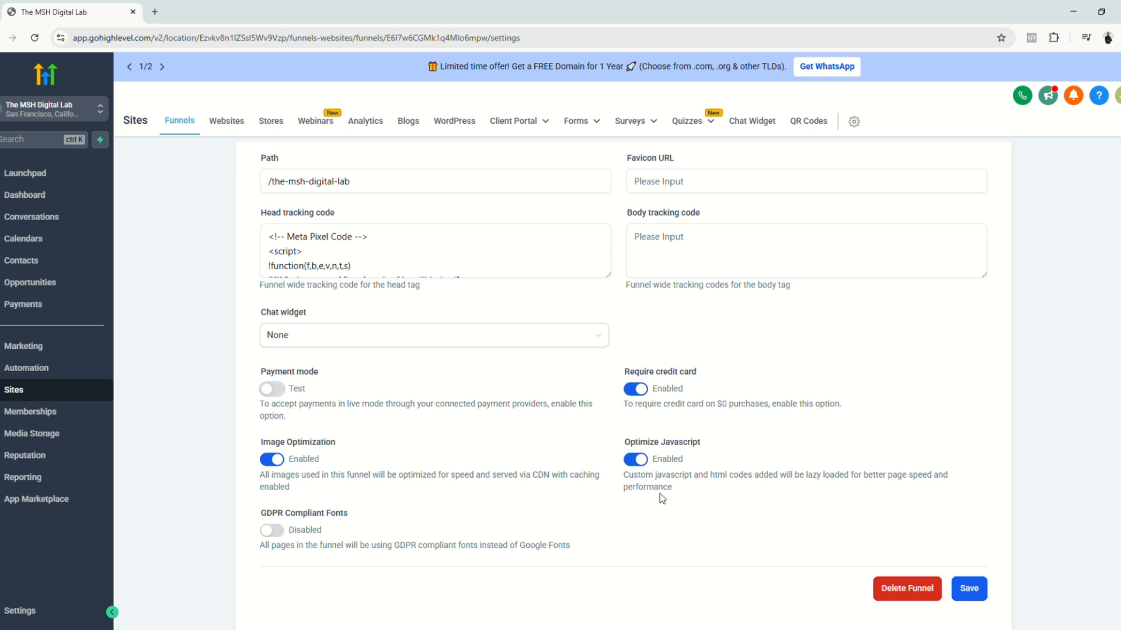
{"action": "left_click", "coordinate": [968, 588]}
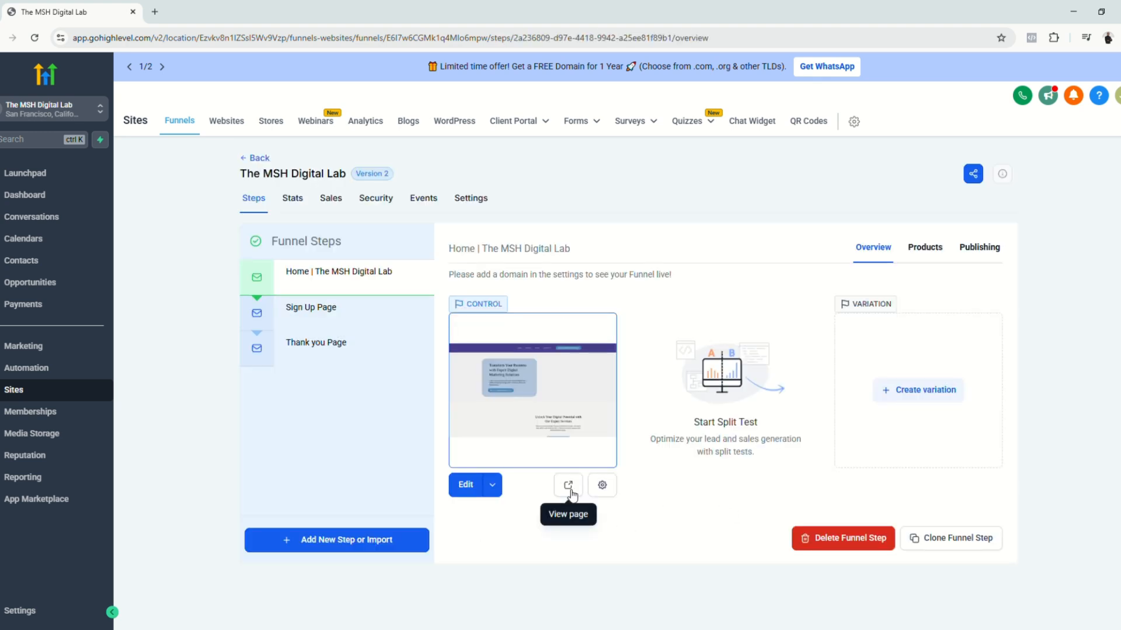
Complete a test purchase of the course on the live funnel, reaching the thank-you page
{"action": "left_click", "coordinate": [568, 486]}
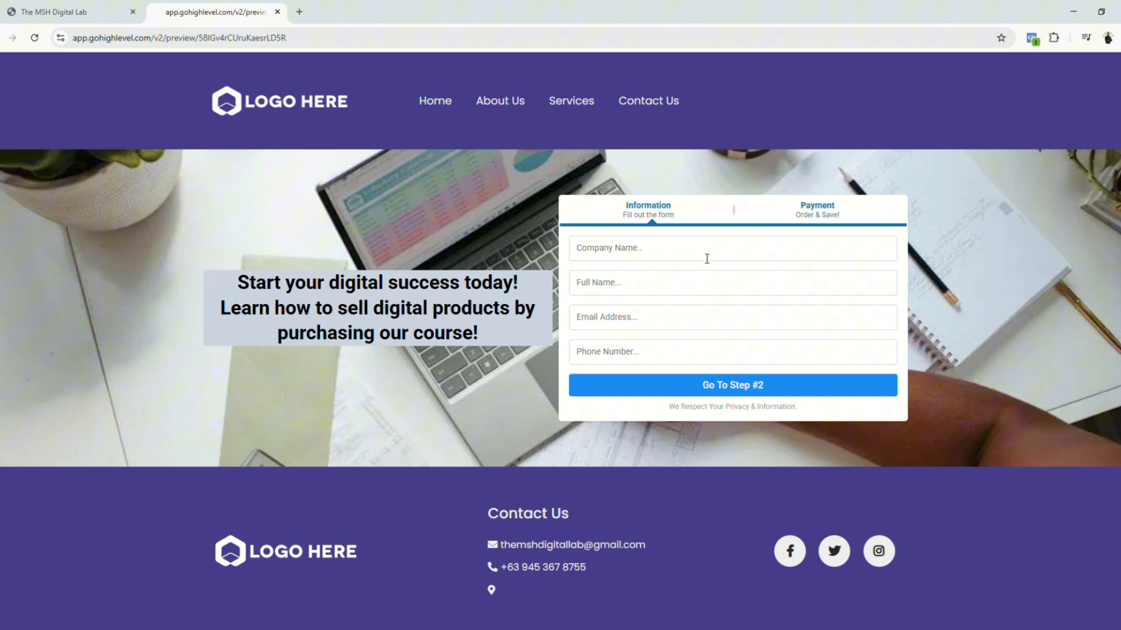
{"action": "left_click", "coordinate": [732, 384]}
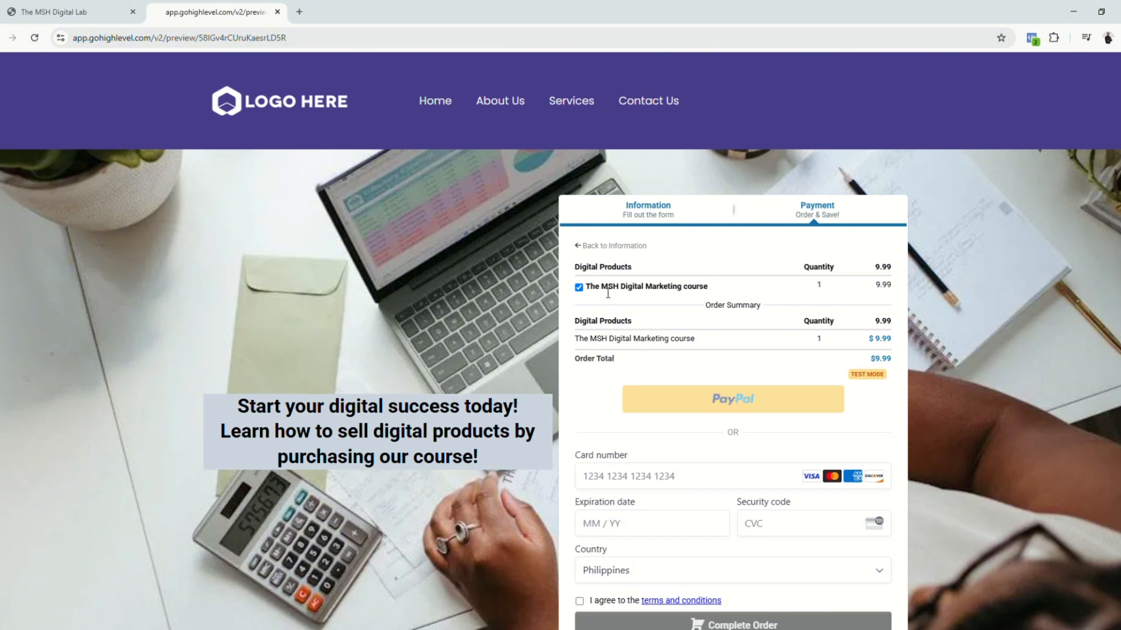
{"action": "double_click", "coordinate": [641, 287]}
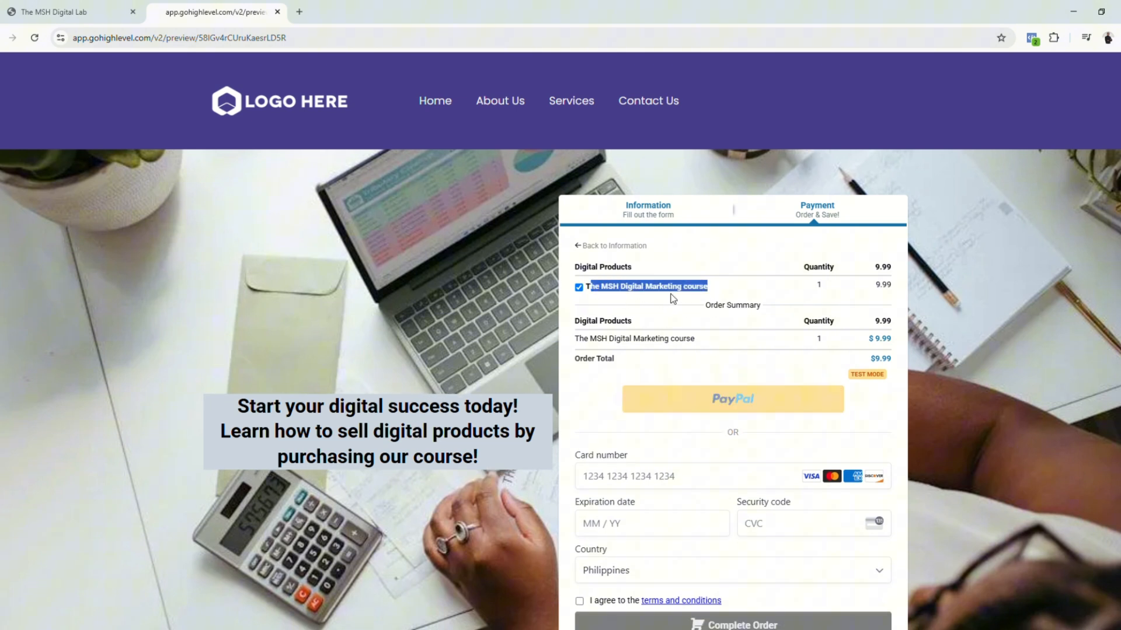
{"action": "scroll", "scroll_direction": "down", "scroll_amount": 3}
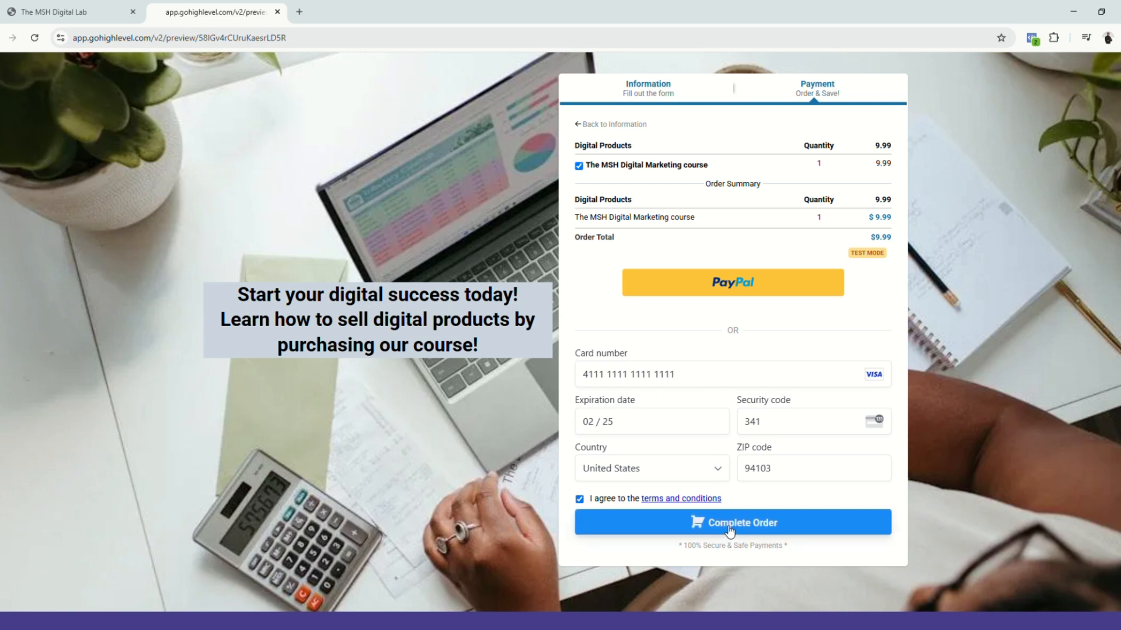
{"action": "left_click", "coordinate": [732, 523]}
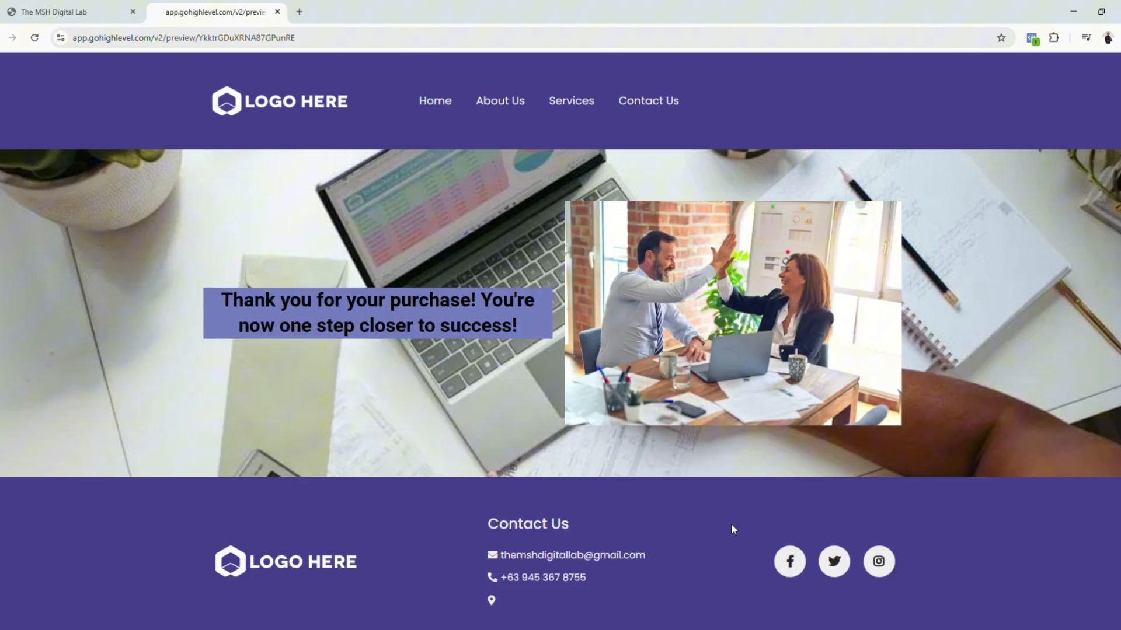
{"action": "mouse_move", "coordinate": [329, 333]}
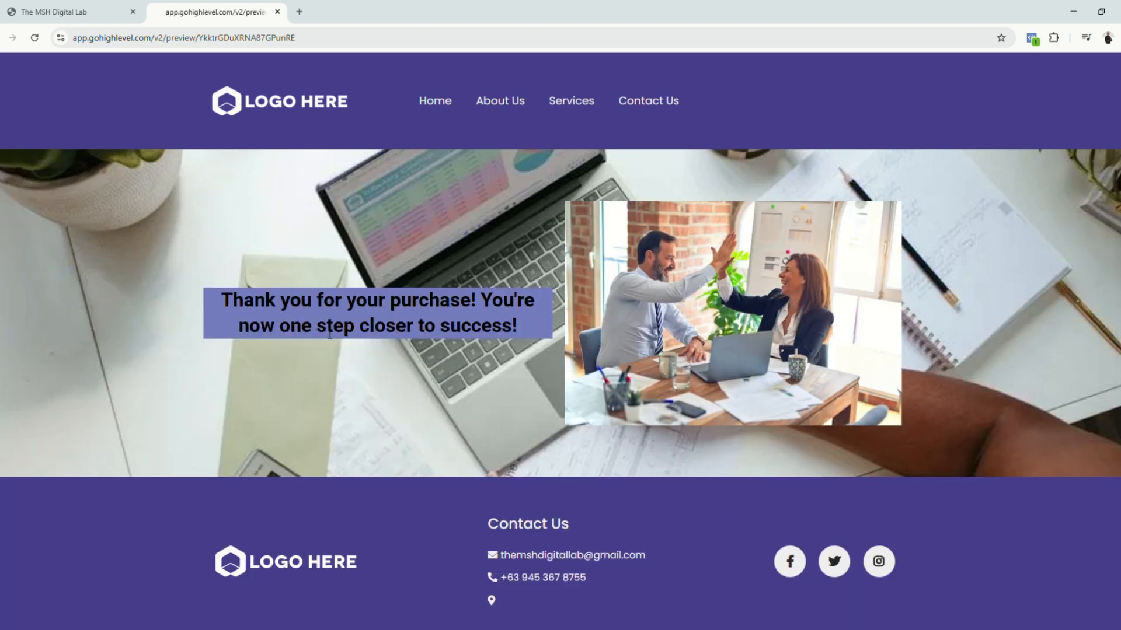
{"action": "mouse_move", "coordinate": [320, 181]}
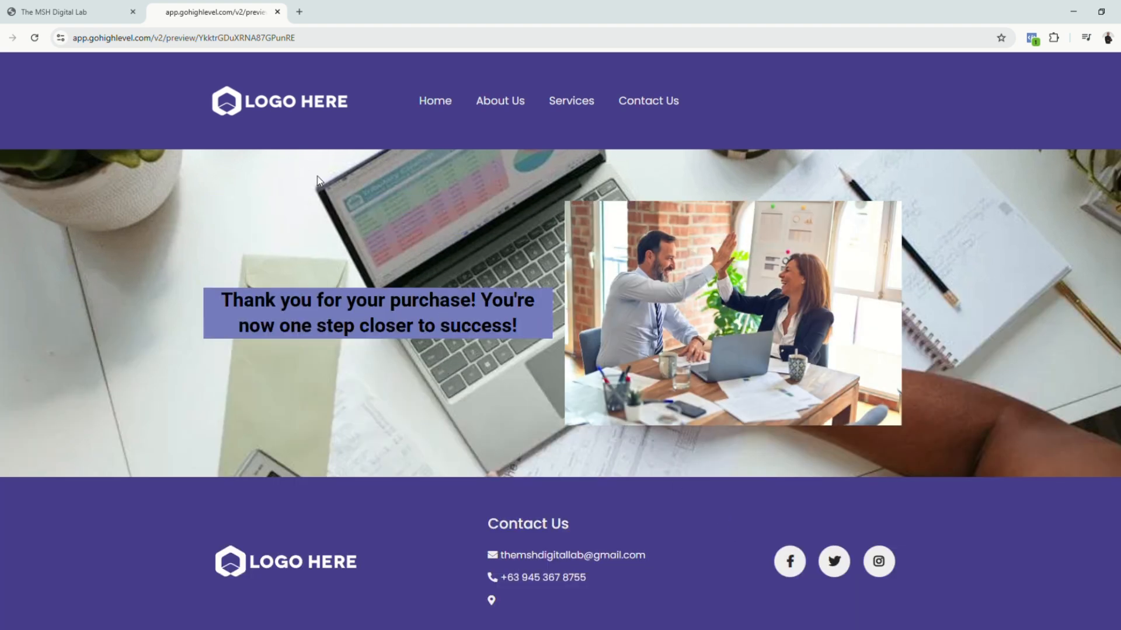
{"action": "mouse_move", "coordinate": [618, 325]}
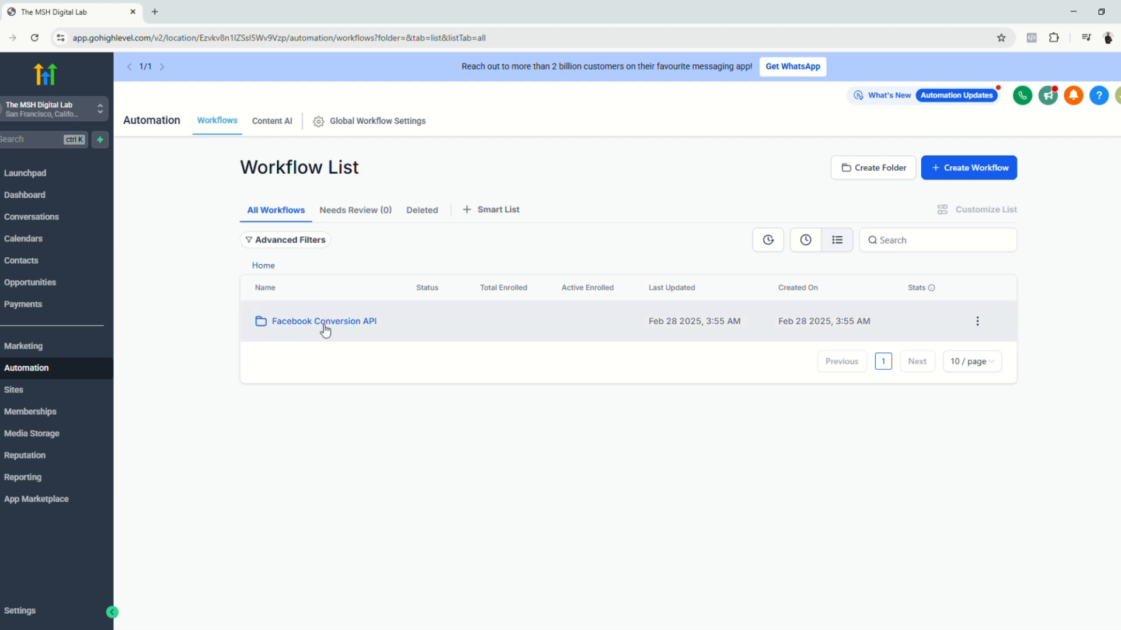
Load the Purchase Product workflow from the Facebook Conversion API folder after checking its enrollment count
{"action": "left_click", "coordinate": [324, 321]}
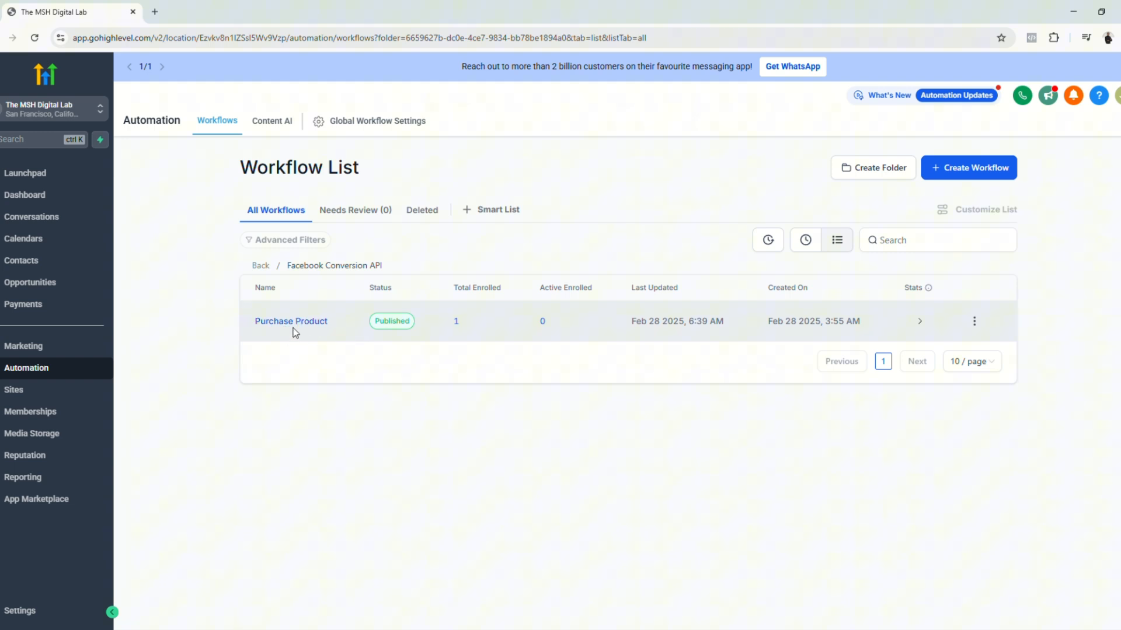
{"action": "mouse_move", "coordinate": [397, 343]}
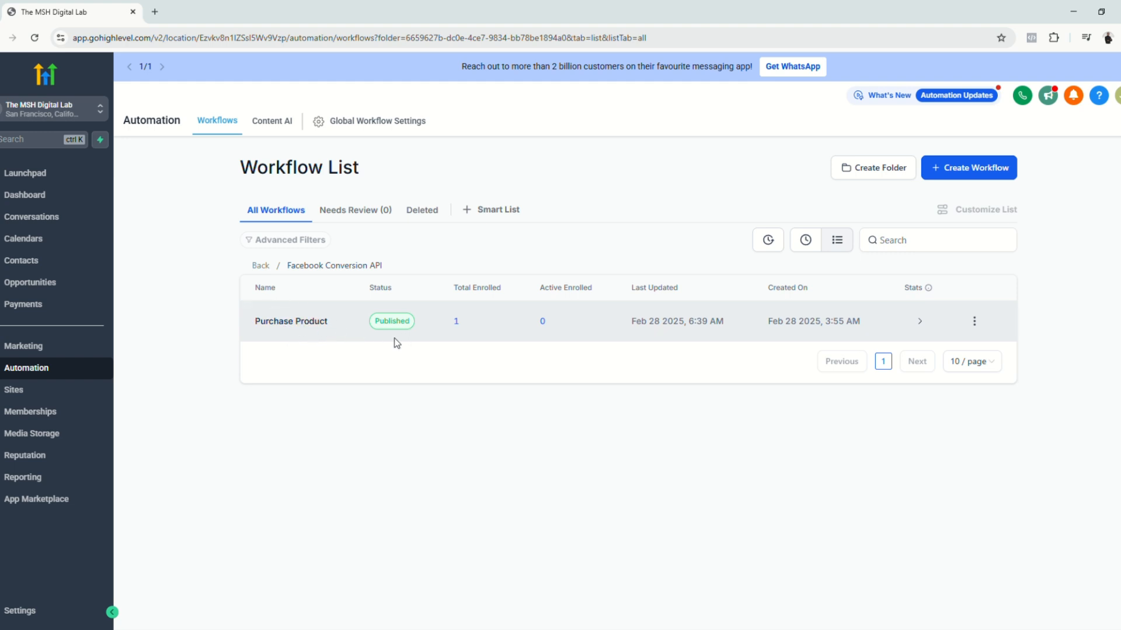
{"action": "mouse_move", "coordinate": [458, 313]}
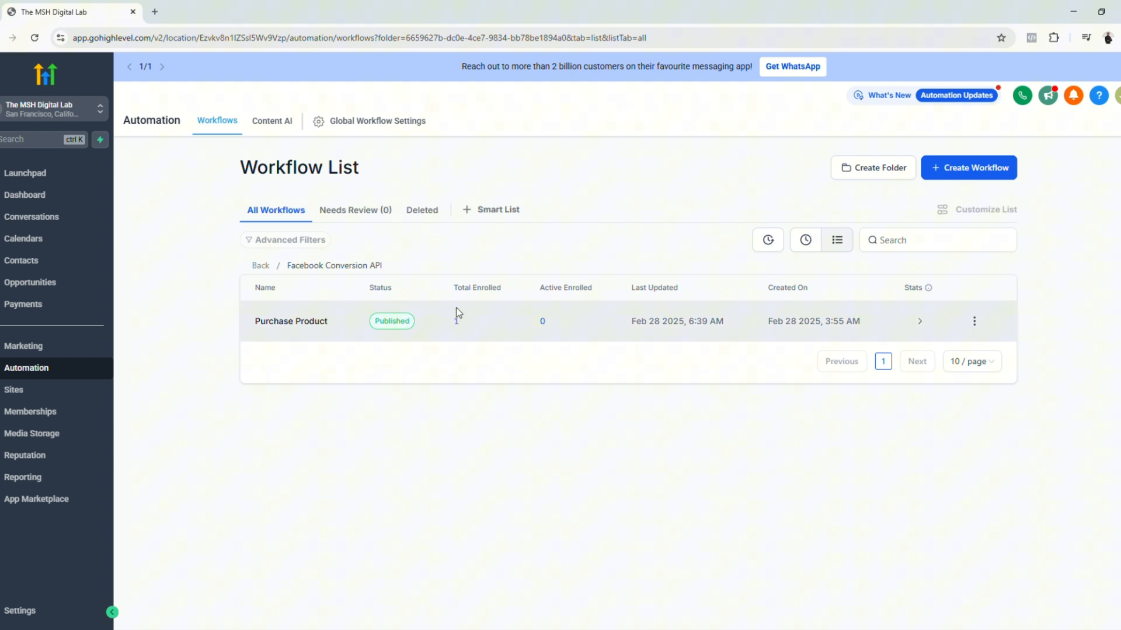
{"action": "mouse_move", "coordinate": [447, 330]}
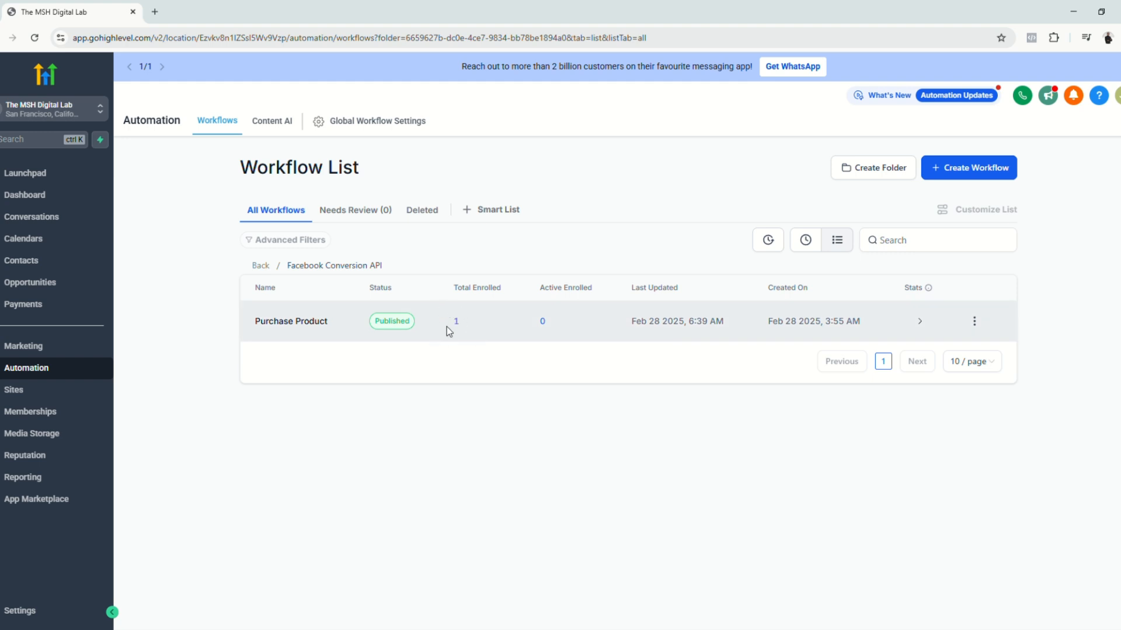
{"action": "mouse_move", "coordinate": [481, 343]}
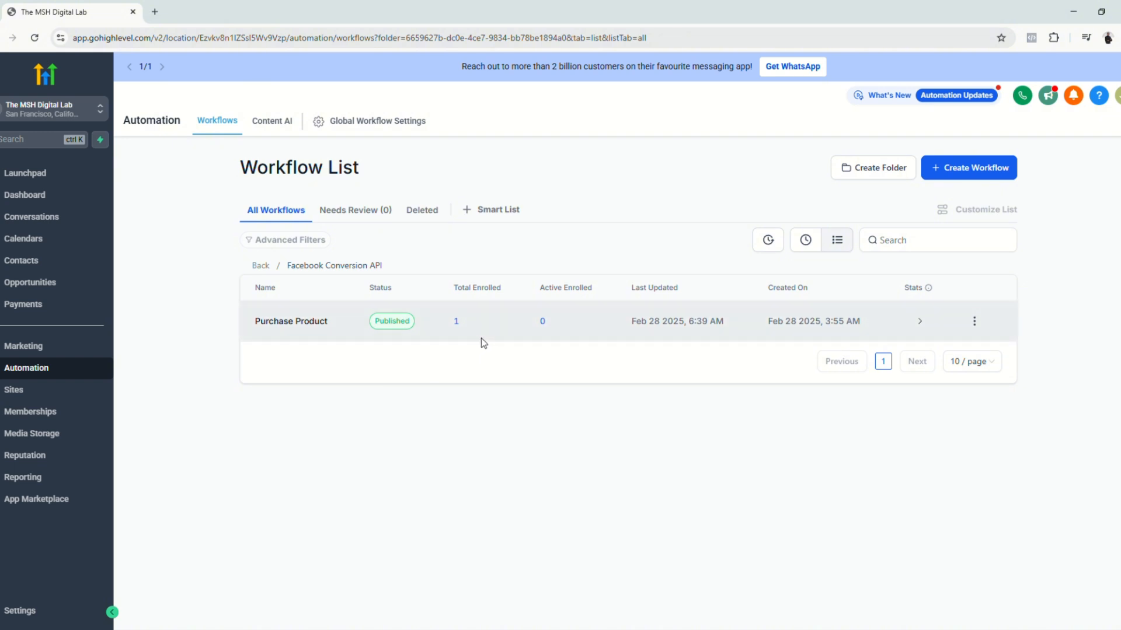
{"action": "left_click", "coordinate": [291, 321]}
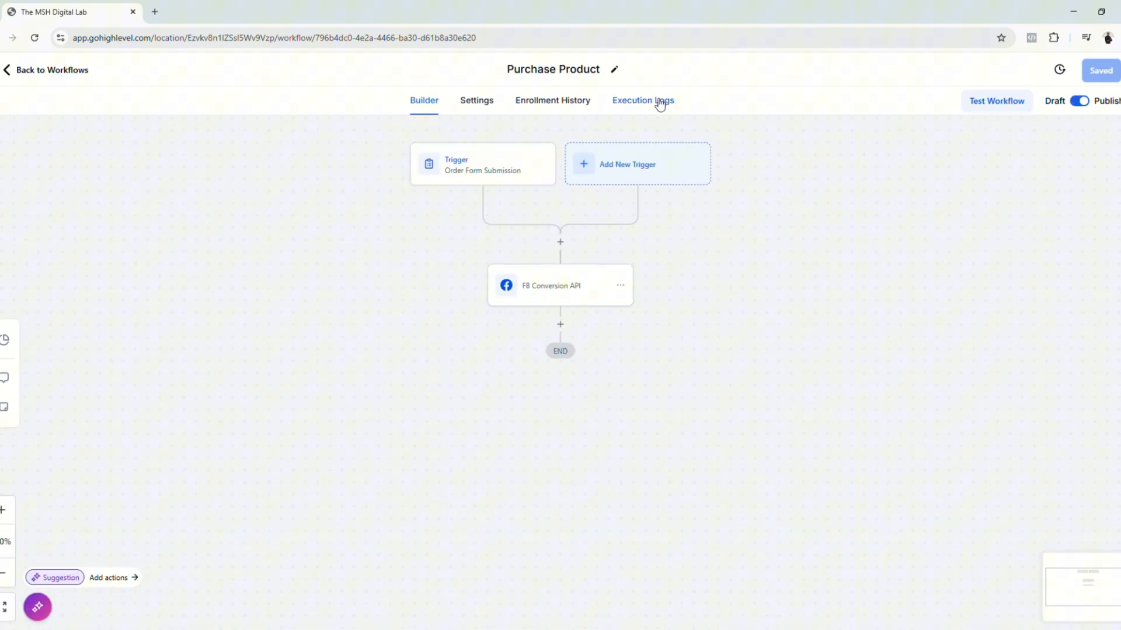
Show the workflow's Execution Logs, confirming the FB Conversion API action executed
{"action": "left_click", "coordinate": [642, 100]}
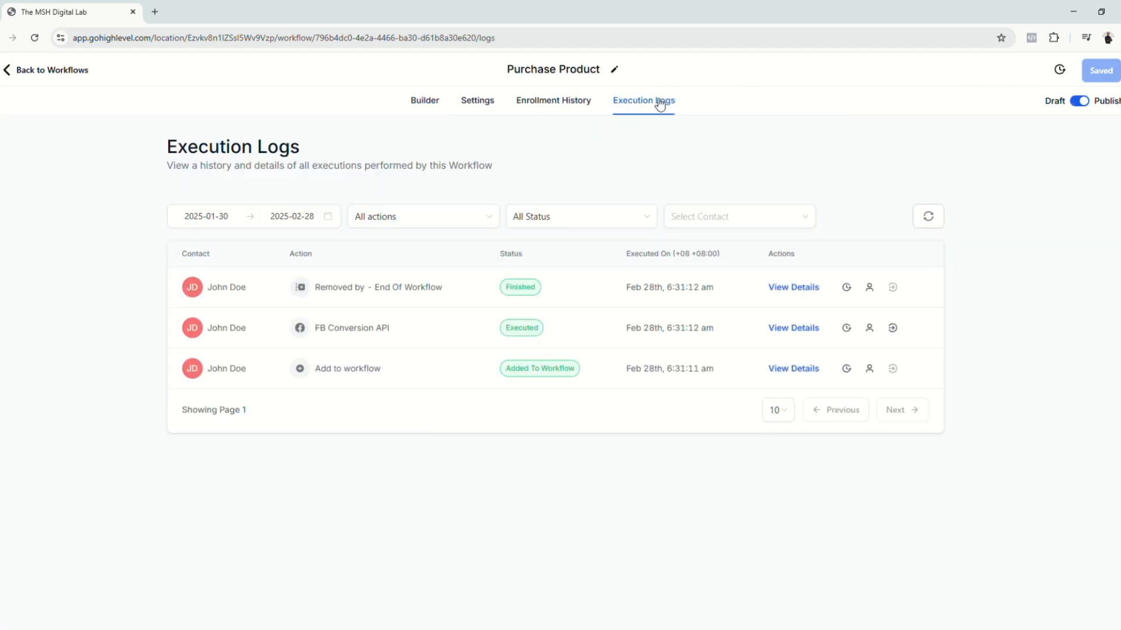
{"action": "mouse_move", "coordinate": [480, 370]}
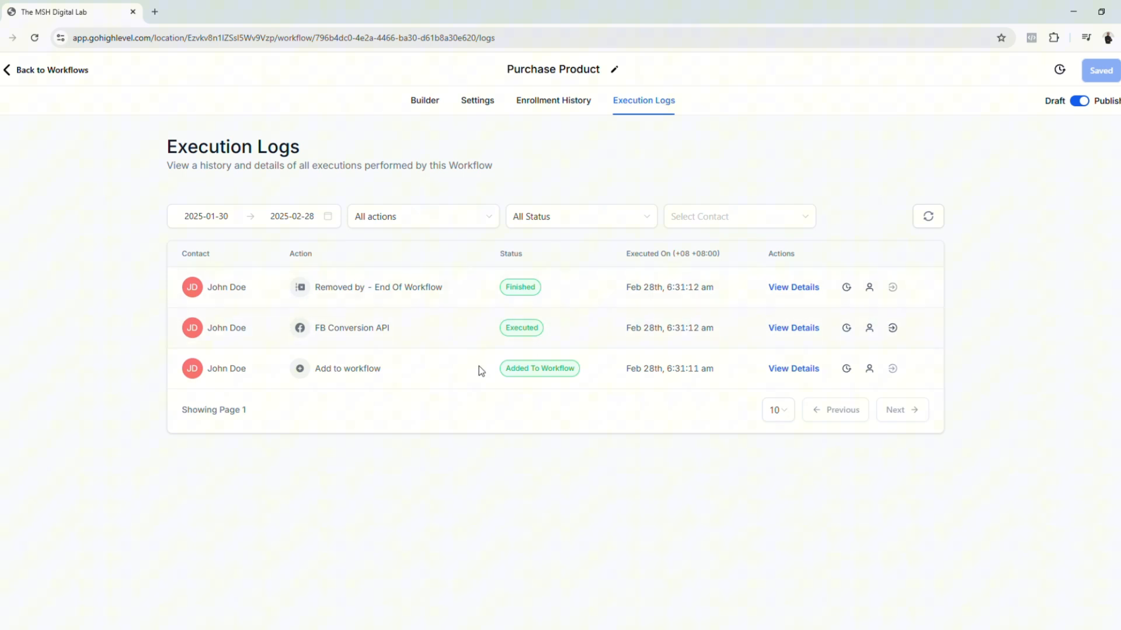
{"action": "mouse_move", "coordinate": [575, 401]}
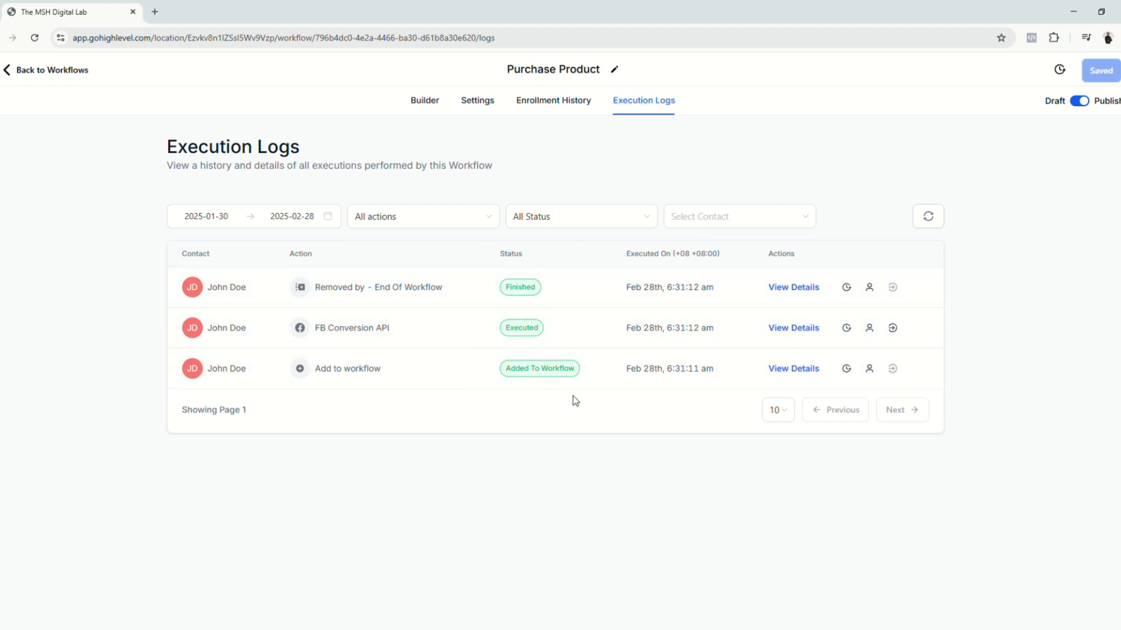
{"action": "mouse_move", "coordinate": [493, 400]}
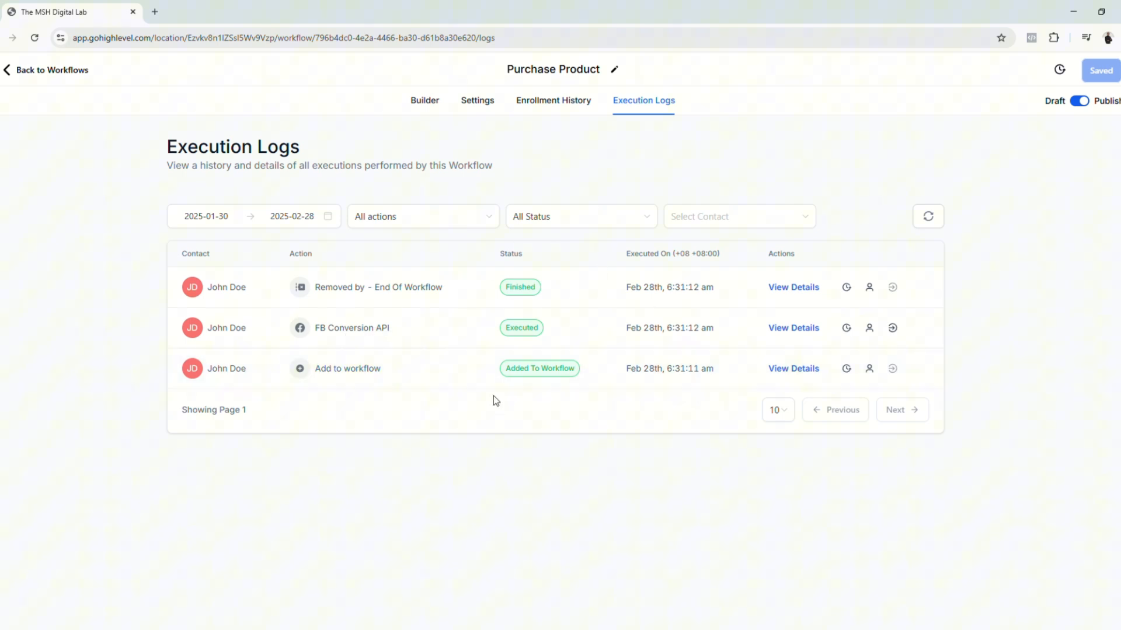
{"action": "mouse_move", "coordinate": [519, 611]}
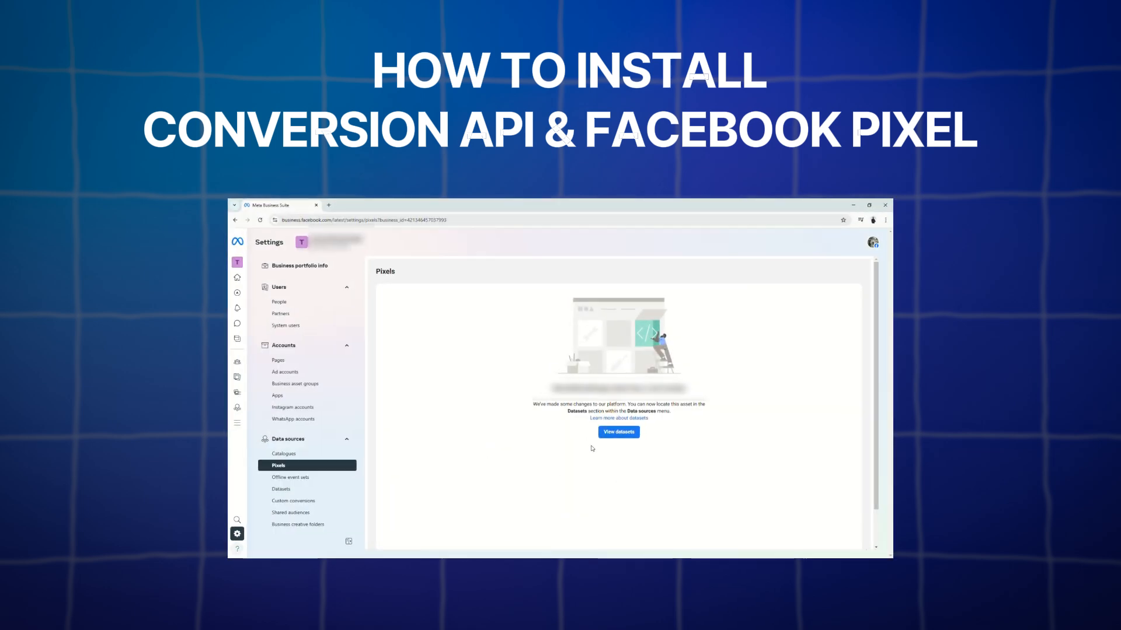
Begin creating a new dataset on the Datasets page, entering the name 'Dem'
{"action": "left_click", "coordinate": [617, 432]}
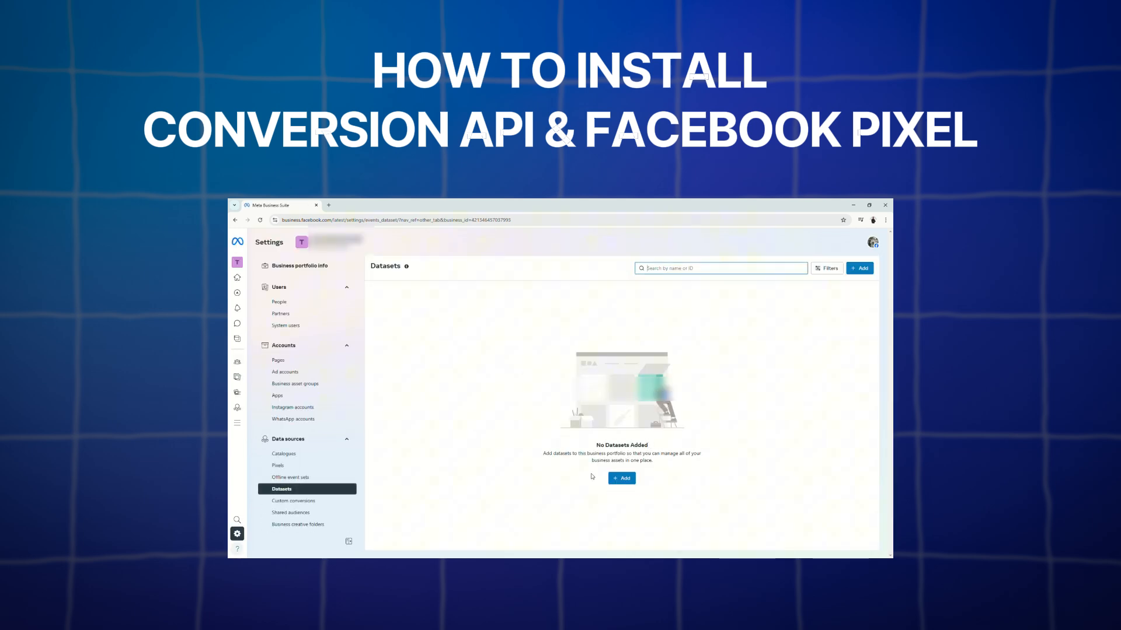
{"action": "left_click", "coordinate": [621, 477]}
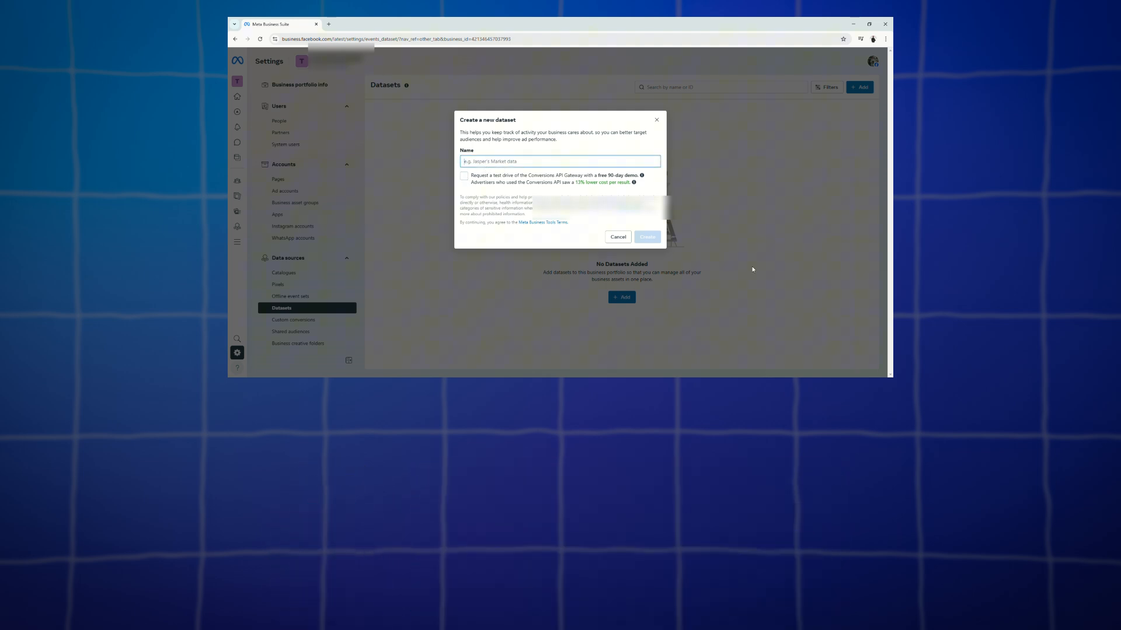
{"action": "type", "text": "Dem"}
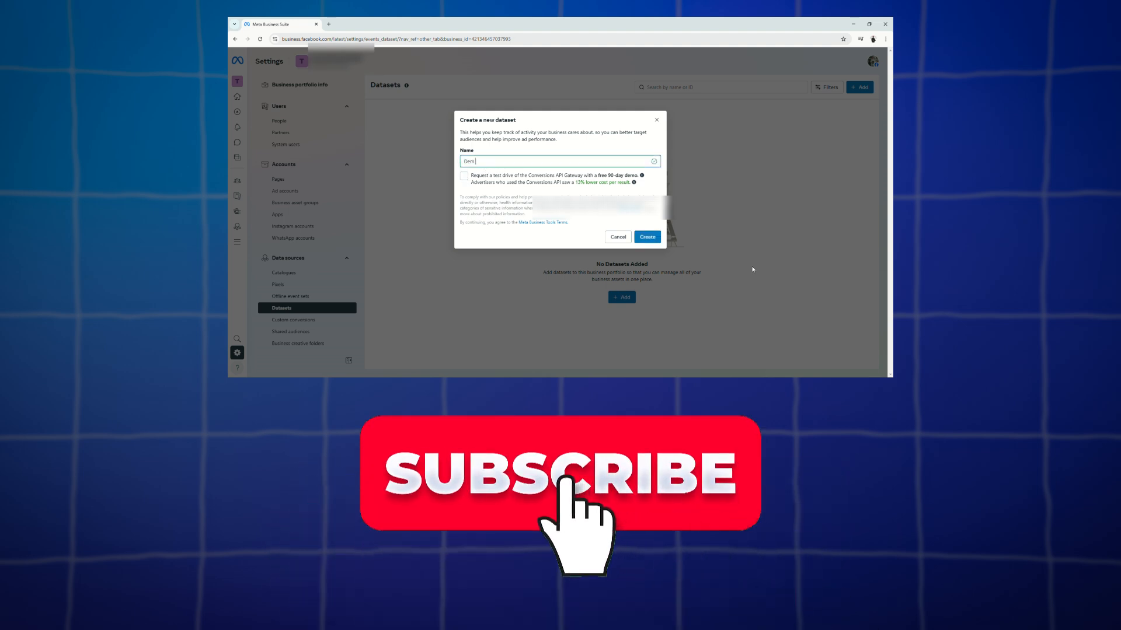